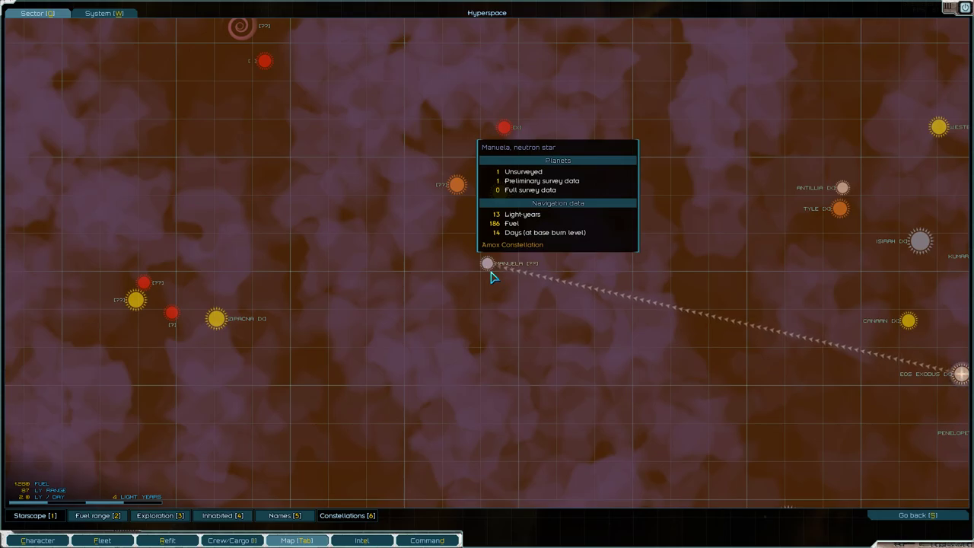
# Close the sector map to resume flight in Eos Exodus, bringing up the fleet cargo holds.
pyautogui.click(100, 540)
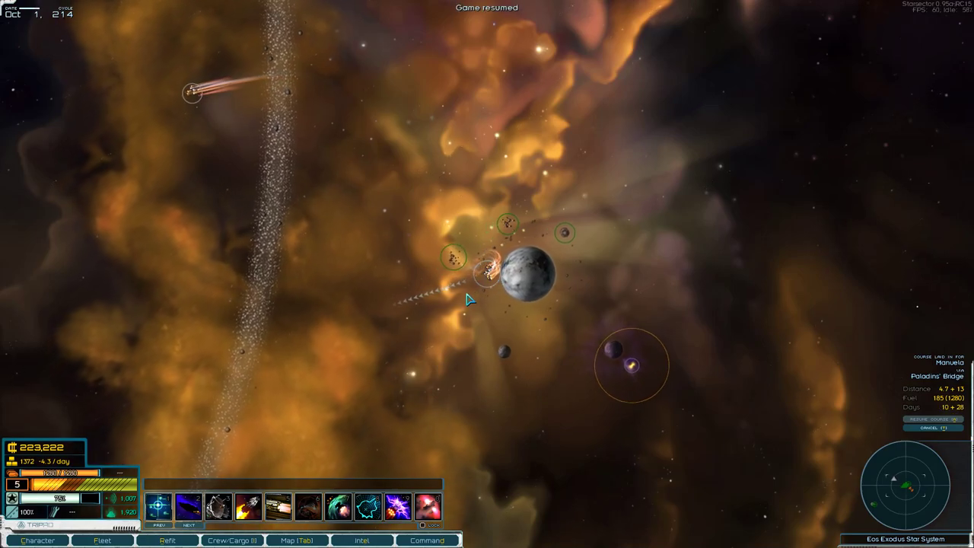
pyautogui.click(232, 541)
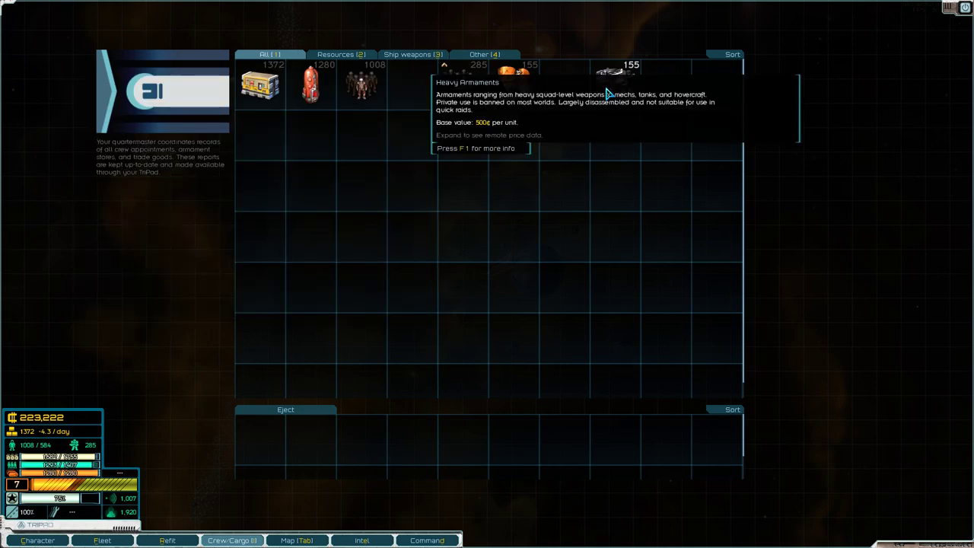
pyautogui.moveTo(460, 228)
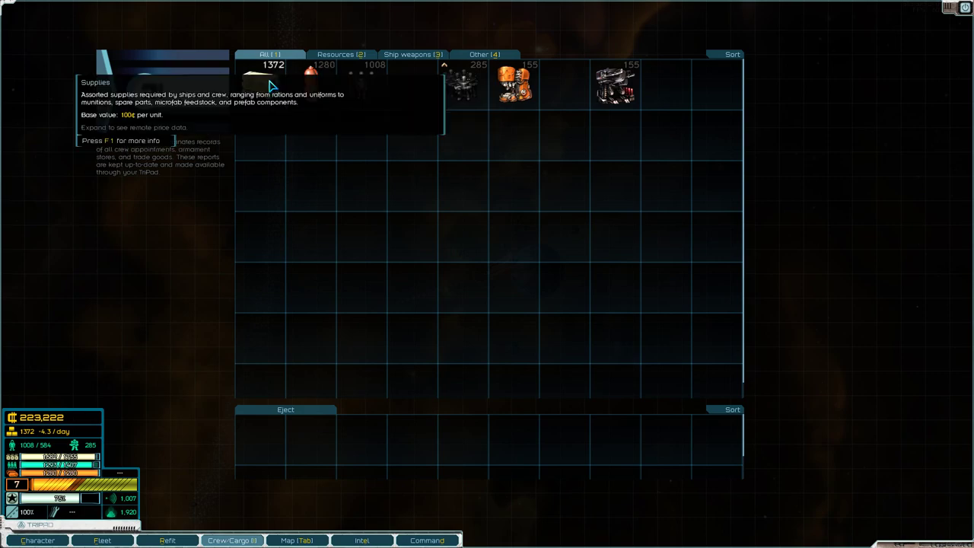
# Close the cargo holds after reviewing supplies and heavy armaments, heading for the jump point.
pyautogui.press('f1')
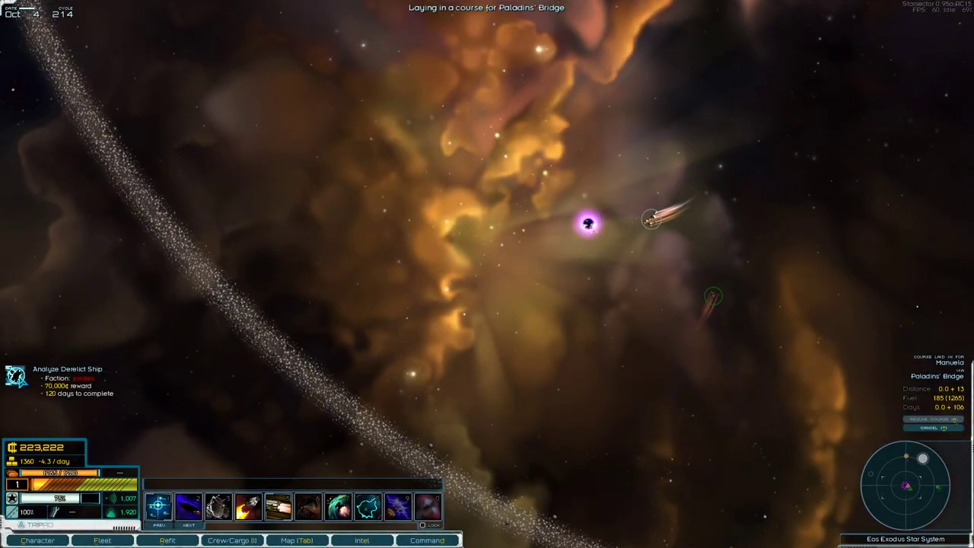
# Jump the fleet into hyperspace, travel across the Amox Constellation, and bring up the Intel mission list.
pyautogui.click(362, 541)
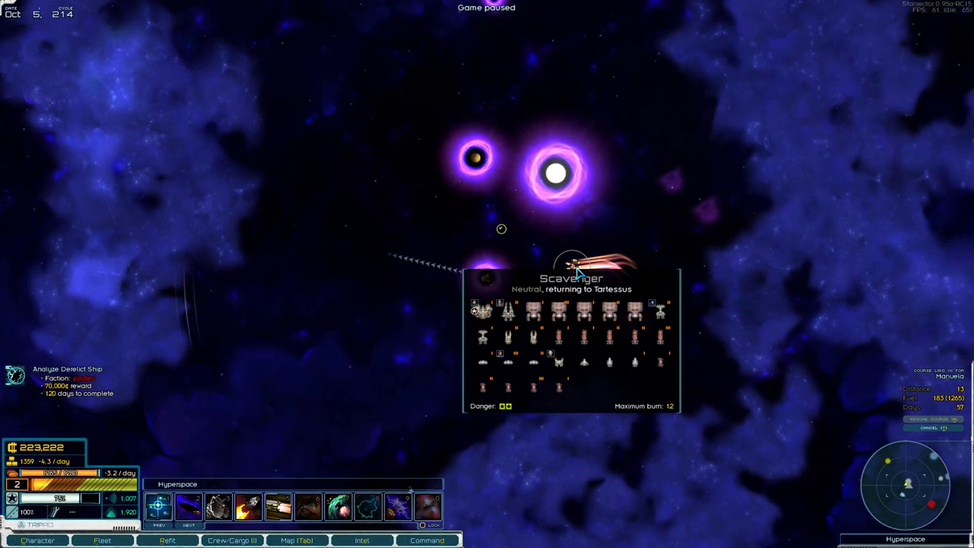
pyautogui.press('space')
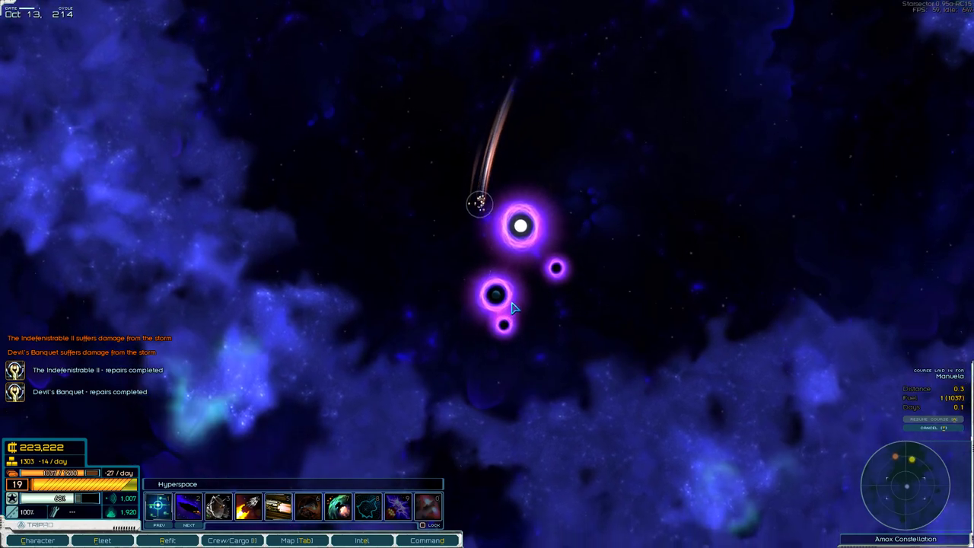
pyautogui.click(363, 541)
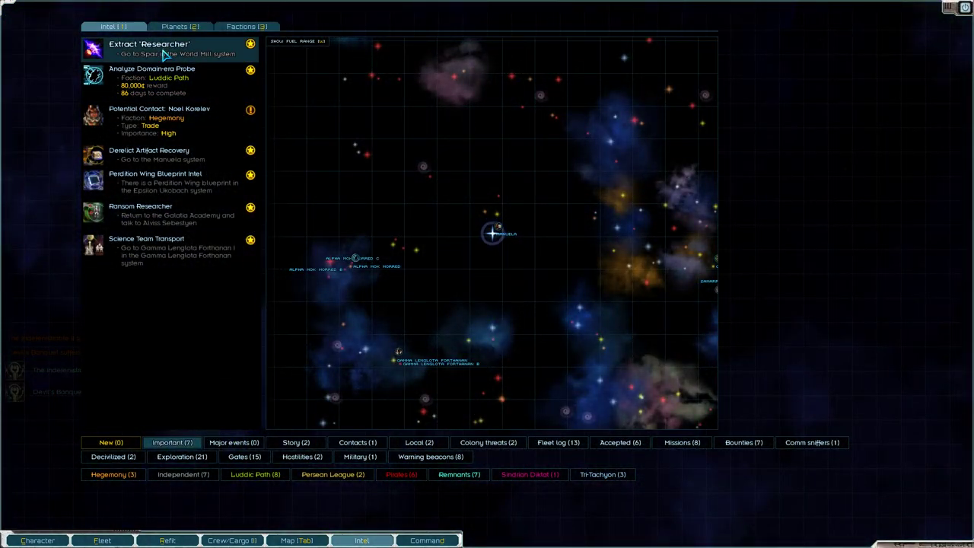
# Close the Intel screen so the fleet can fly into the Manuela star system.
pyautogui.click(152, 155)
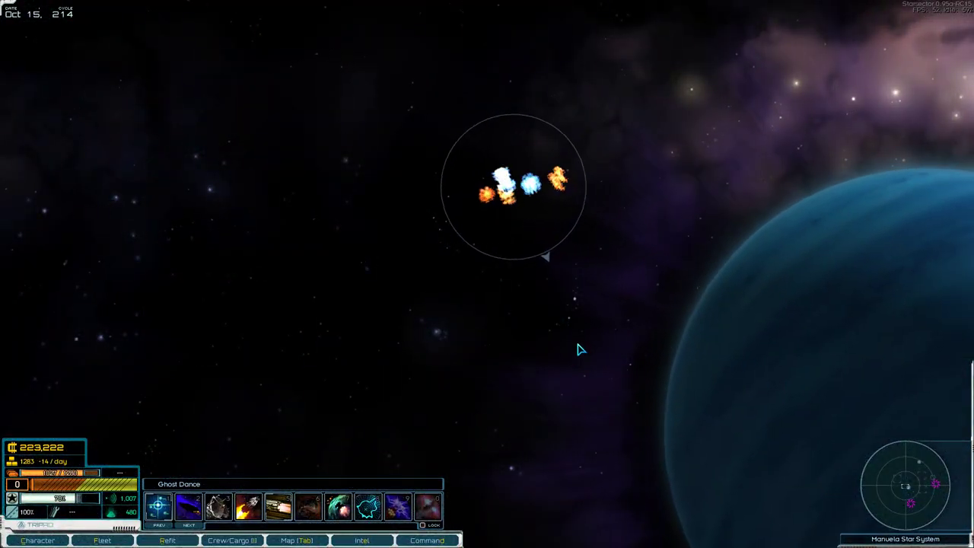
# Pause and resume while steering the fleet in close to the Manuela system's blue planet.
pyautogui.press('space')
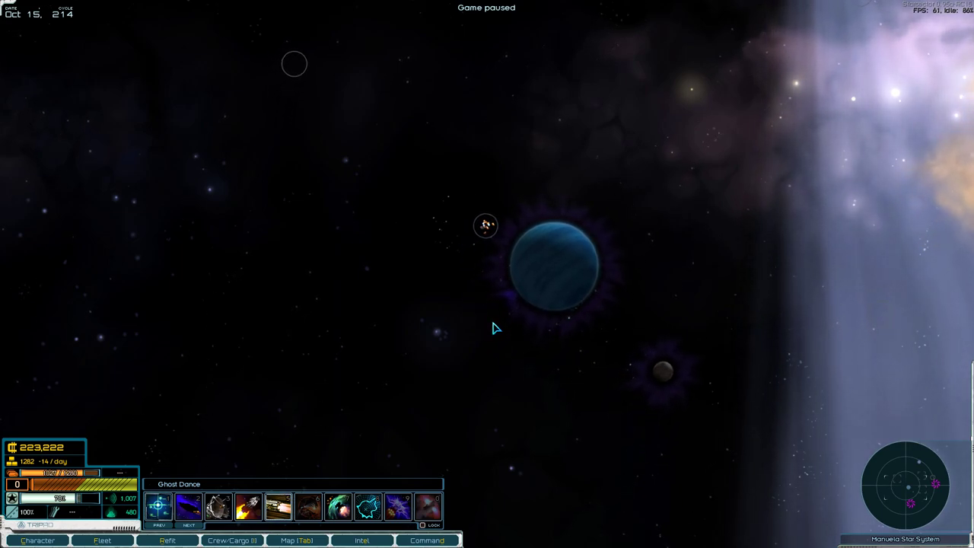
pyautogui.press('space')
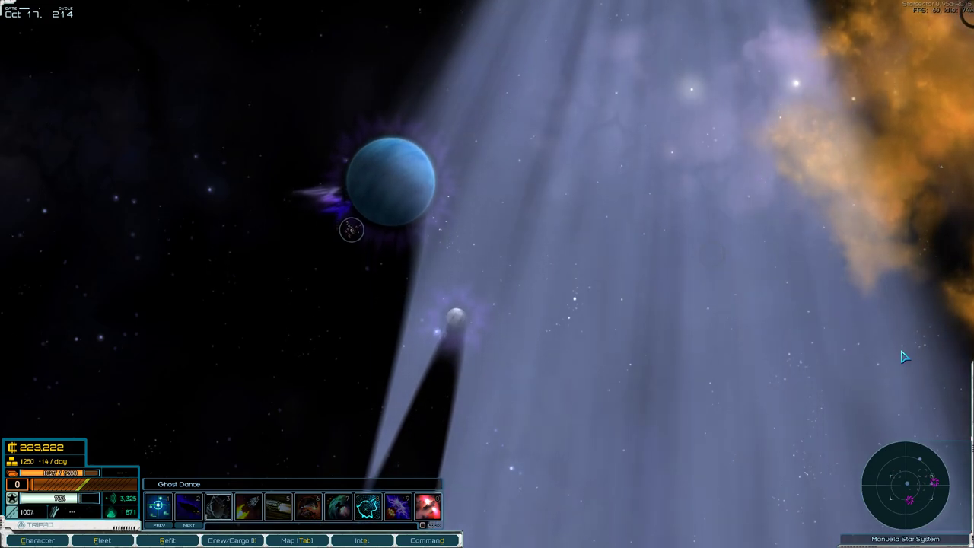
# Bring up the Manuela system map to locate the Inactive Gate and the derelict ship.
pyautogui.click(297, 540)
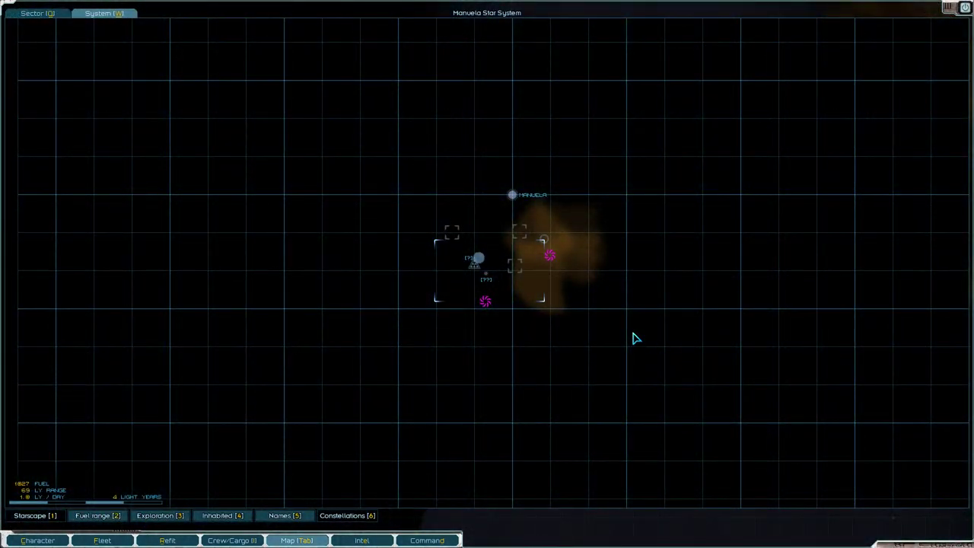
pyautogui.moveTo(550, 243)
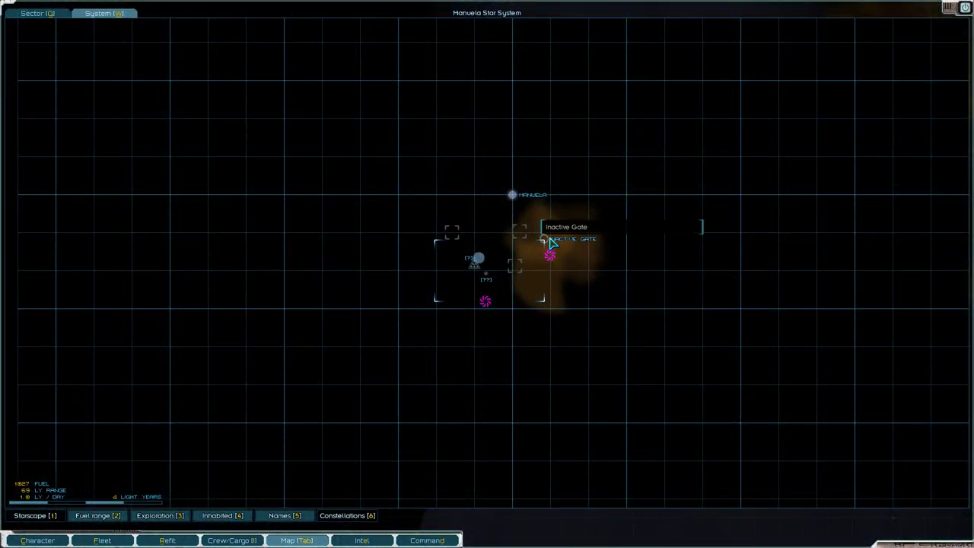
pyautogui.moveTo(551, 268)
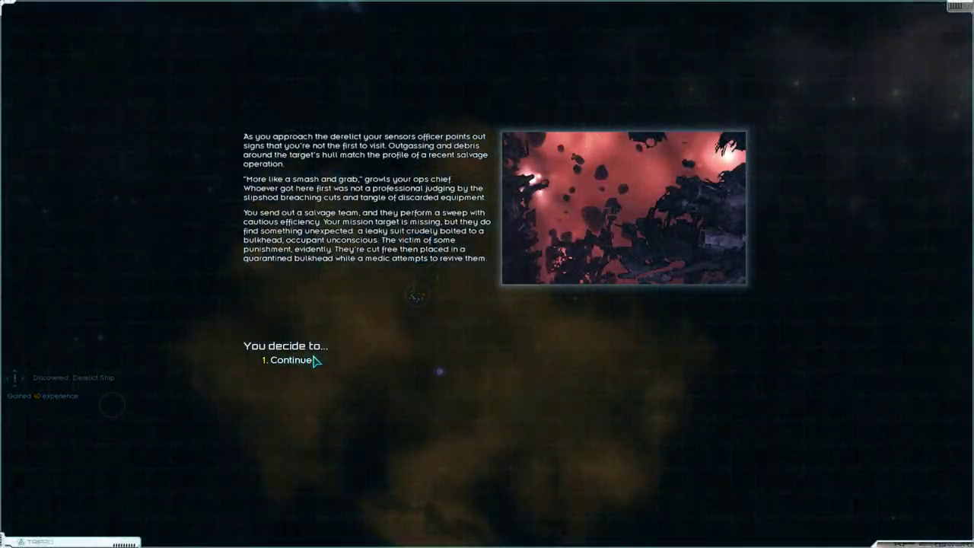
# Advance the derelict story, give the pirate survivor a chance as crew, then leave the derelict and the inert Gate.
pyautogui.click(289, 359)
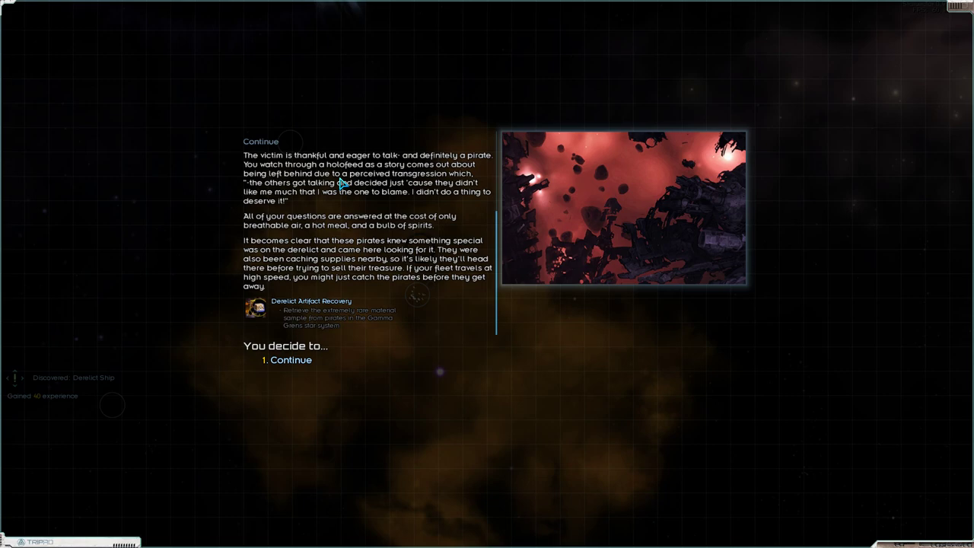
pyautogui.moveTo(317, 195)
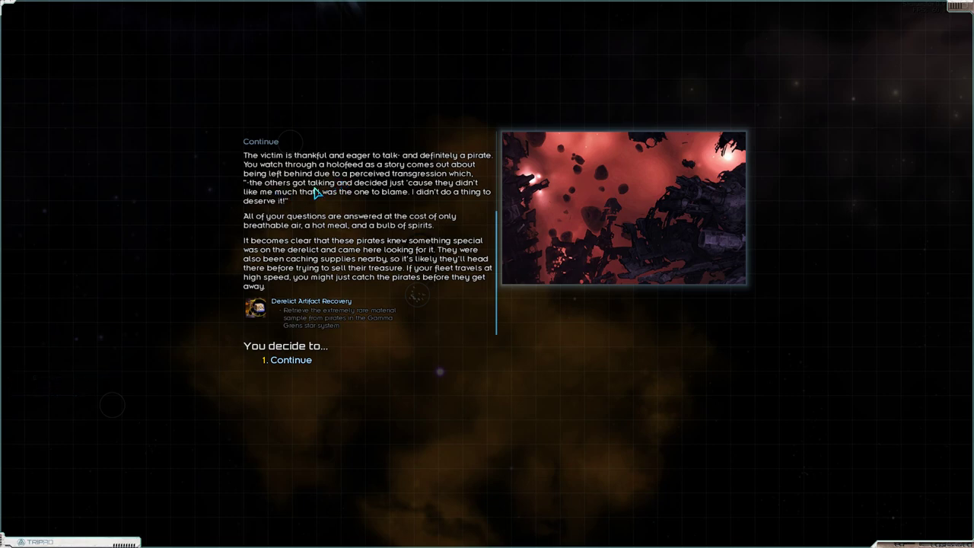
pyautogui.moveTo(312, 204)
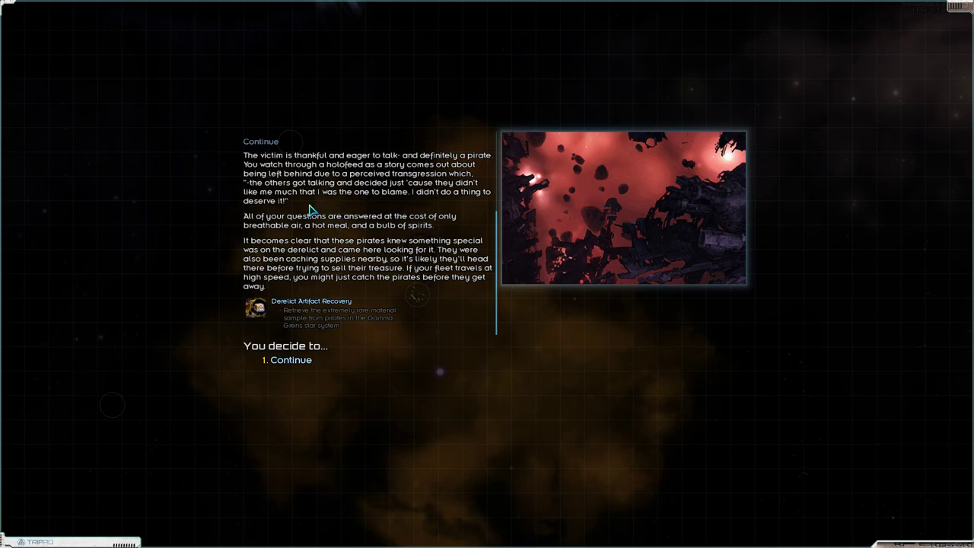
pyautogui.moveTo(304, 241)
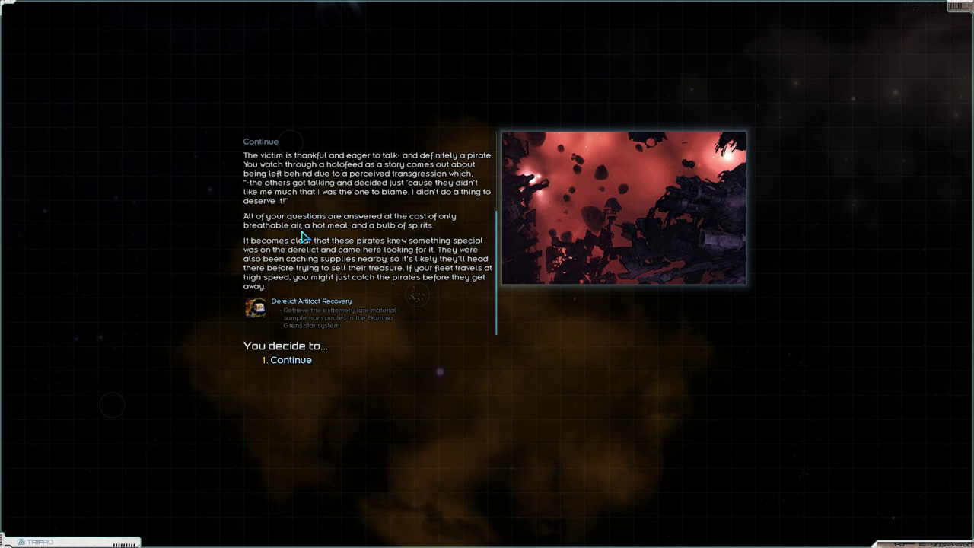
pyautogui.moveTo(297, 231)
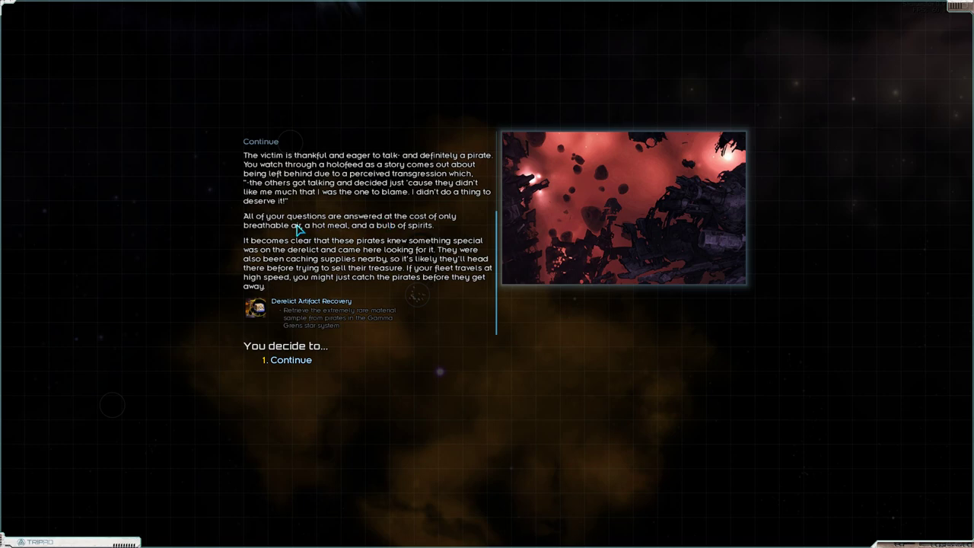
pyautogui.moveTo(292, 245)
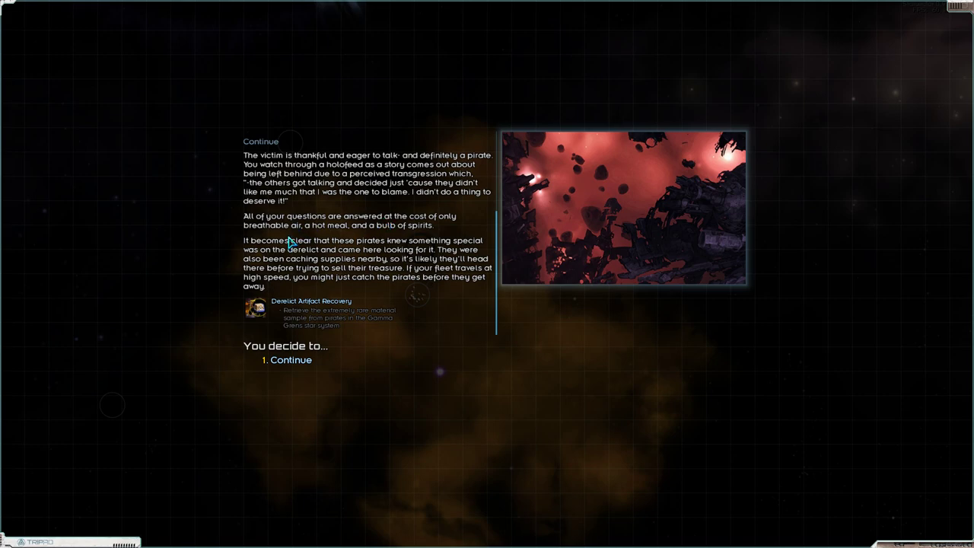
pyautogui.moveTo(257, 251)
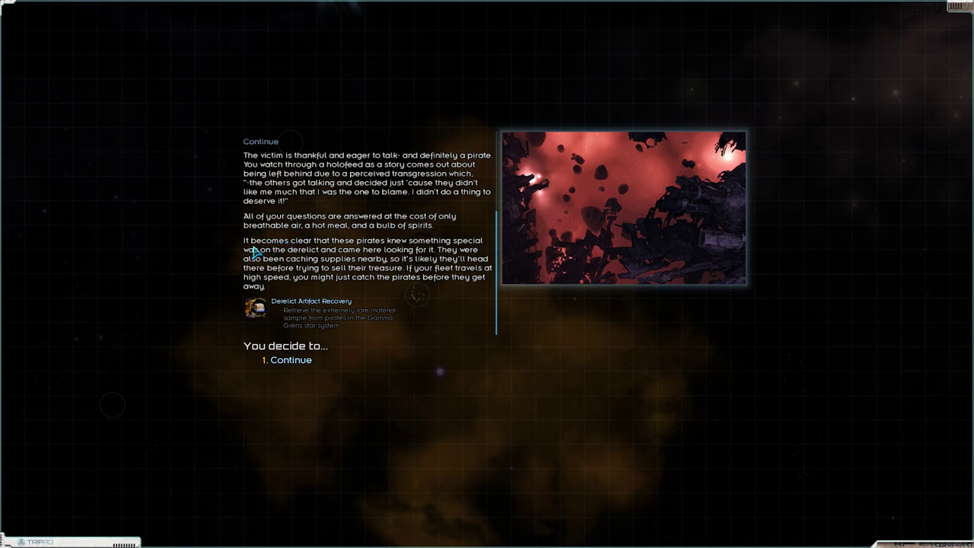
pyautogui.moveTo(301, 262)
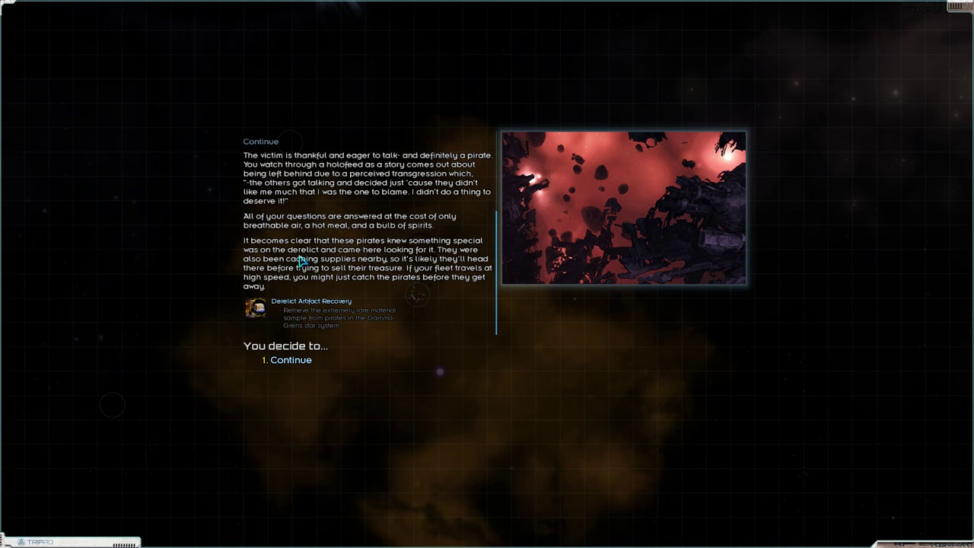
pyautogui.moveTo(373, 259)
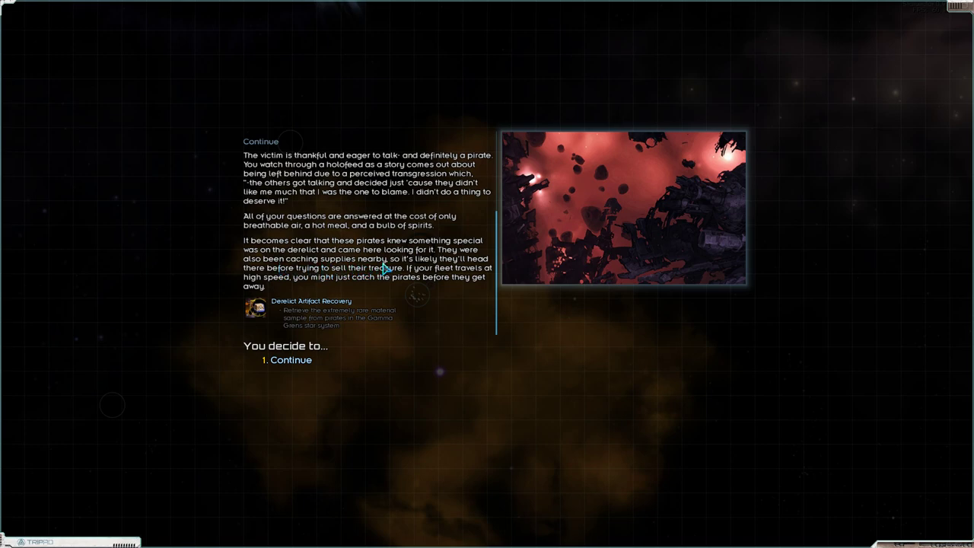
pyautogui.moveTo(304, 276)
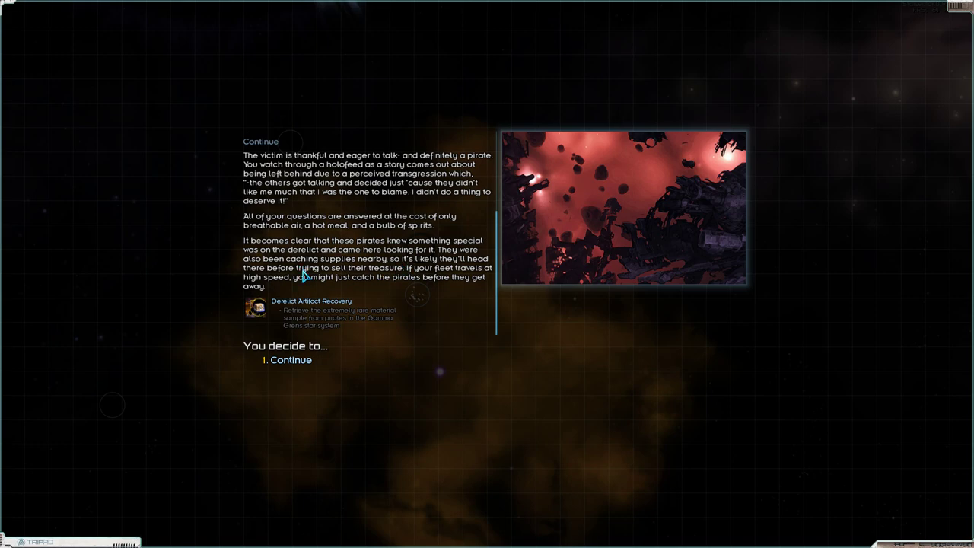
pyautogui.moveTo(348, 289)
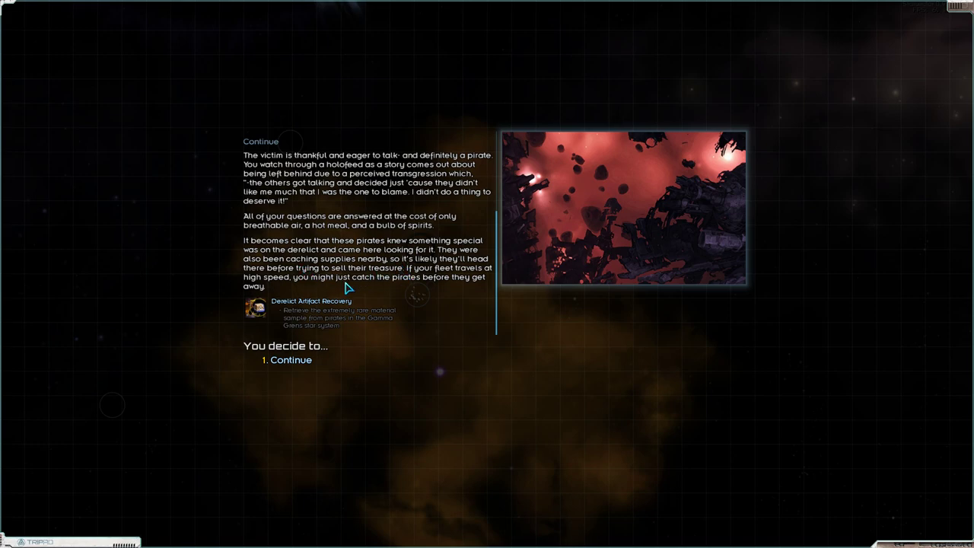
pyautogui.moveTo(289, 326)
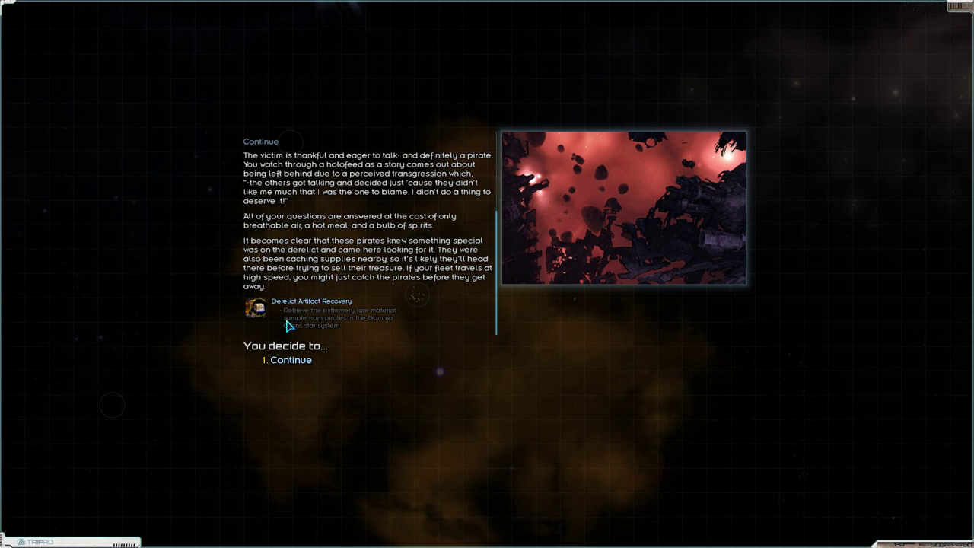
pyautogui.moveTo(317, 335)
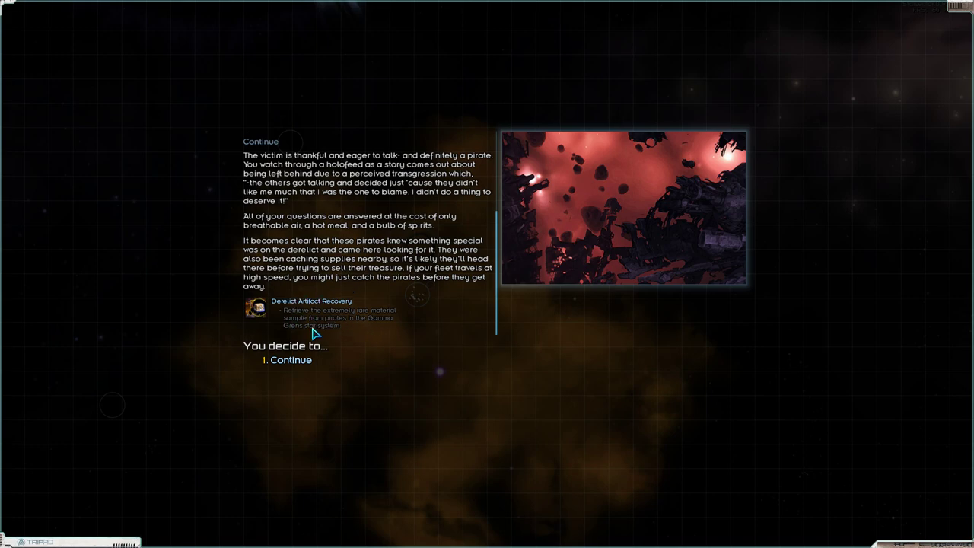
pyautogui.click(290, 359)
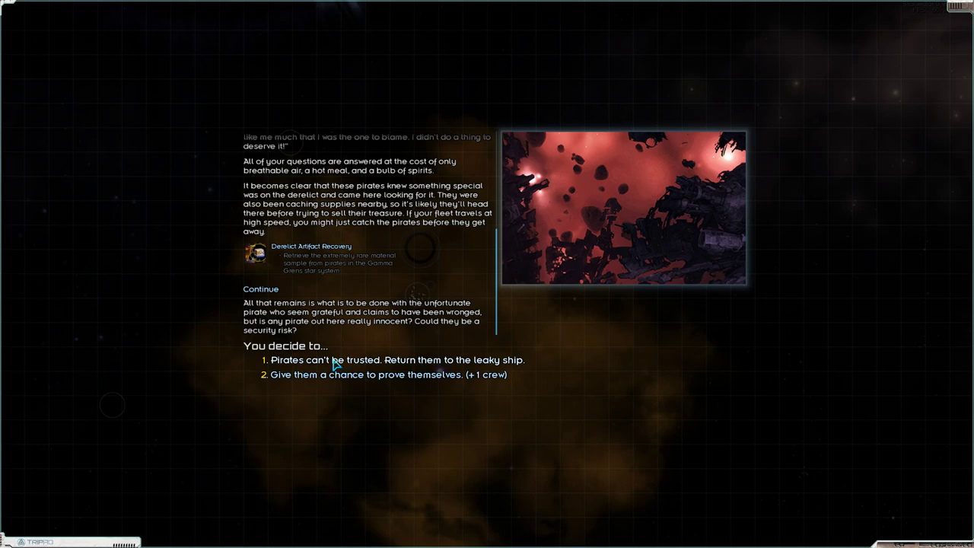
pyautogui.moveTo(344, 390)
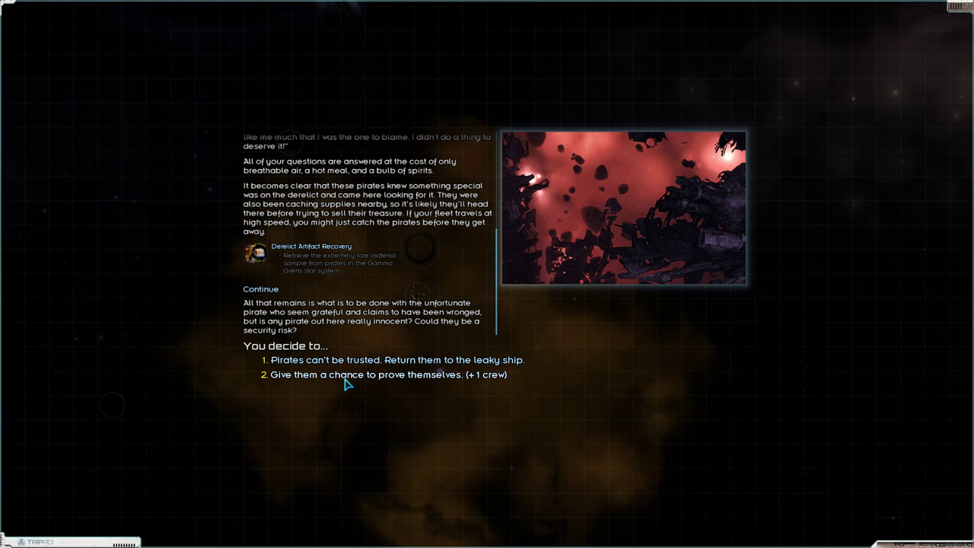
pyautogui.click(387, 374)
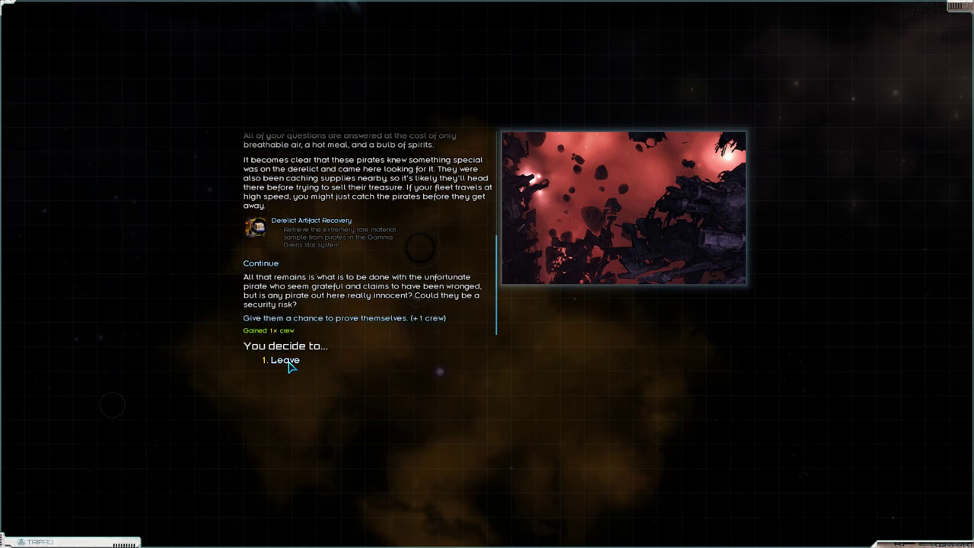
pyautogui.click(283, 359)
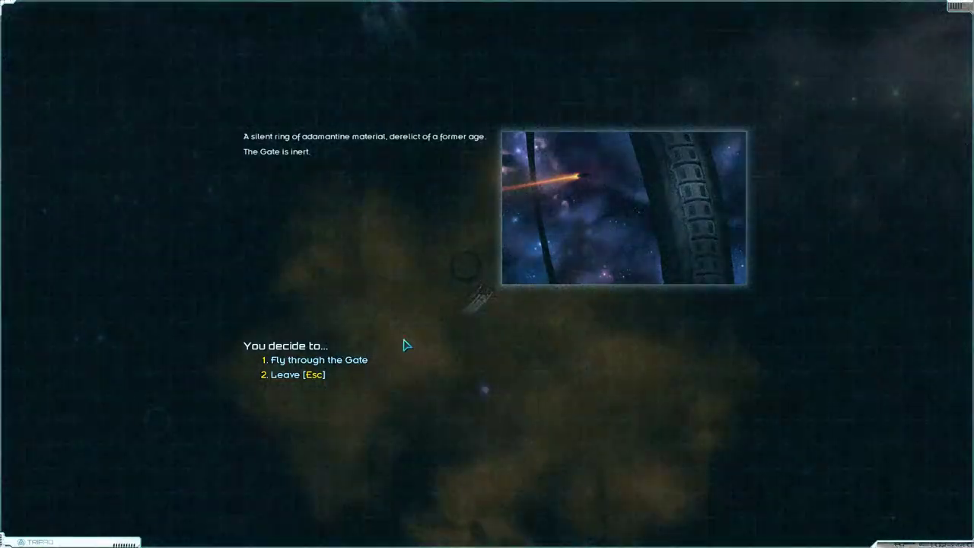
pyautogui.click(320, 359)
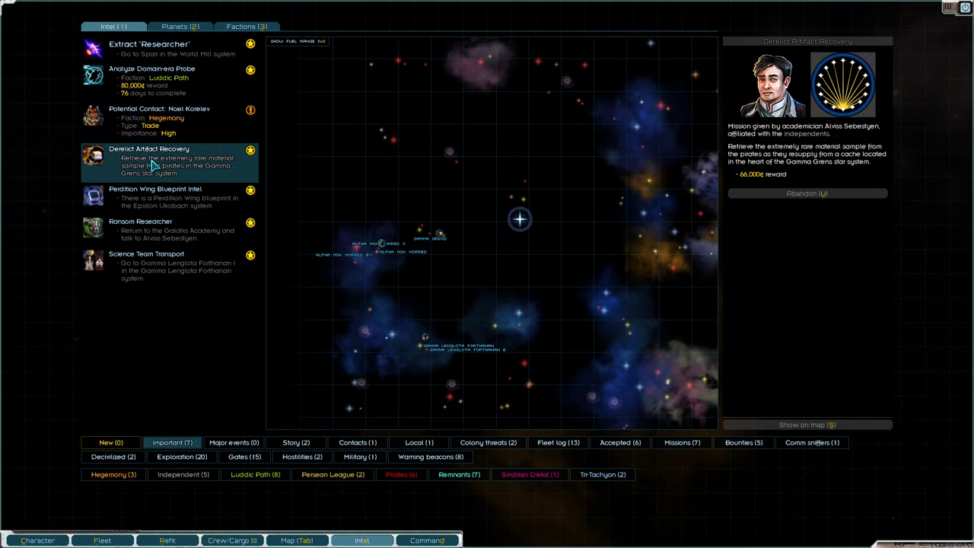
pyautogui.moveTo(365, 179)
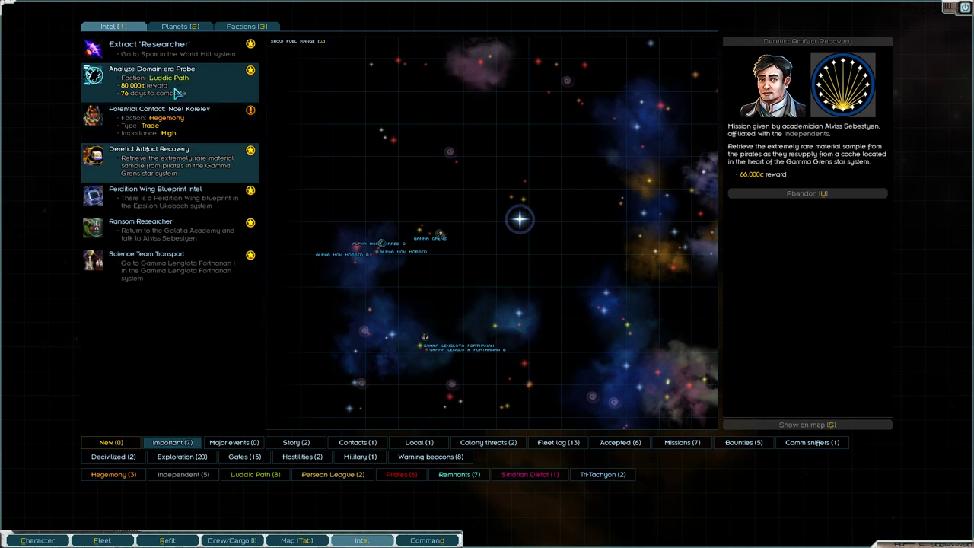
# Review the Analyze Domain-era Probe and Derelict Artifact Recovery missions, then close the mission log.
pyautogui.click(152, 81)
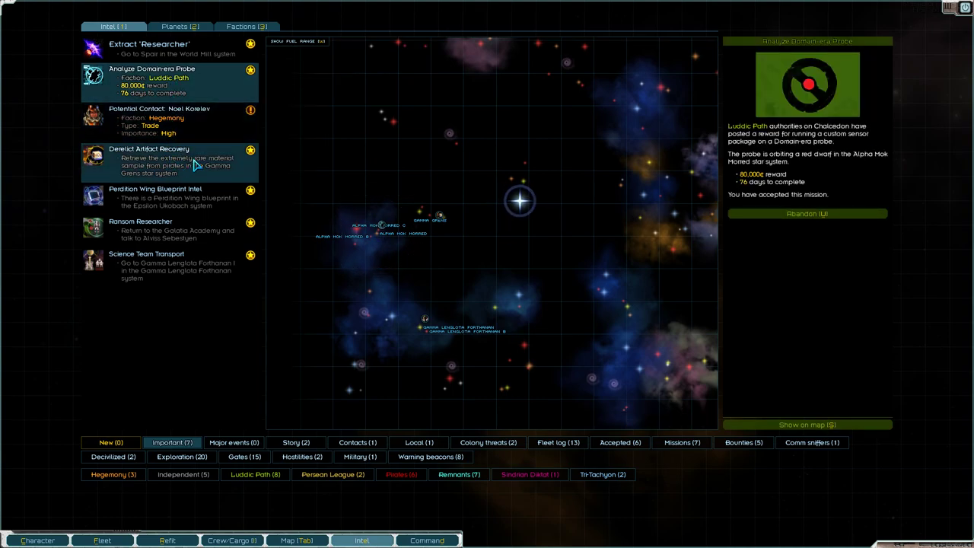
pyautogui.click(168, 159)
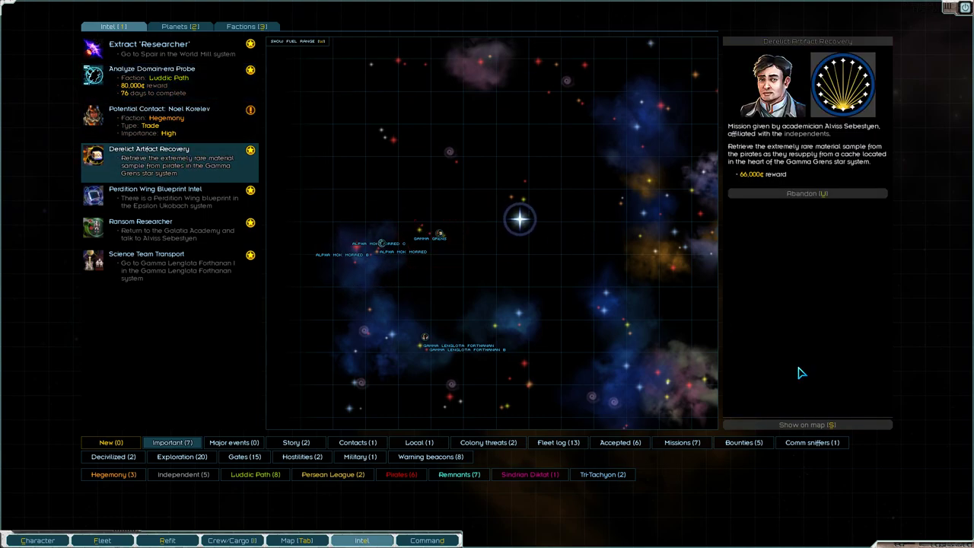
pyautogui.click(807, 424)
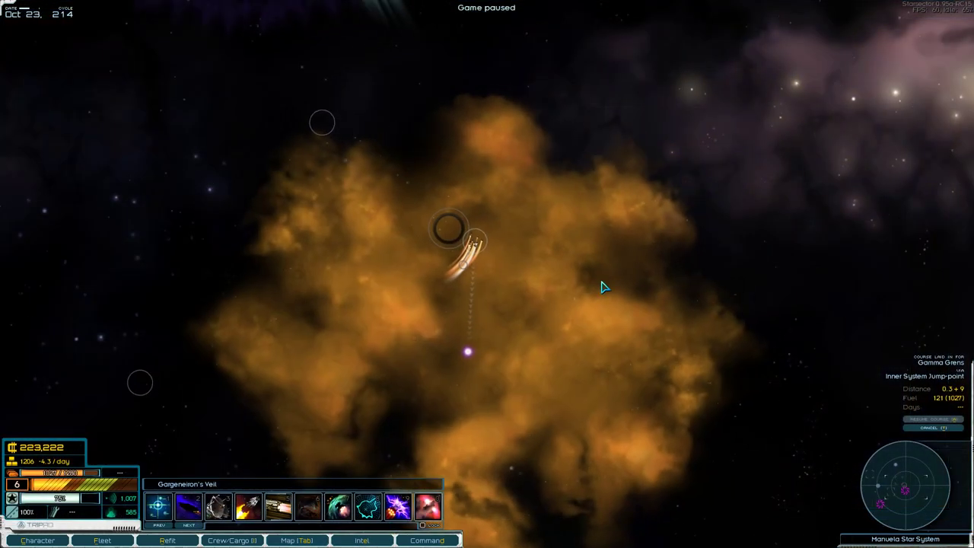
# Resume flight and respond to the derelict Cerberus freighter encounter en route to the jump point.
pyautogui.press('space')
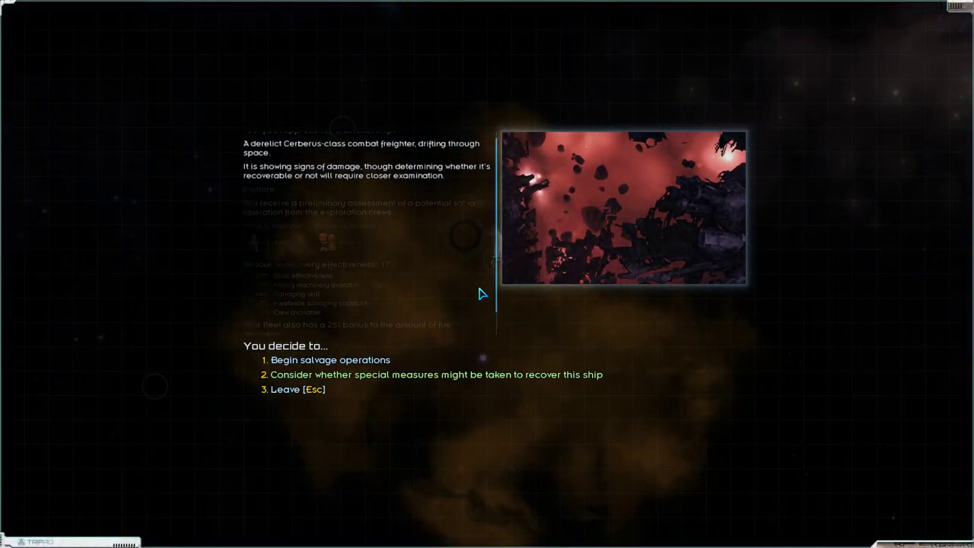
pyautogui.click(330, 360)
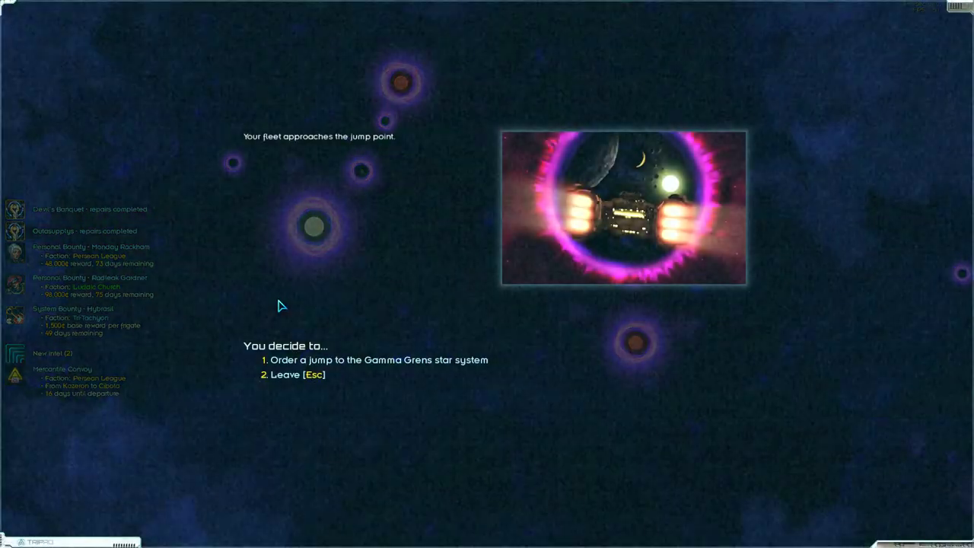
# Order the jump to Gamma Grens and steer the fleet toward the pursuing unidentified fleet.
pyautogui.click(373, 359)
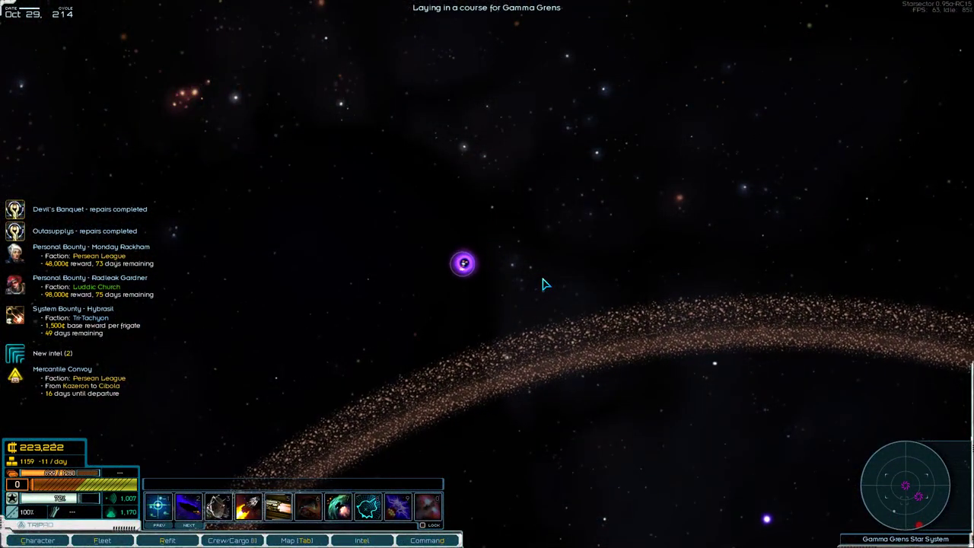
pyautogui.click(296, 541)
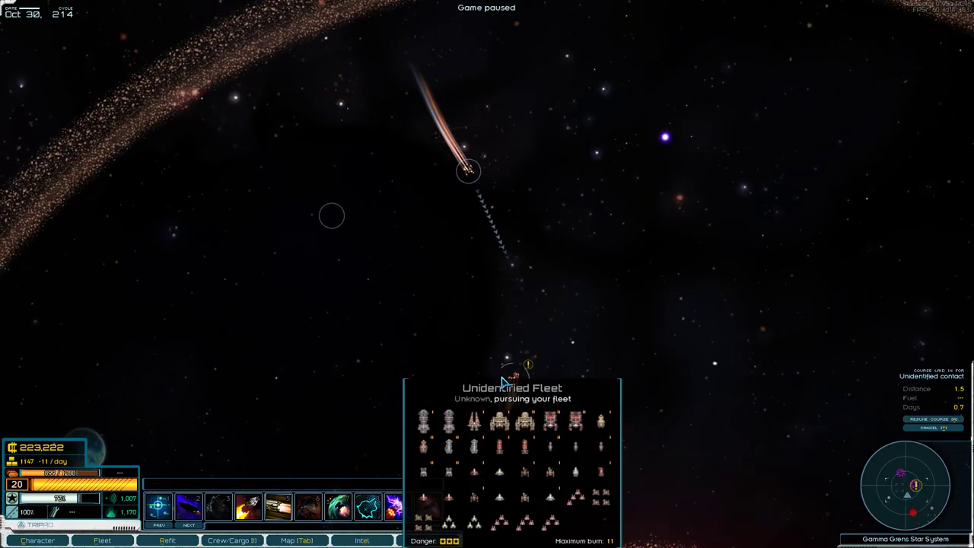
pyautogui.click(102, 541)
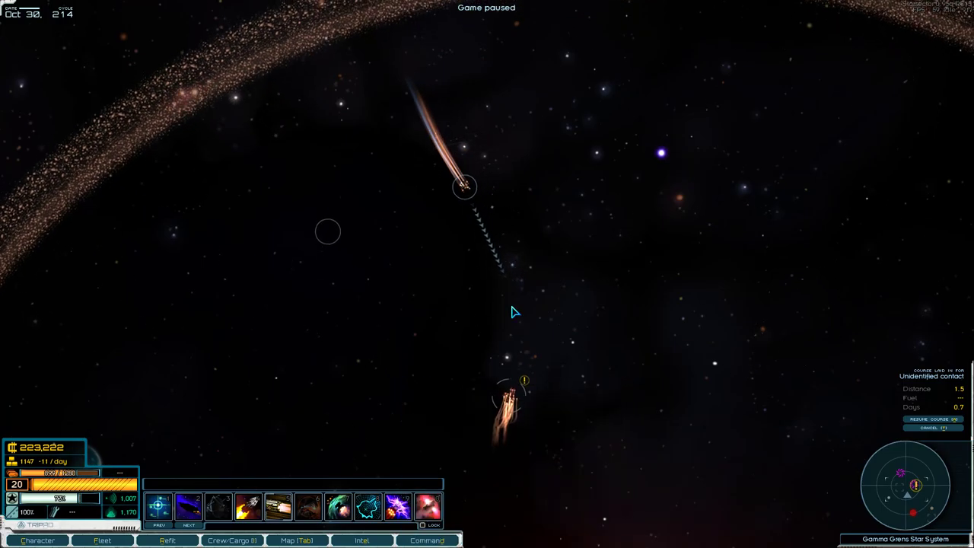
pyautogui.click(102, 541)
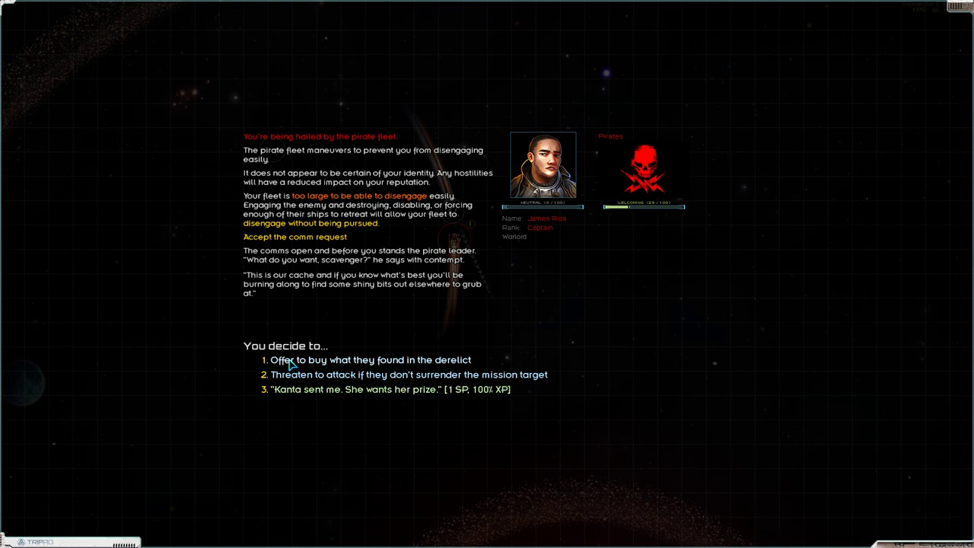
# Offer to buy the pirates' derelict find and agree to their 12,000 credit price.
pyautogui.click(369, 359)
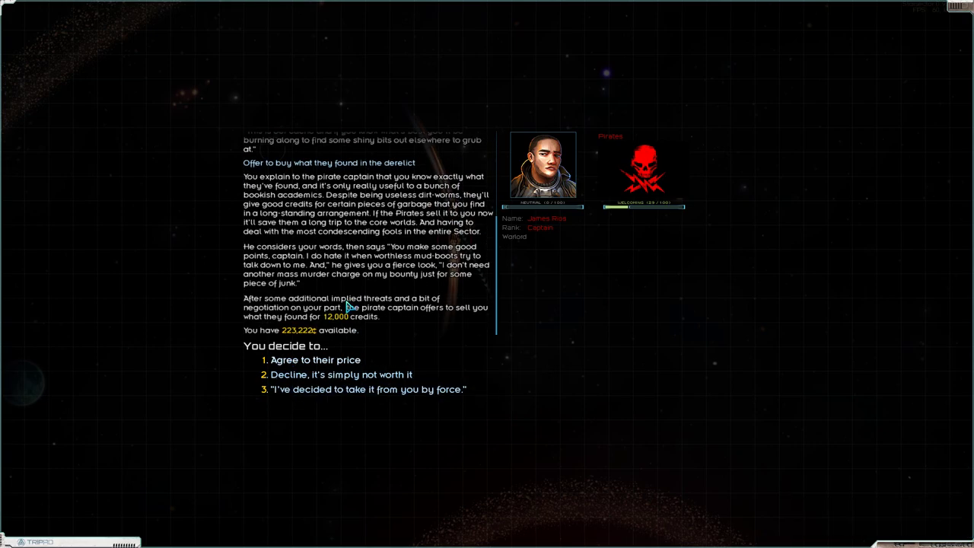
pyautogui.moveTo(308, 304)
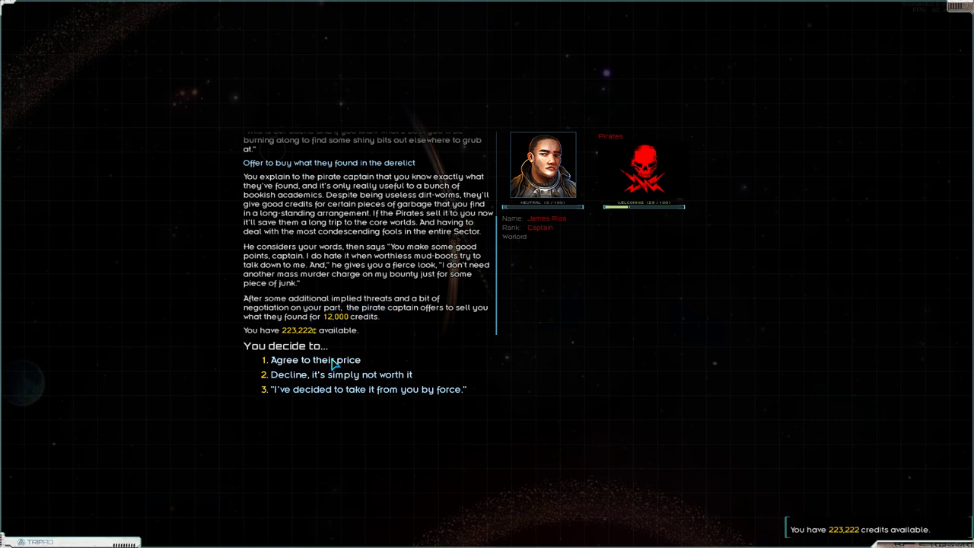
pyautogui.click(313, 360)
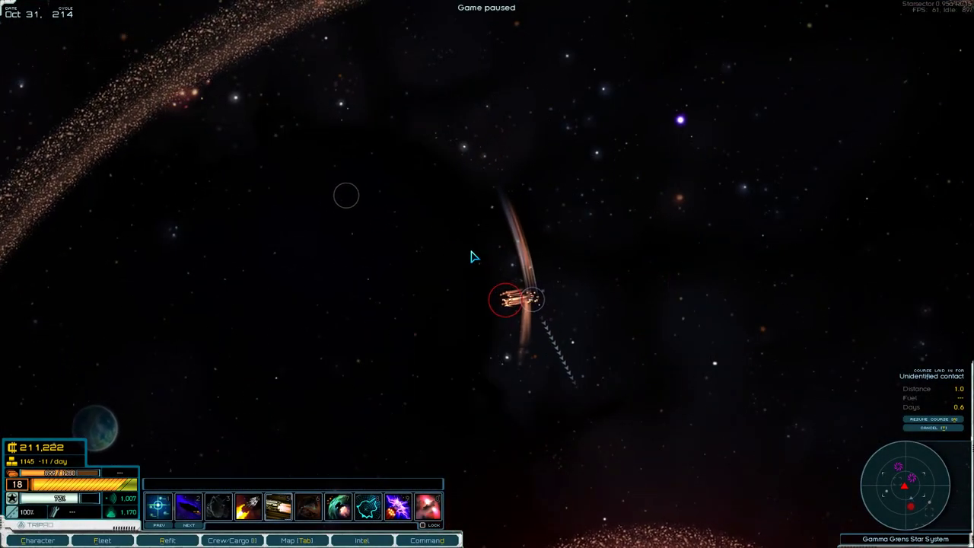
# Review cargo and the mission log, then lay in a course for the Analyze Domain-era Probe mission in Alpha Mok Morred.
pyautogui.click(363, 540)
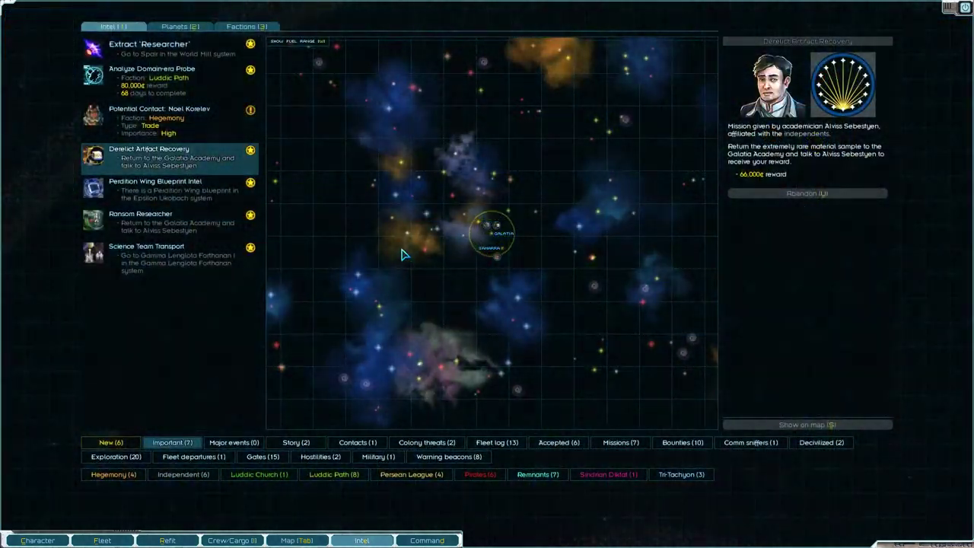
pyautogui.click(231, 541)
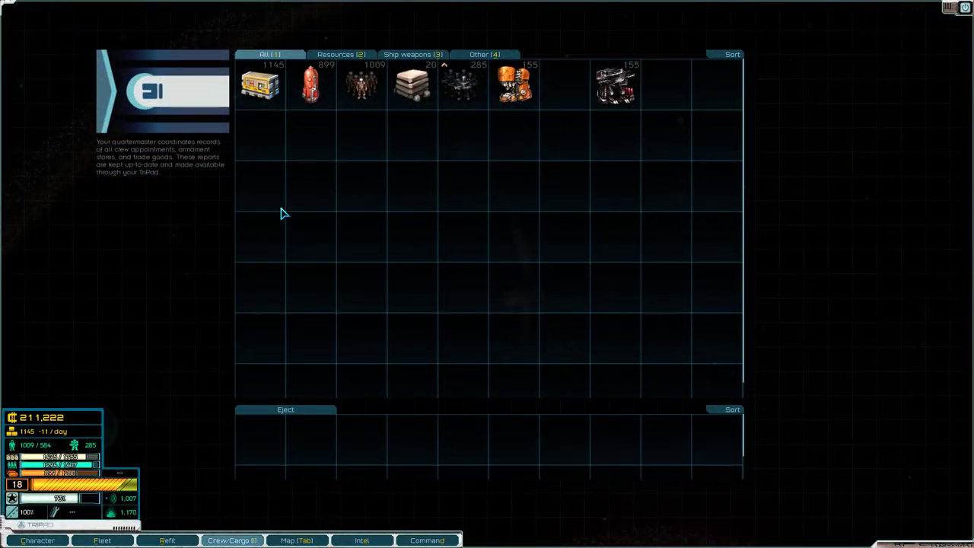
pyautogui.click(363, 541)
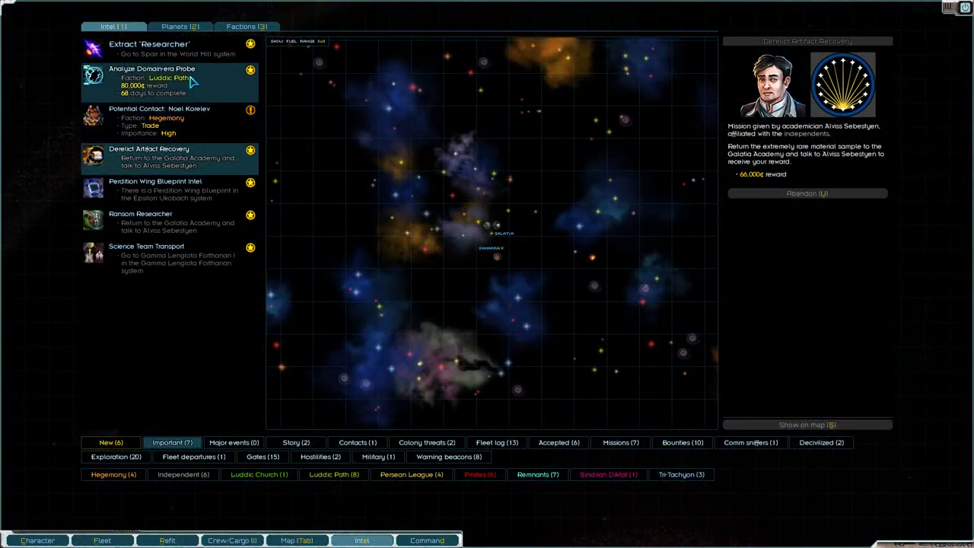
pyautogui.click(152, 79)
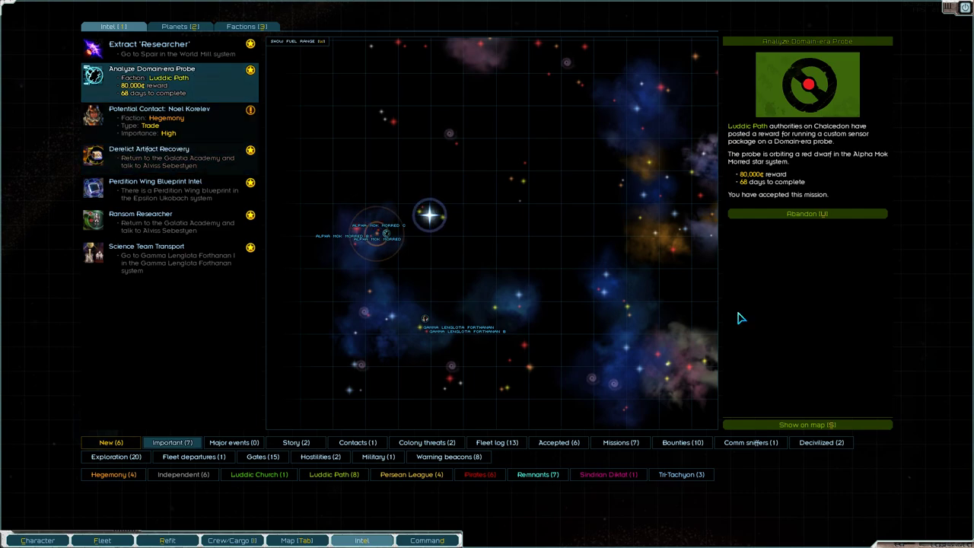
pyautogui.click(807, 425)
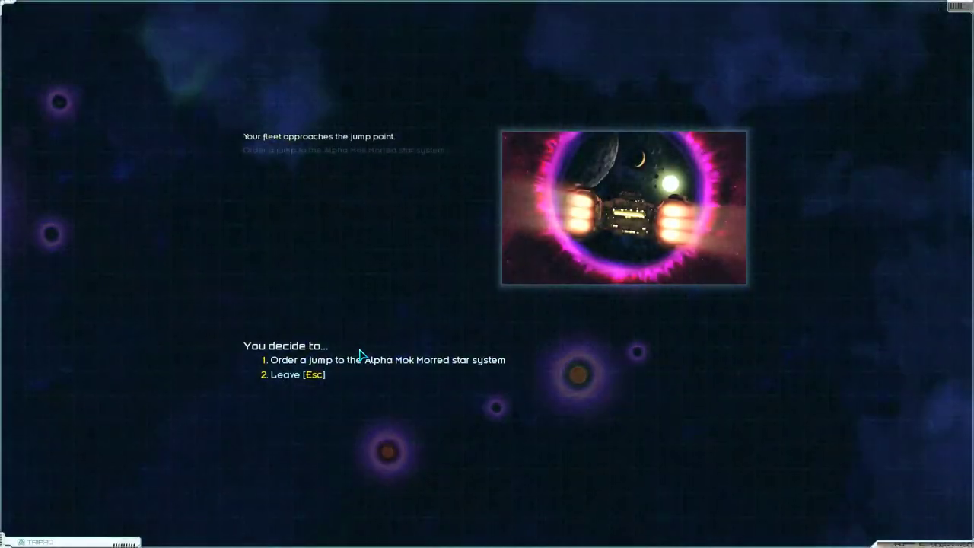
# Jump to Alpha Mok Morred, run the sensor package on the probe and engage its automated defenses.
pyautogui.click(387, 360)
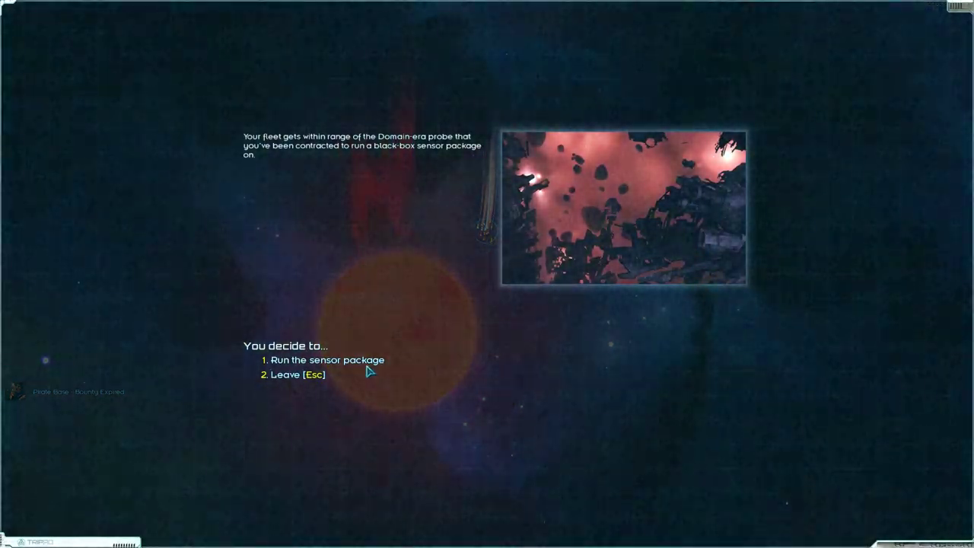
pyautogui.click(329, 360)
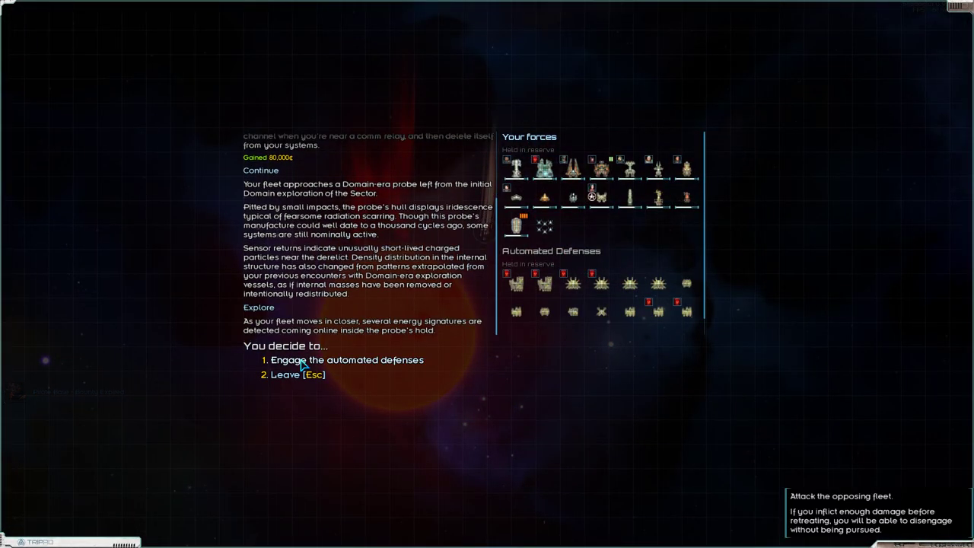
pyautogui.click(347, 360)
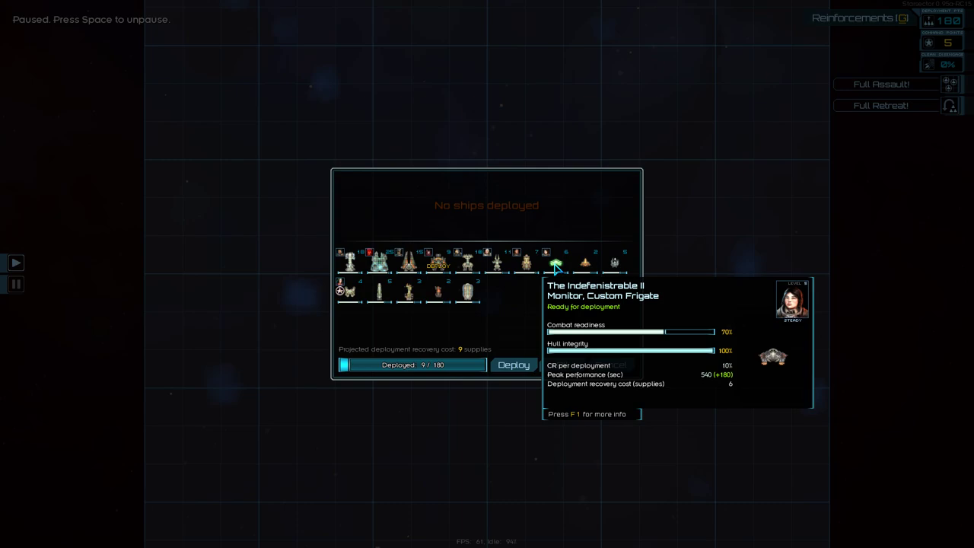
# Deploy a light escort destroyer into the battle against the probe's defenses.
pyautogui.click(556, 262)
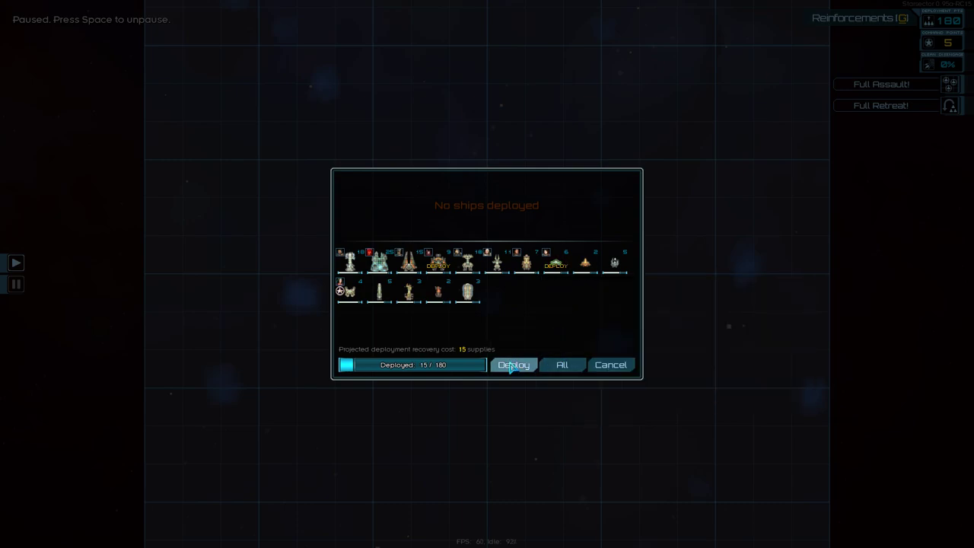
pyautogui.click(514, 365)
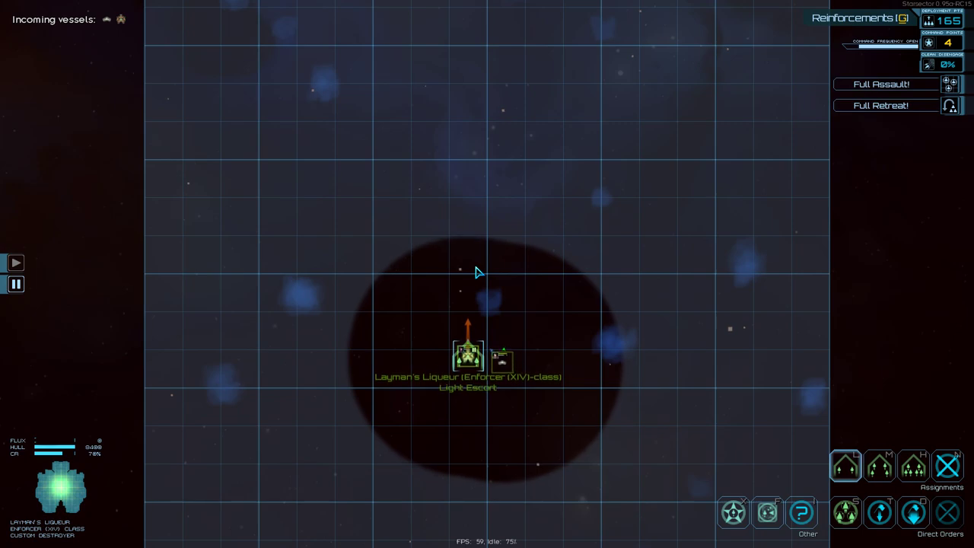
pyautogui.moveTo(472, 236)
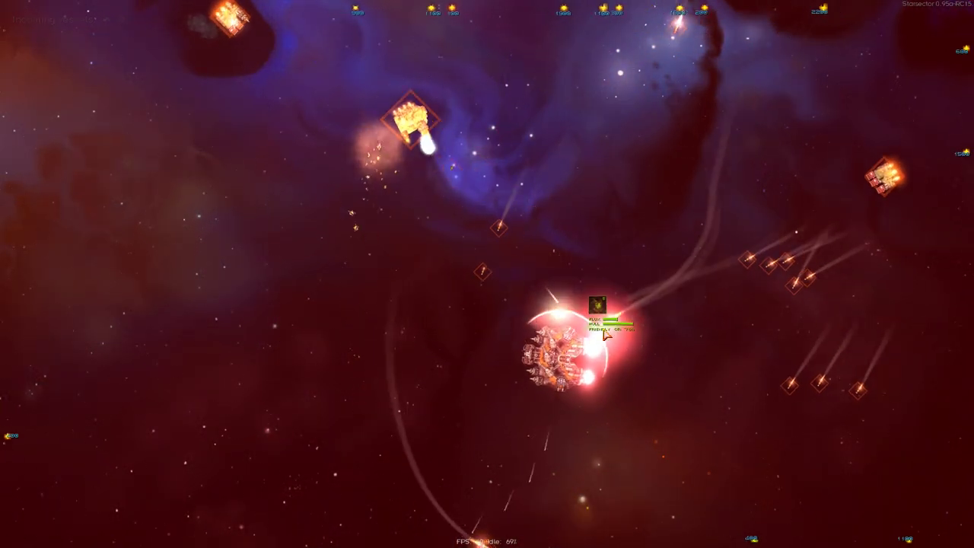
# Pilot the flagship in combat against the automated defense drones.
pyautogui.press('tab')
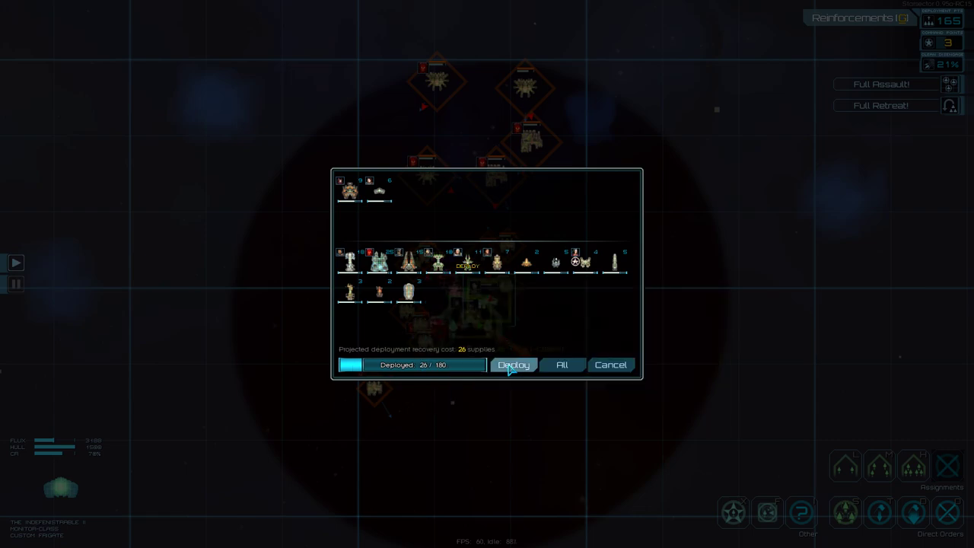
pyautogui.moveTo(554, 266)
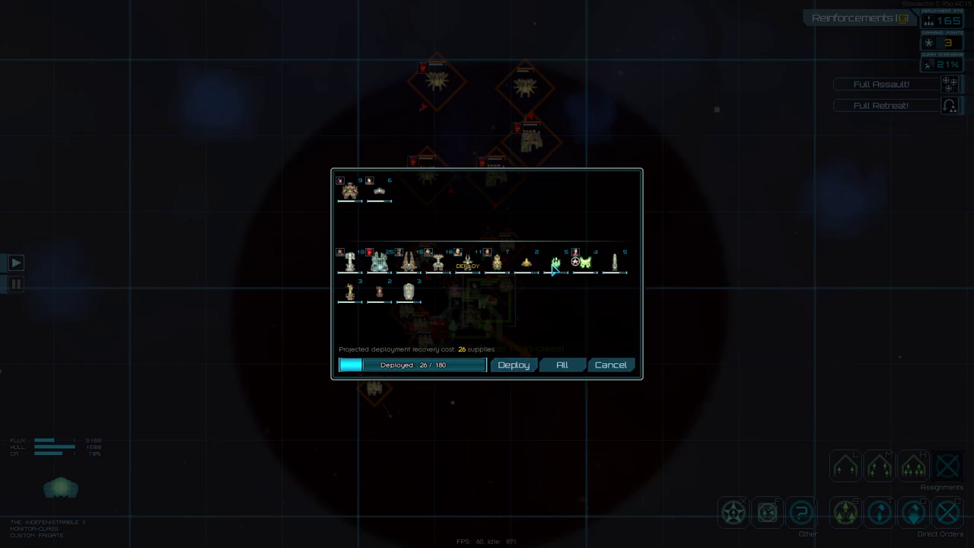
pyautogui.moveTo(575, 262)
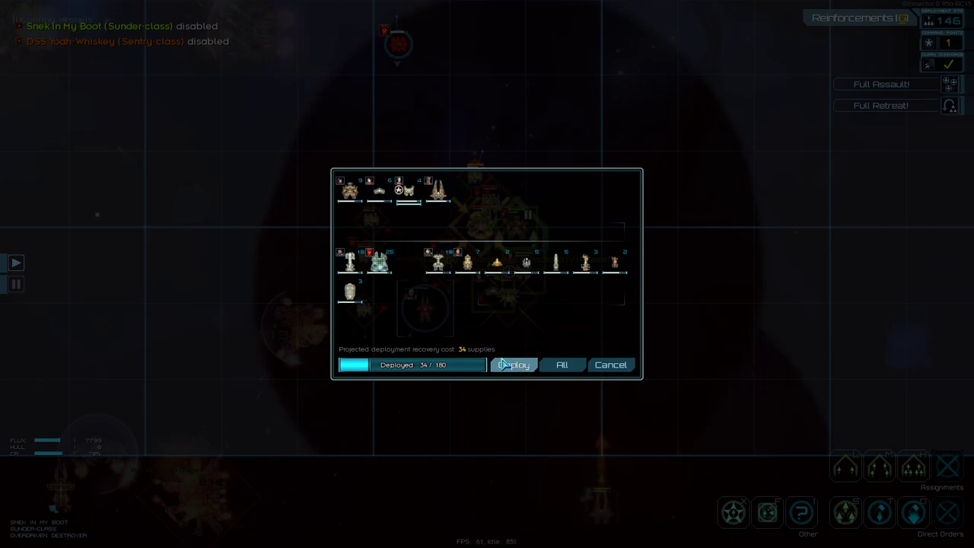
# Deploy reinforcements, raising deployed strength from 26 to 34, and defeat the enemy fleet.
pyautogui.click(514, 365)
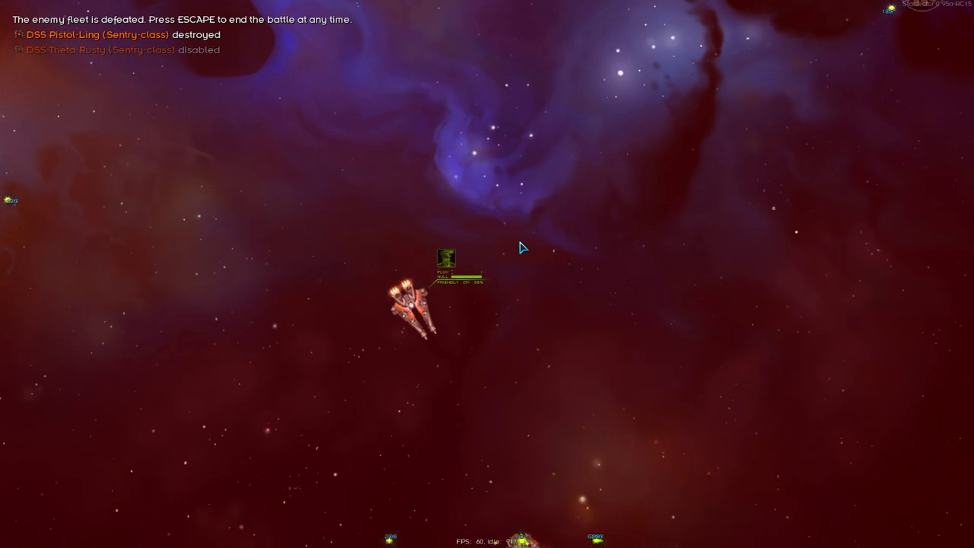
# End the won battle and close ship recovery without restoring any disabled ships.
pyautogui.press('escape')
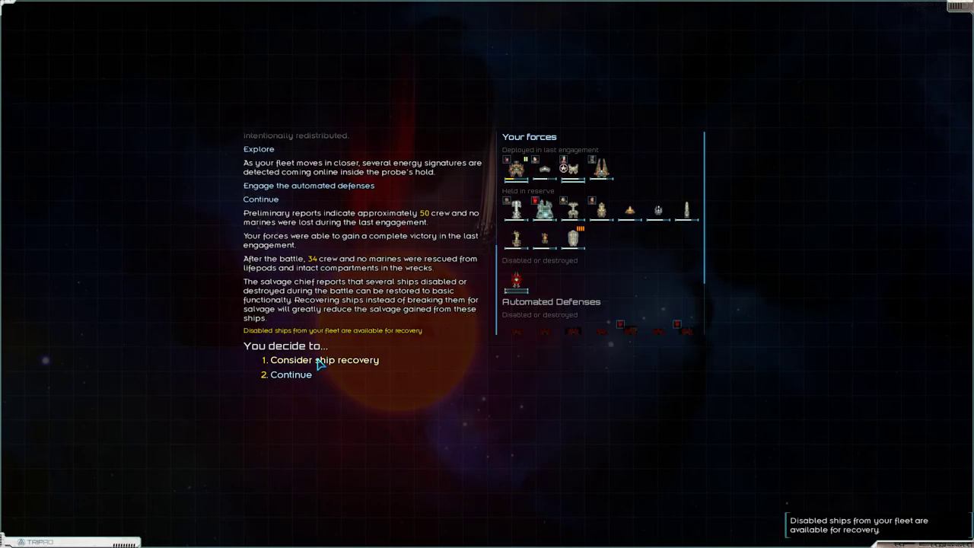
pyautogui.click(323, 359)
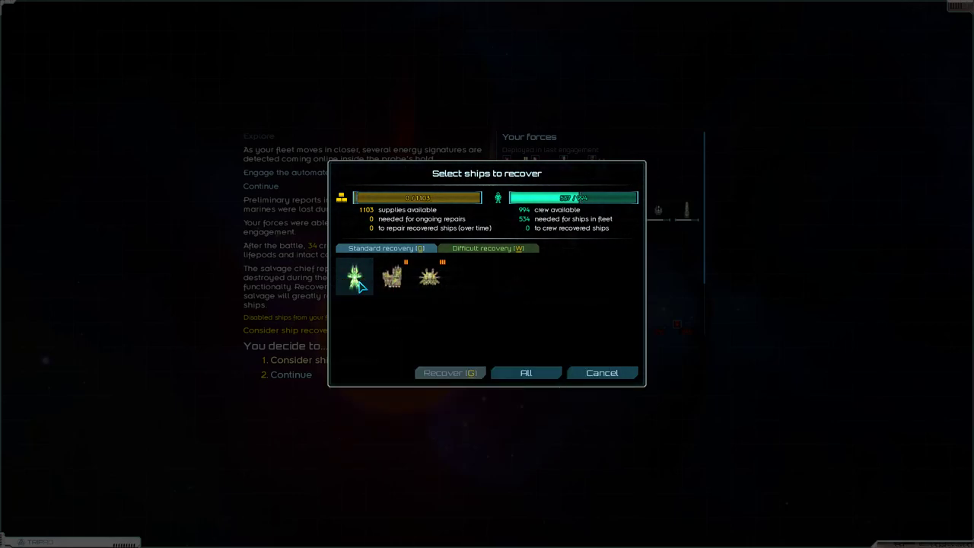
pyautogui.click(355, 277)
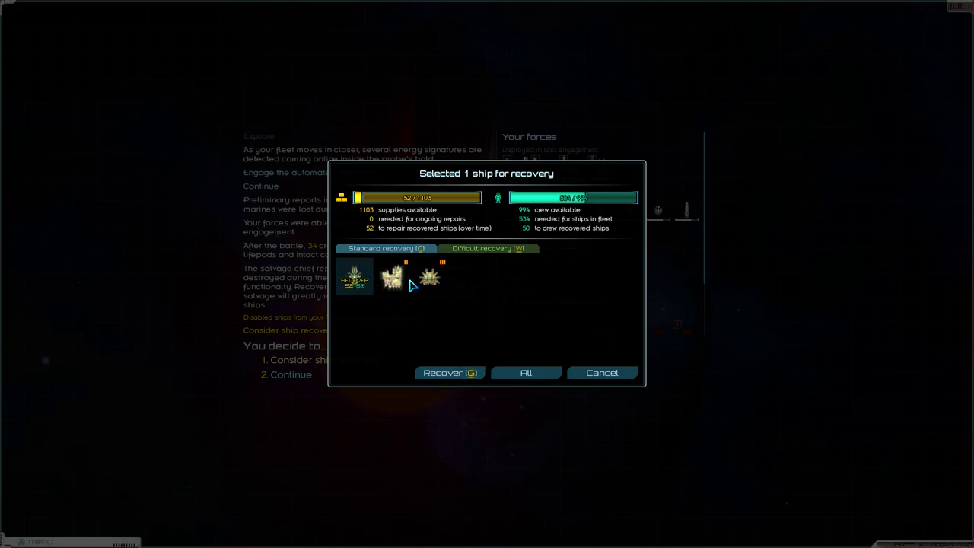
pyautogui.click(487, 248)
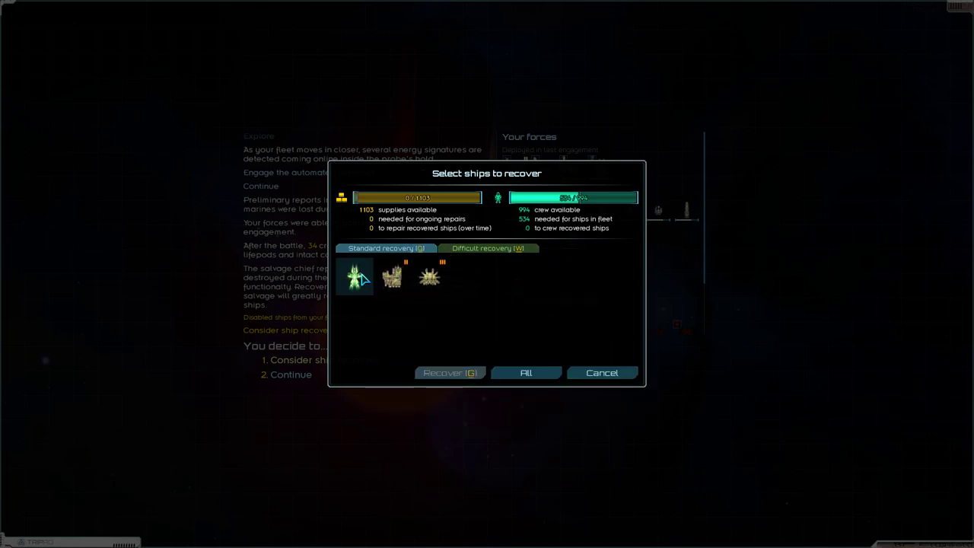
pyautogui.click(601, 371)
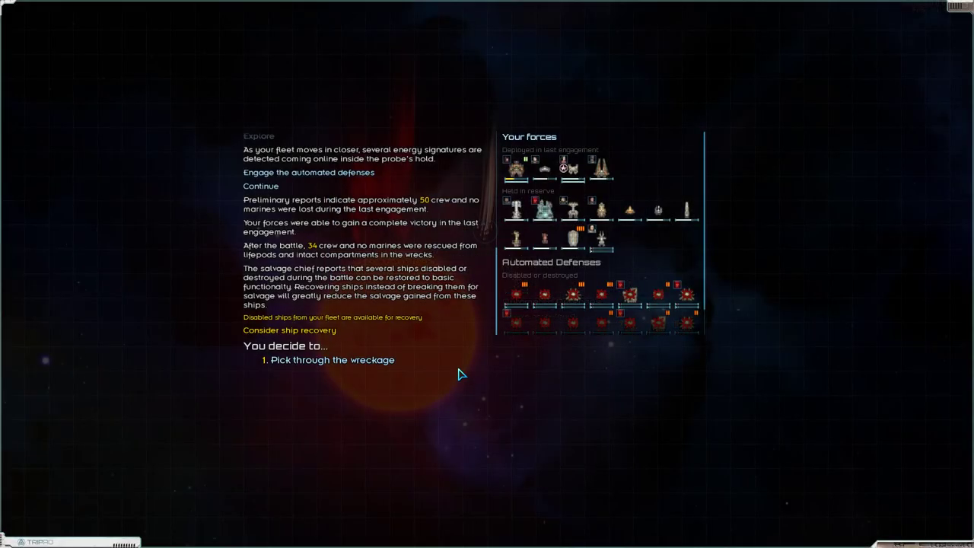
# Take all salvage from the wreckage and learn of the derelict Domain-era survey ship.
pyautogui.click(332, 359)
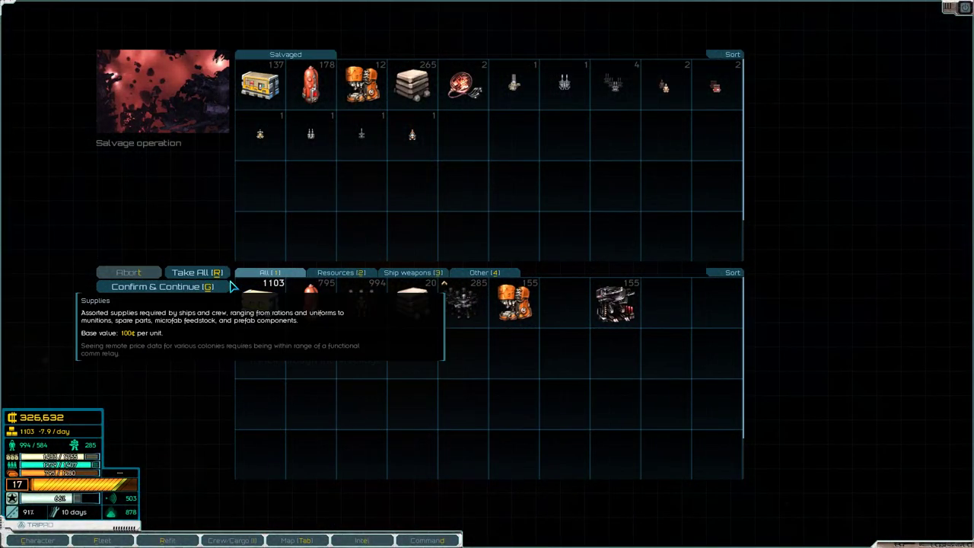
pyautogui.click(196, 271)
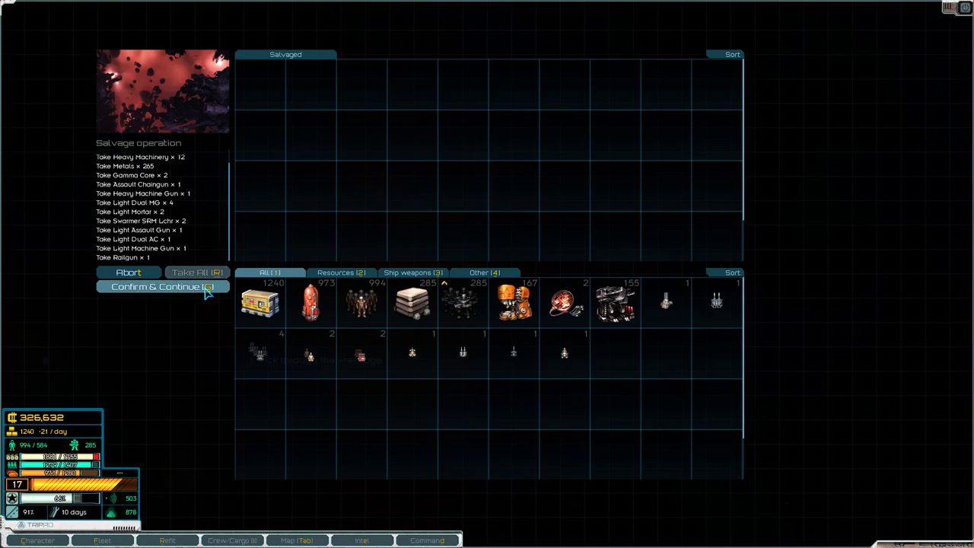
pyautogui.click(162, 286)
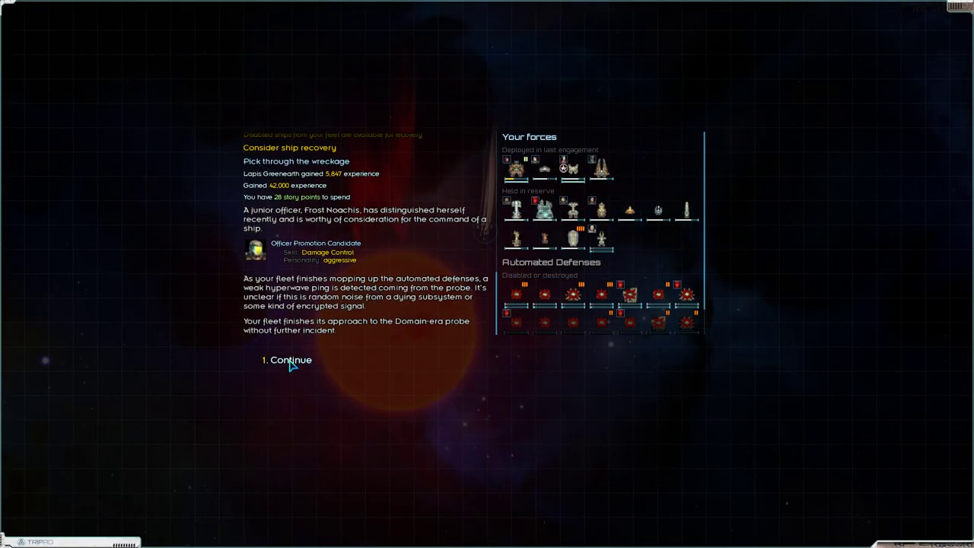
pyautogui.click(287, 360)
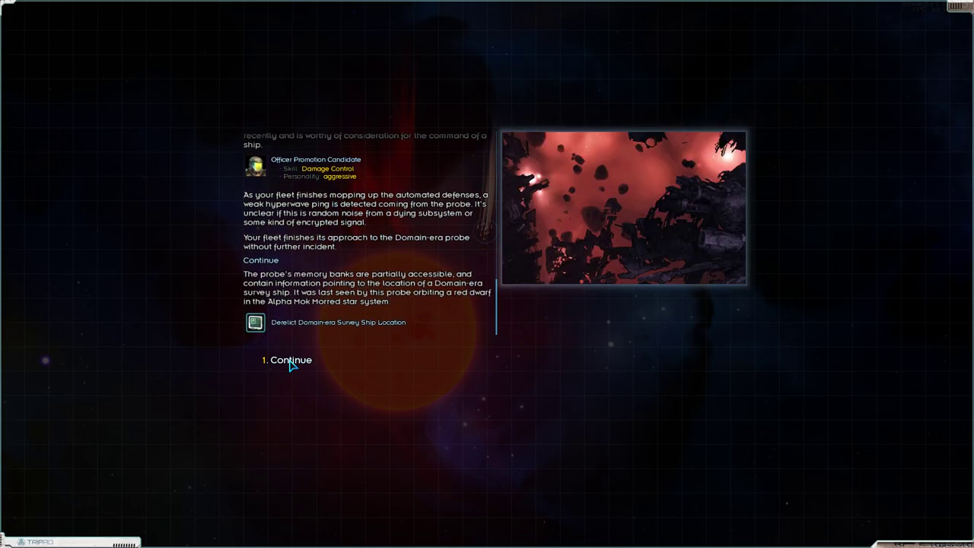
# Salvage the Domain-era probe and confirm the haul.
pyautogui.click(287, 360)
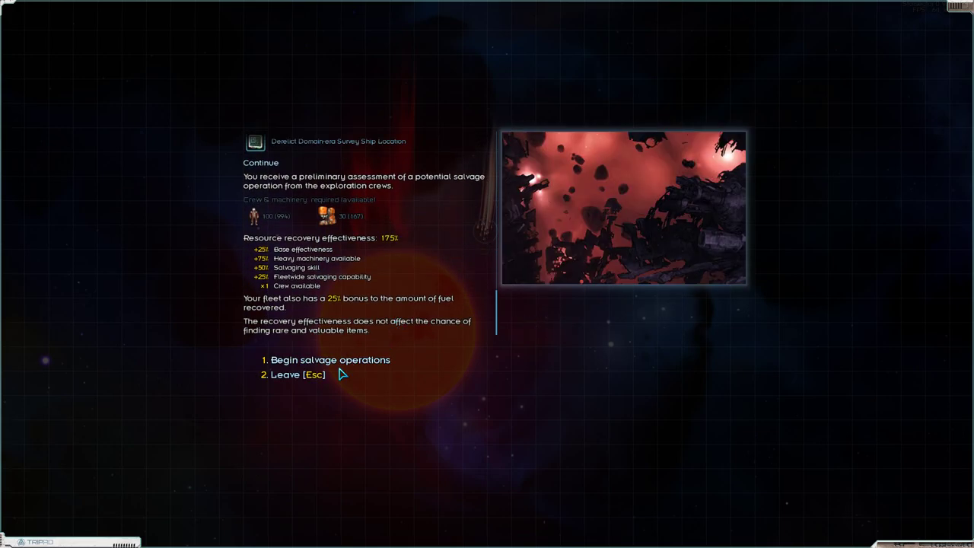
pyautogui.click(330, 359)
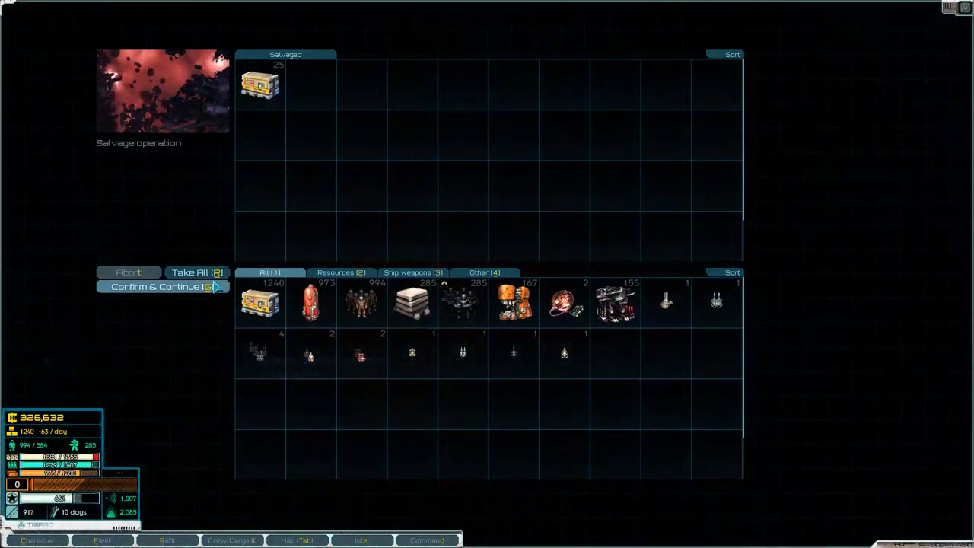
pyautogui.click(160, 286)
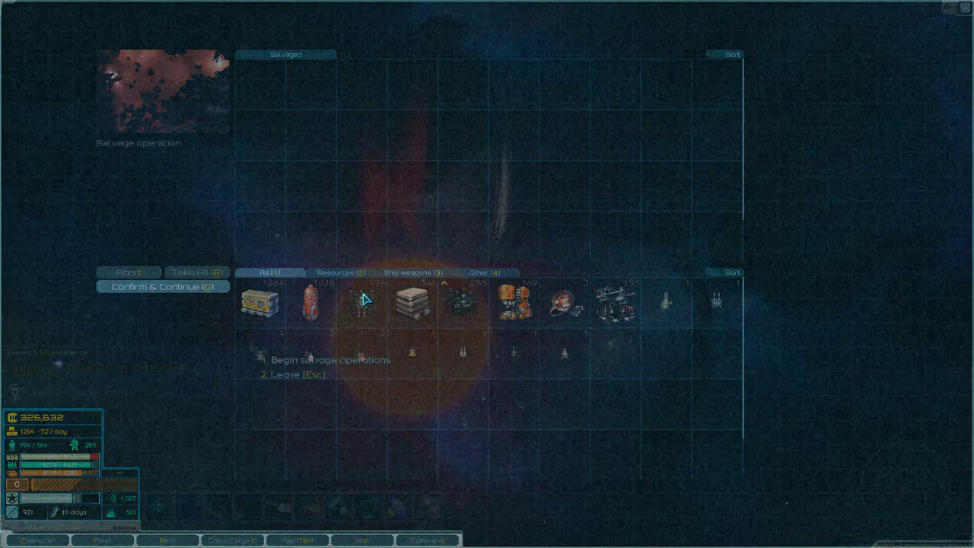
# Fly to the nearby debris field, assess it and begin salvage, uncovering a derelict Sentry-class drone.
pyautogui.click(163, 286)
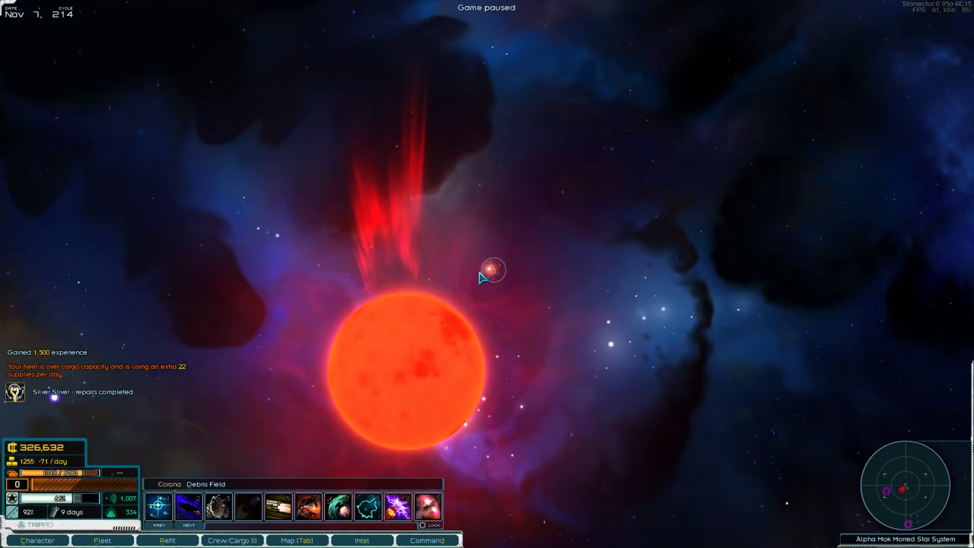
pyautogui.click(493, 271)
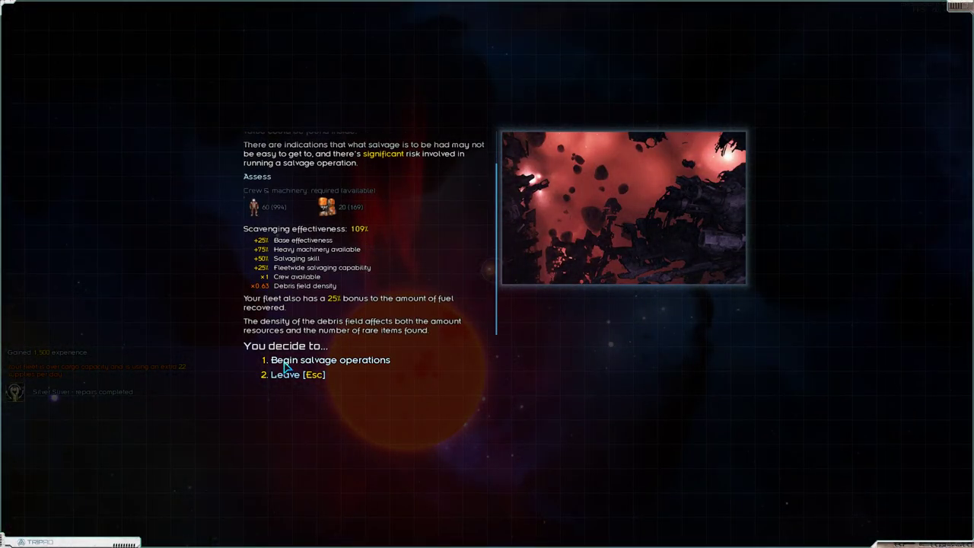
pyautogui.click(328, 359)
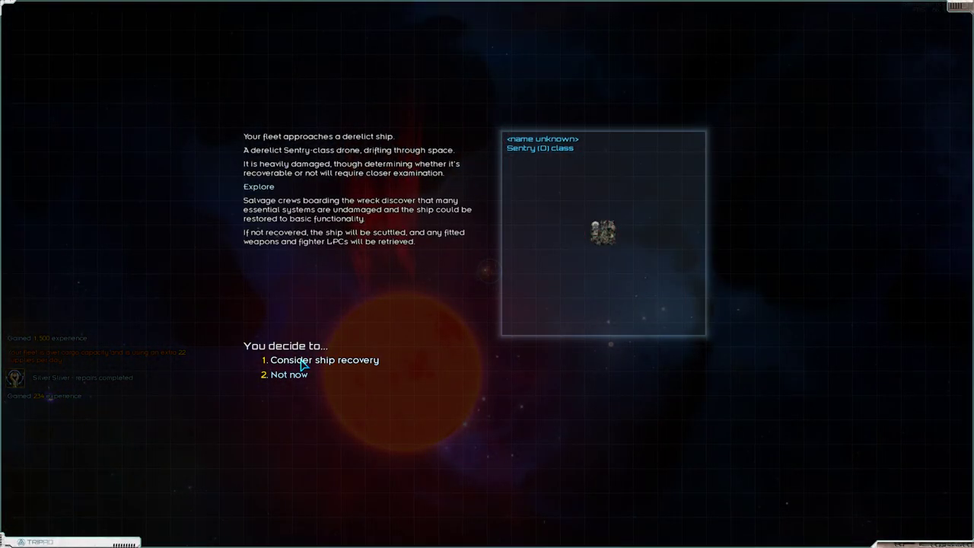
# Decline recovering the derelict Sentry drone and finish the debris field salvage.
pyautogui.click(325, 359)
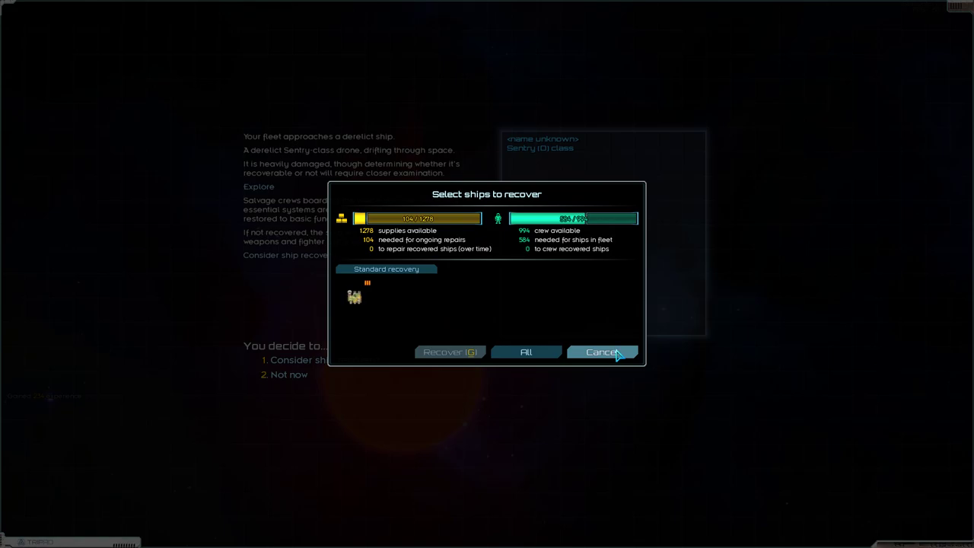
pyautogui.click(603, 352)
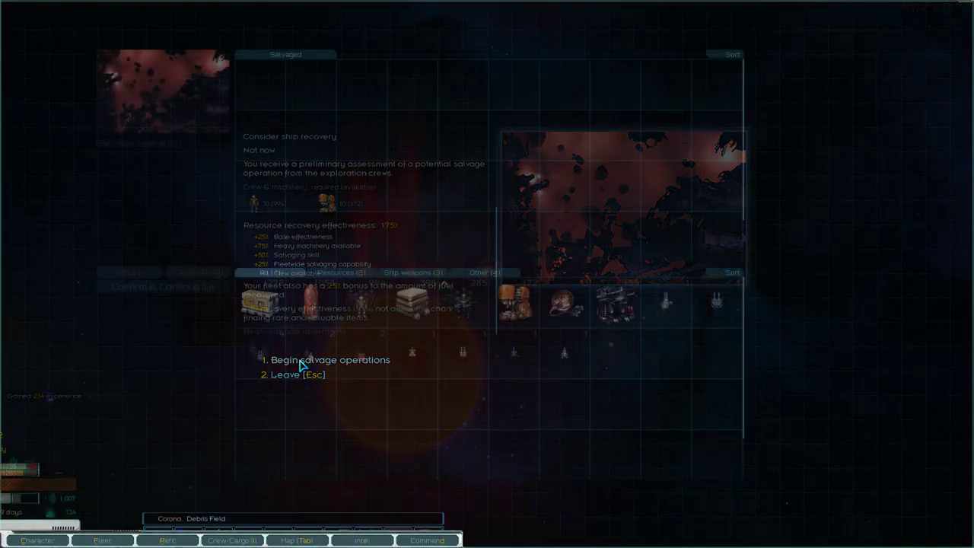
pyautogui.click(329, 360)
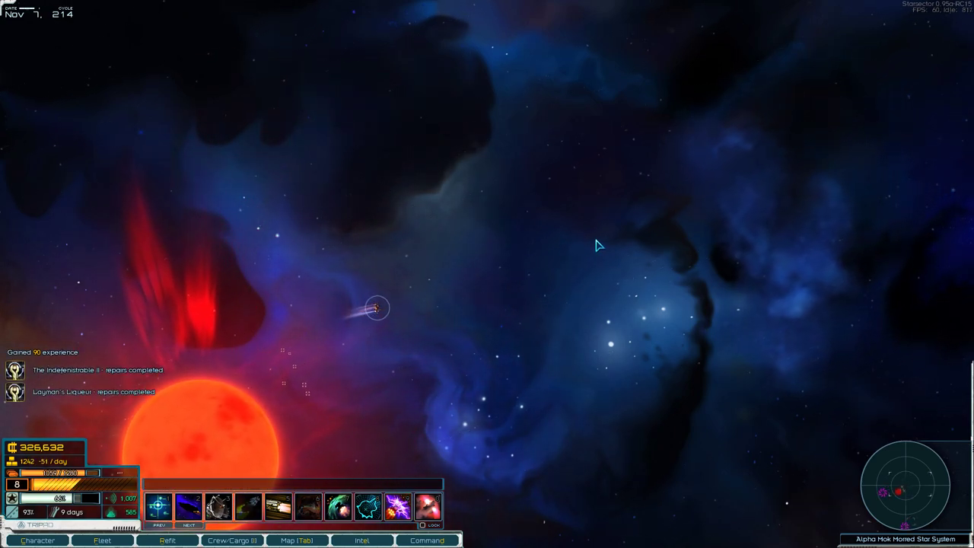
# Eject the full stack of 260 Metals from the fleet's cargo.
pyautogui.click(232, 540)
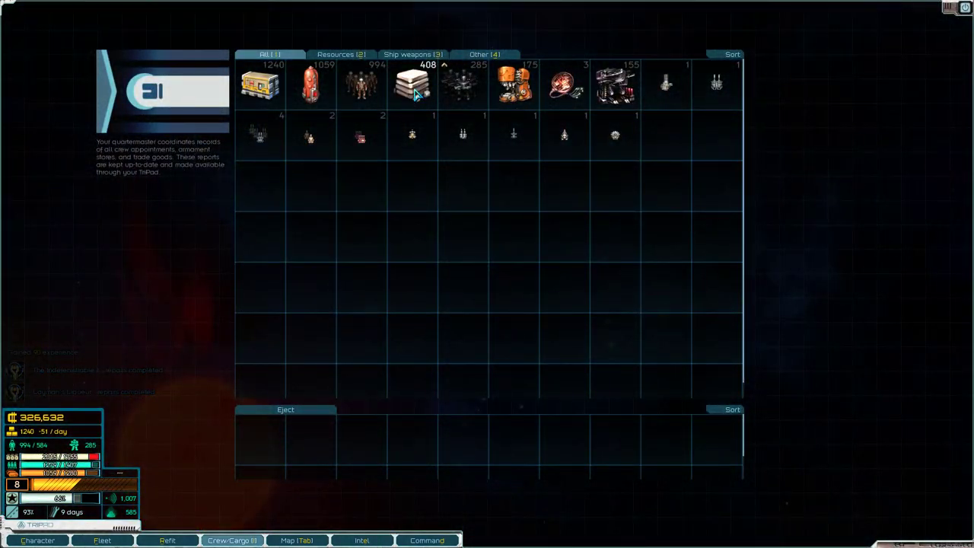
pyautogui.moveTo(411, 84); pyautogui.dragTo(259, 441)
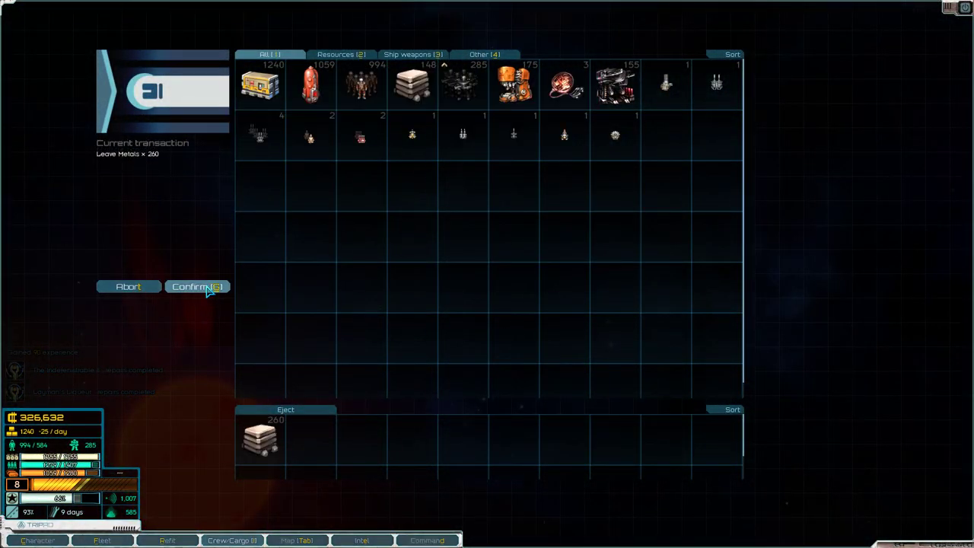
pyautogui.click(198, 286)
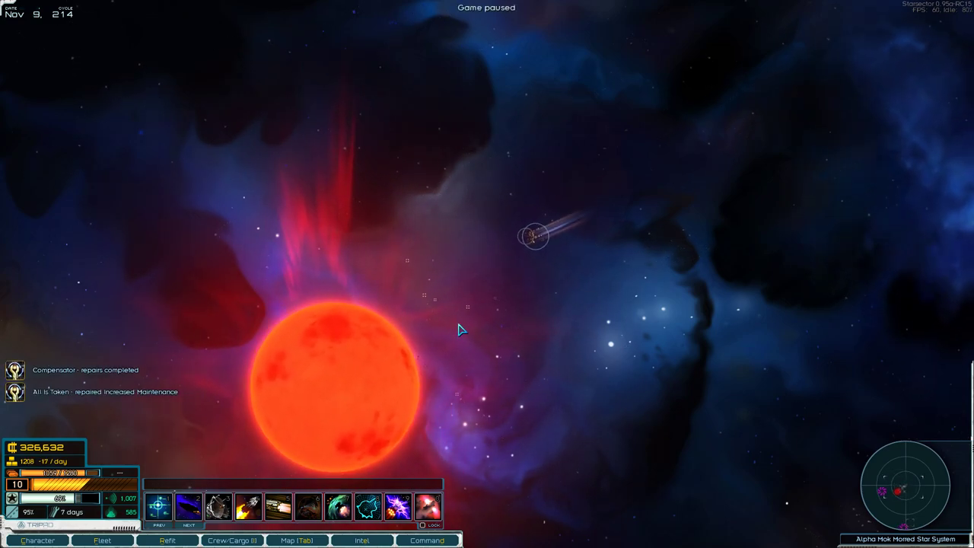
# Fly to the next debris field, salvage it and take all the recovered goods.
pyautogui.press('space')
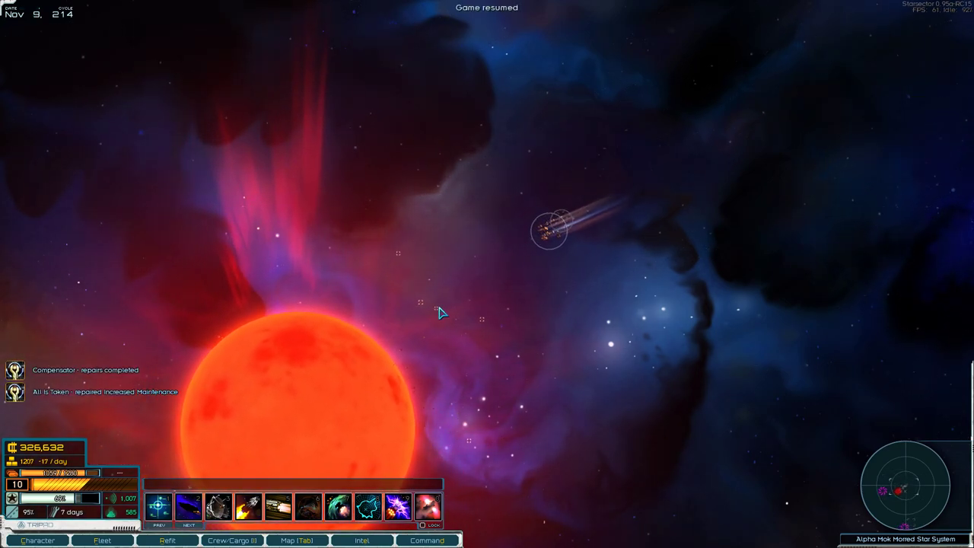
pyautogui.click(548, 228)
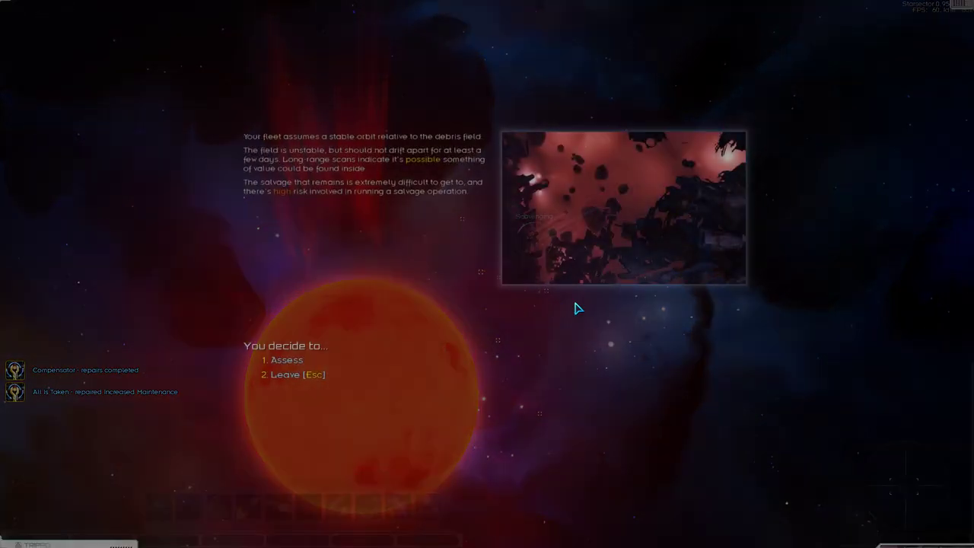
pyautogui.click(286, 360)
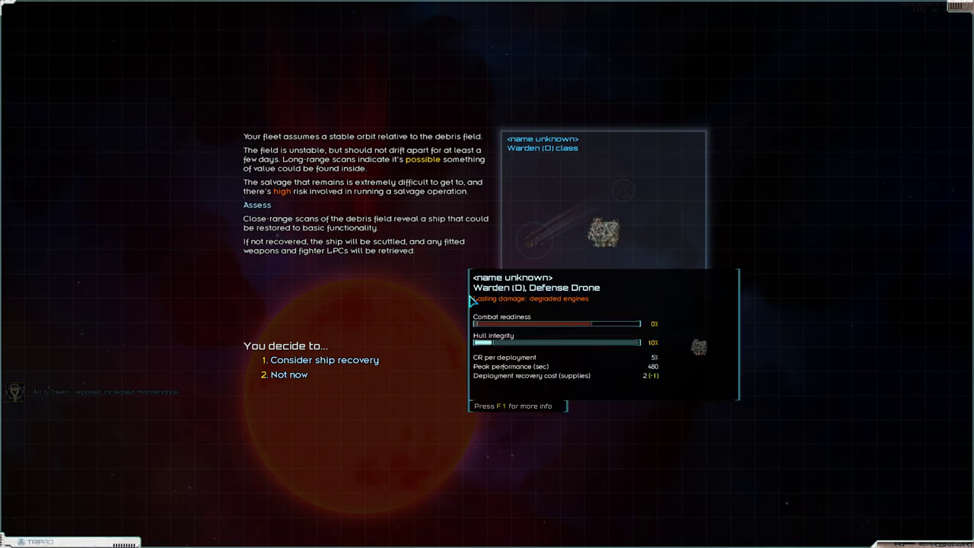
pyautogui.click(326, 359)
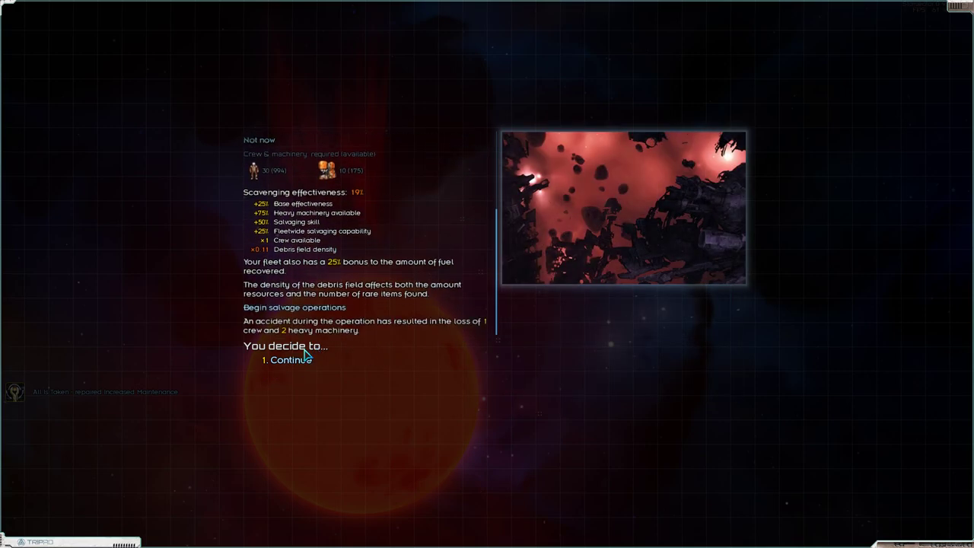
pyautogui.click(292, 359)
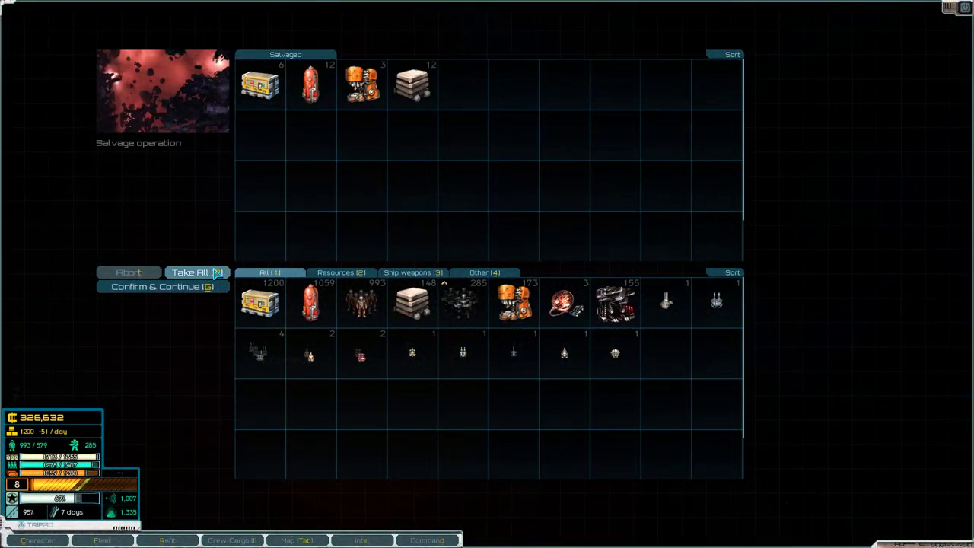
pyautogui.click(162, 286)
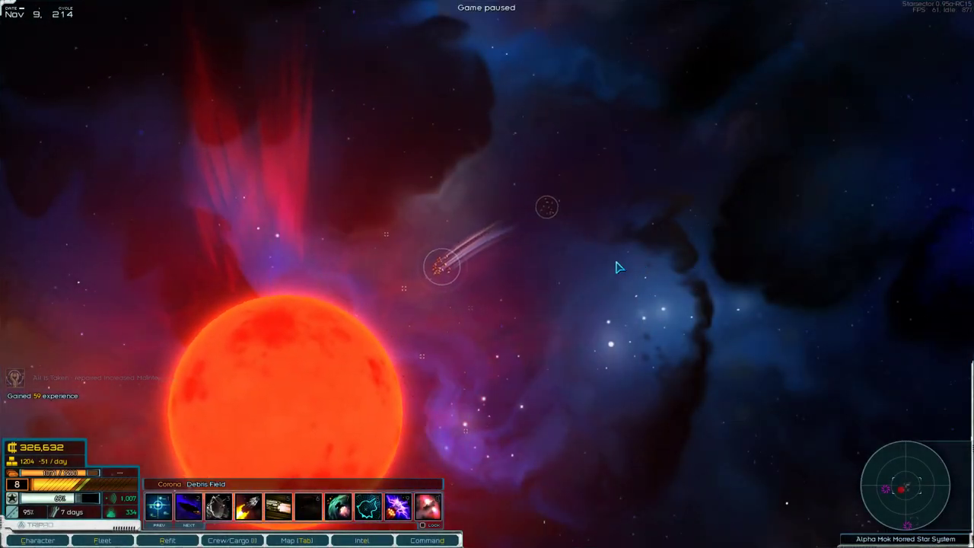
# Examine the drifting cargo pods and keep their 47 Metals.
pyautogui.press('space')
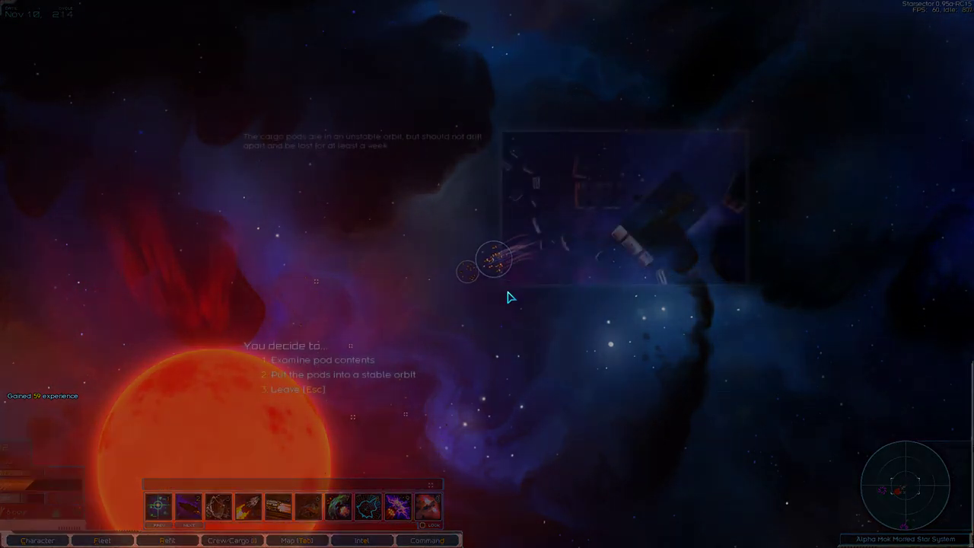
pyautogui.click(323, 360)
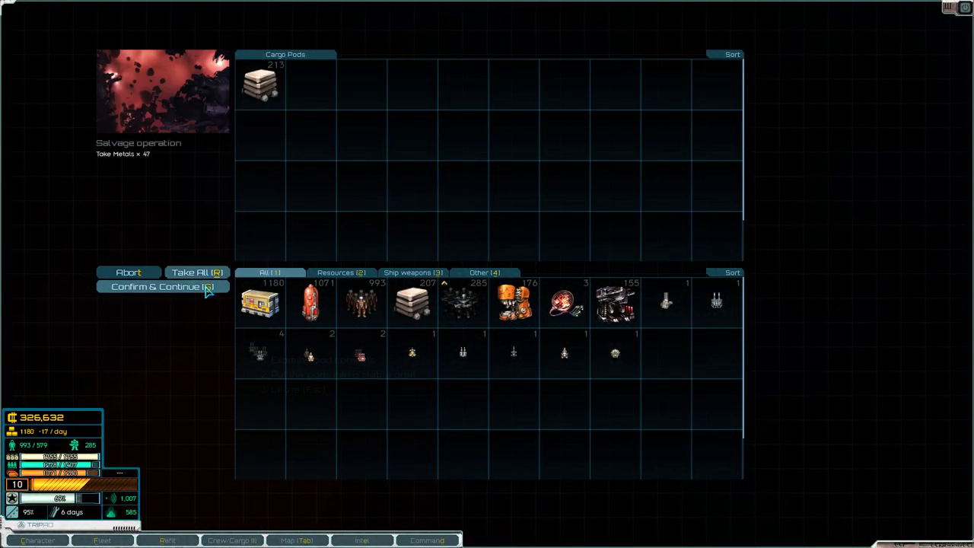
pyautogui.click(161, 286)
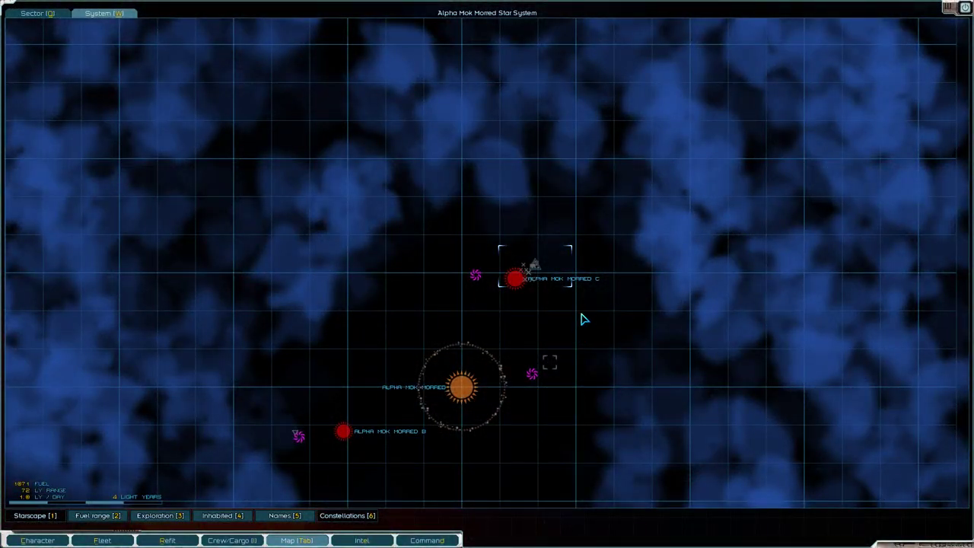
pyautogui.moveTo(586, 338)
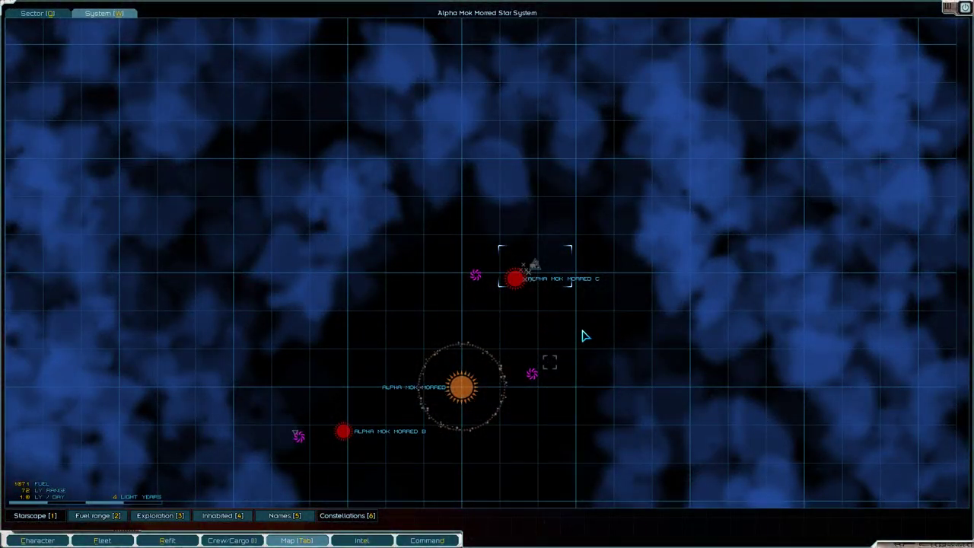
# Review the Extract Researcher, Derelict Artifact Recovery, officer promotion and Science Team Transport intel.
pyautogui.click(362, 541)
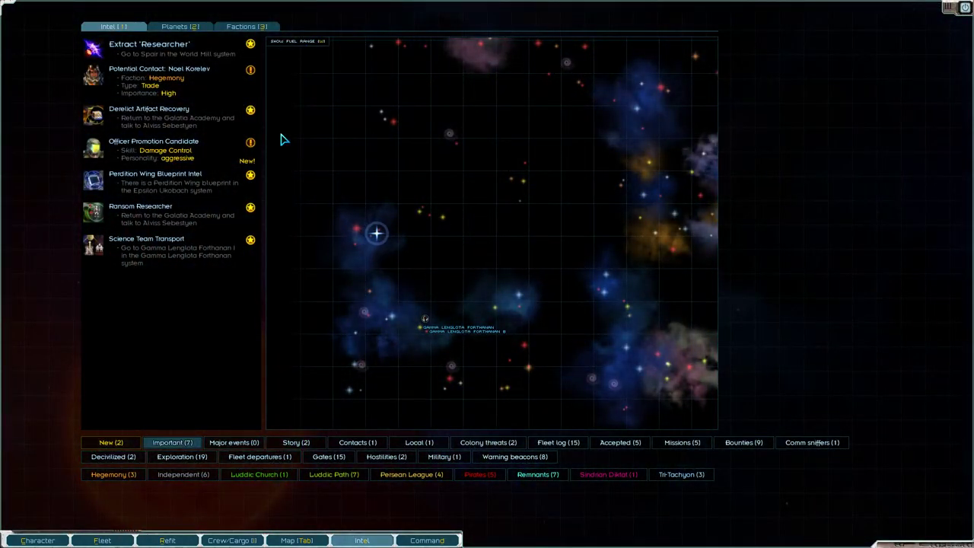
pyautogui.click(149, 47)
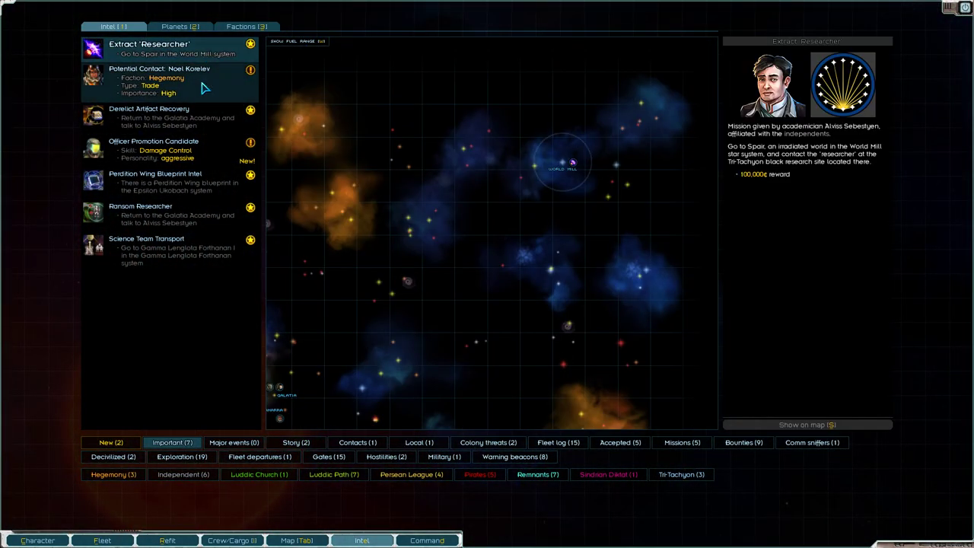
pyautogui.click(168, 119)
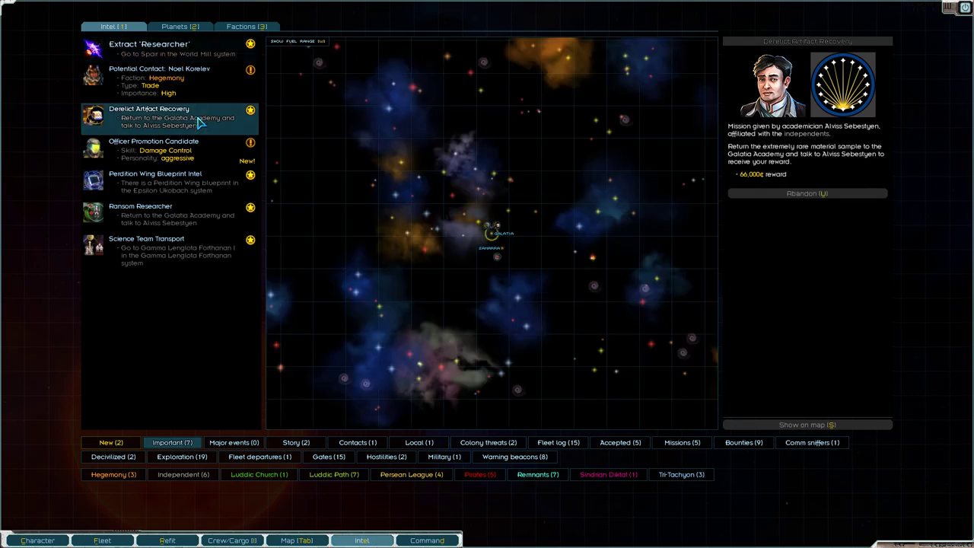
pyautogui.click(153, 149)
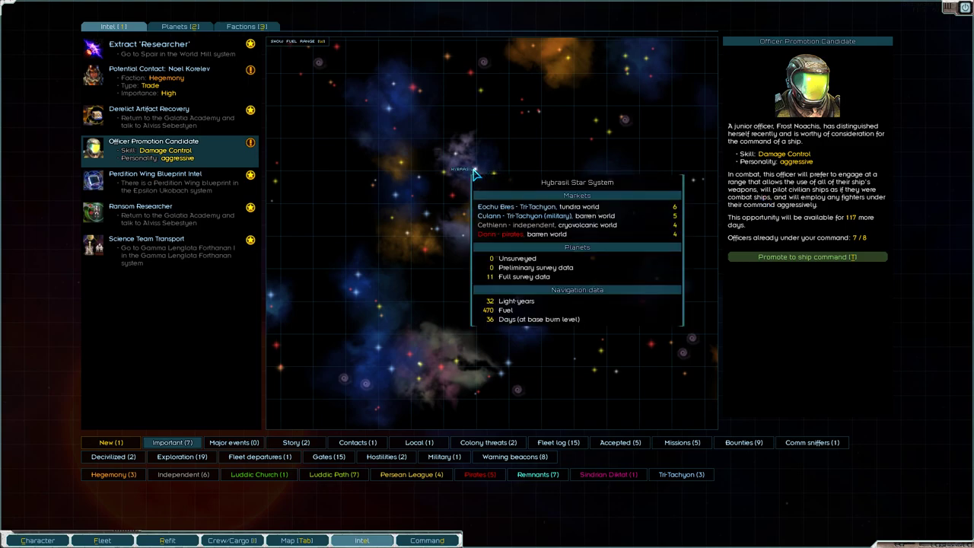
pyautogui.click(167, 214)
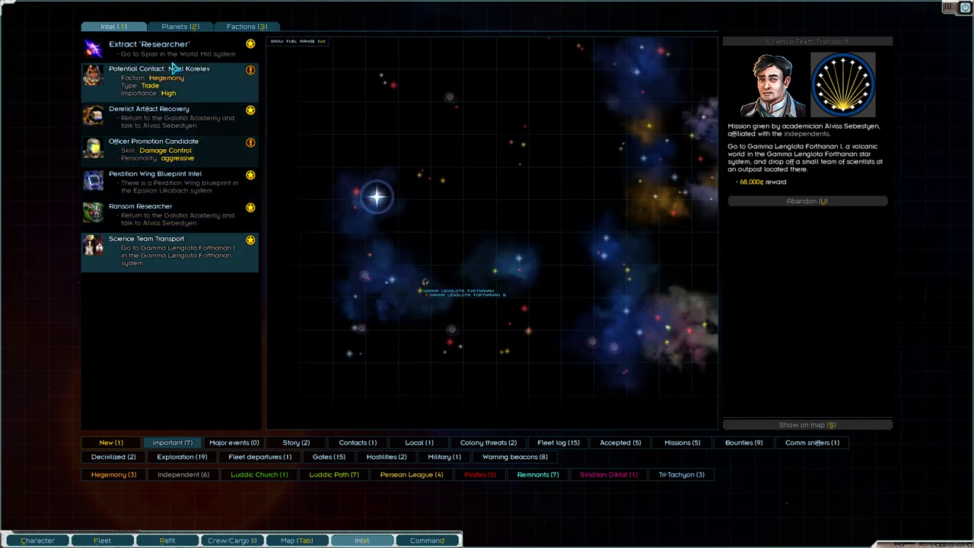
# Recheck those entries plus the Perdition Wing blueprint and Ransom Researcher intel, ending on the sector map.
pyautogui.click(149, 48)
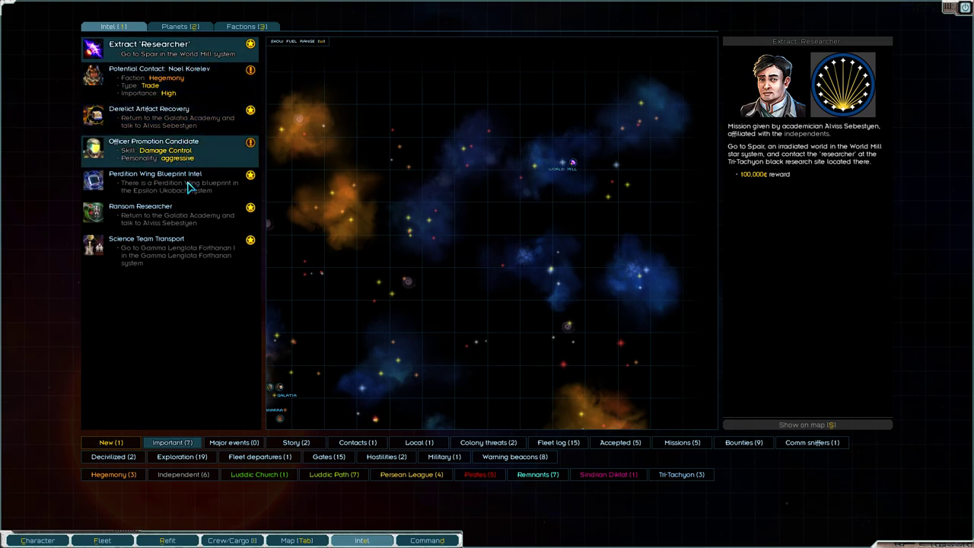
pyautogui.click(168, 151)
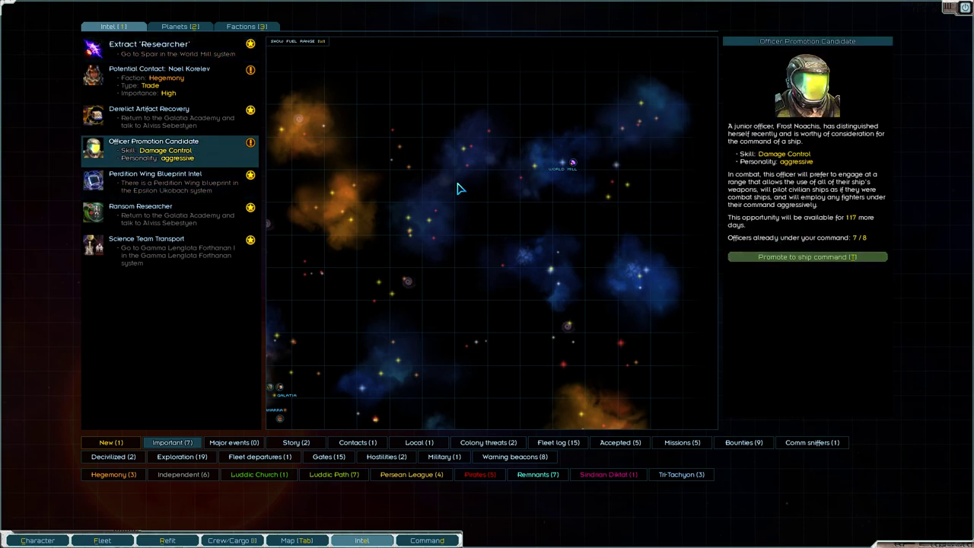
pyautogui.click(167, 183)
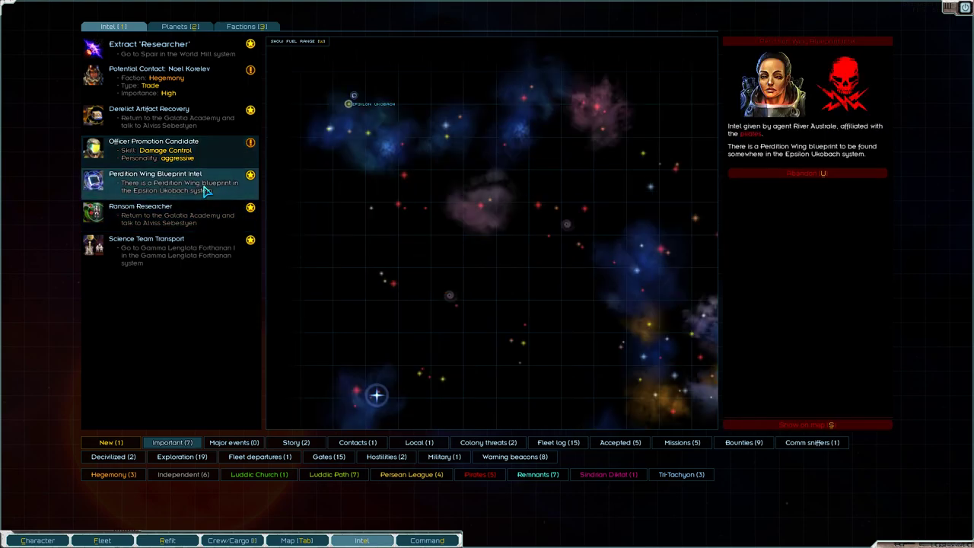
pyautogui.click(167, 215)
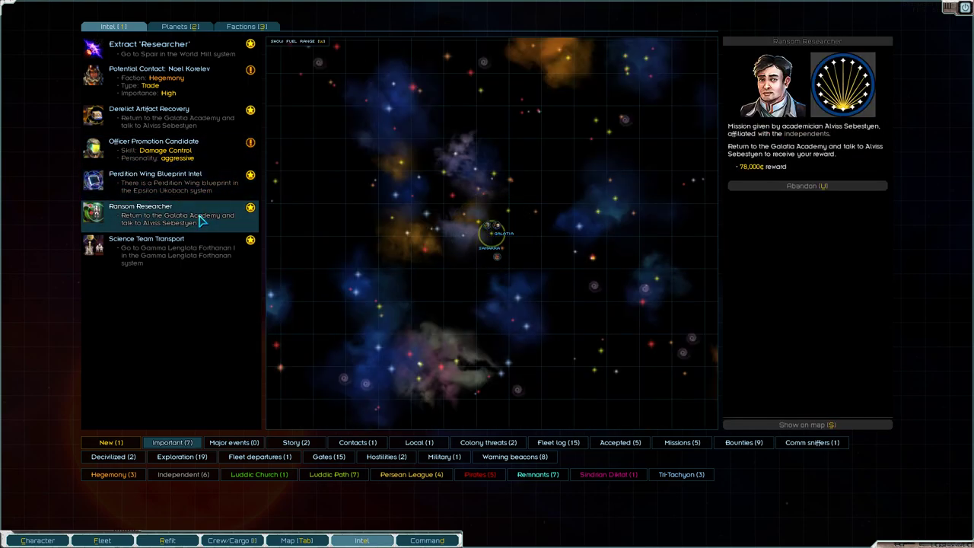
pyautogui.click(147, 252)
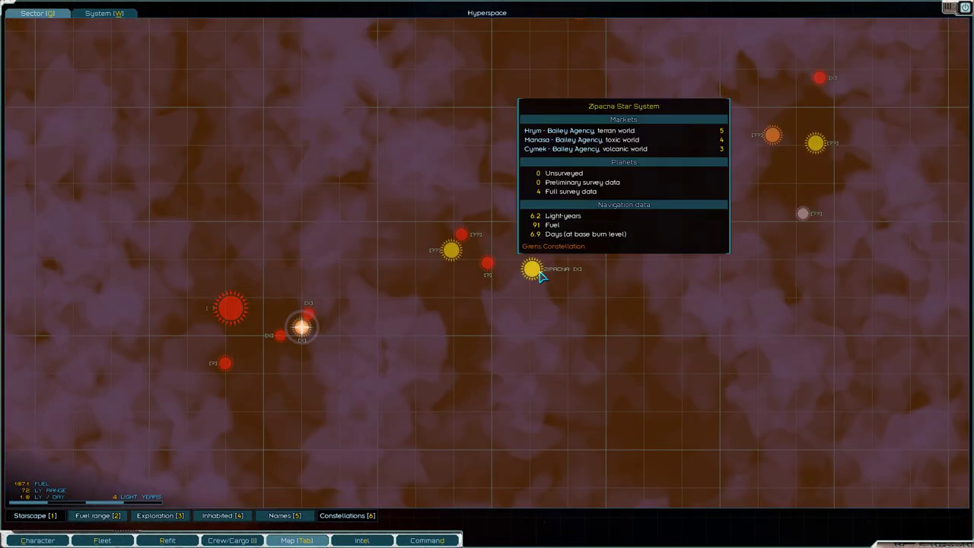
# Lay in a course for Hrym in the Zipacna system and resume hyperspace travel.
pyautogui.click(531, 267)
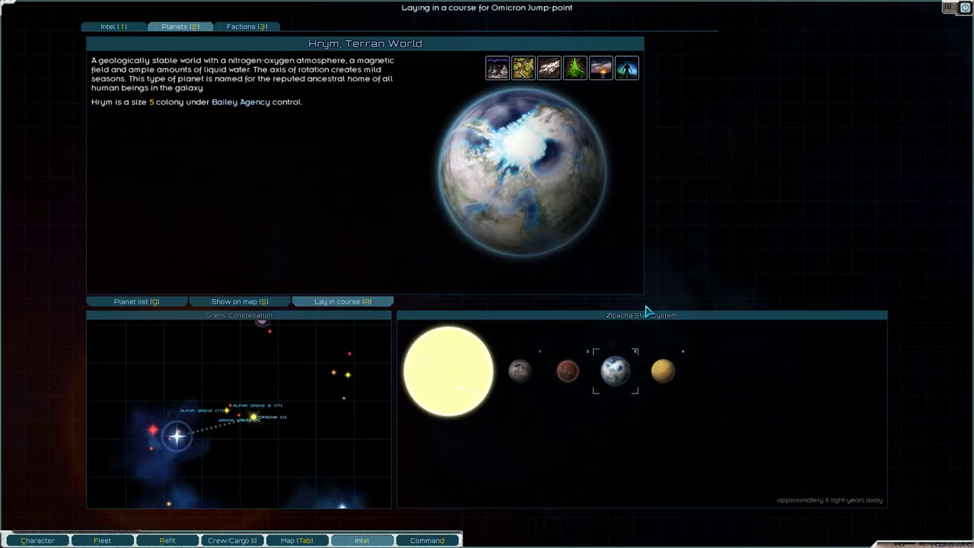
pyautogui.click(341, 302)
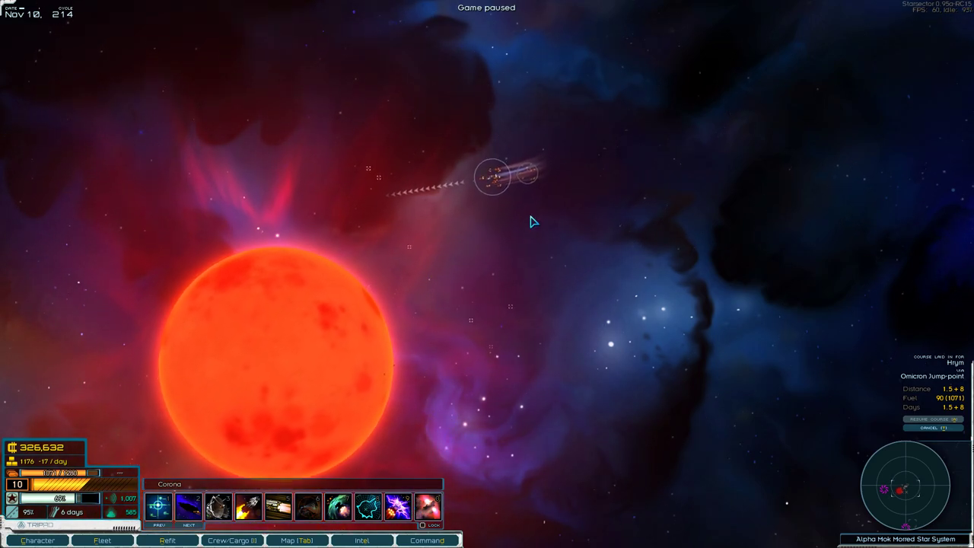
pyautogui.press('space')
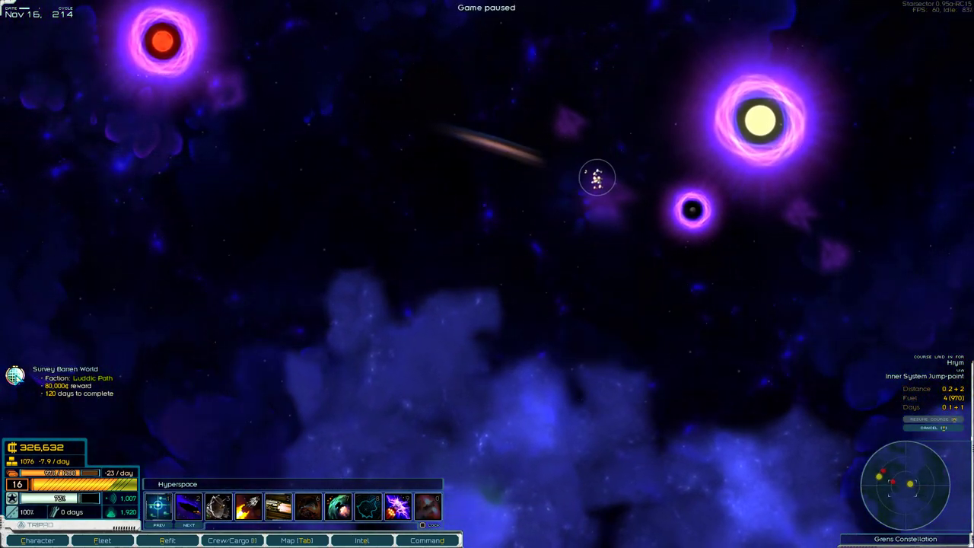
# Order a jump through the jump point into the Zipacna star system.
pyautogui.press('space')
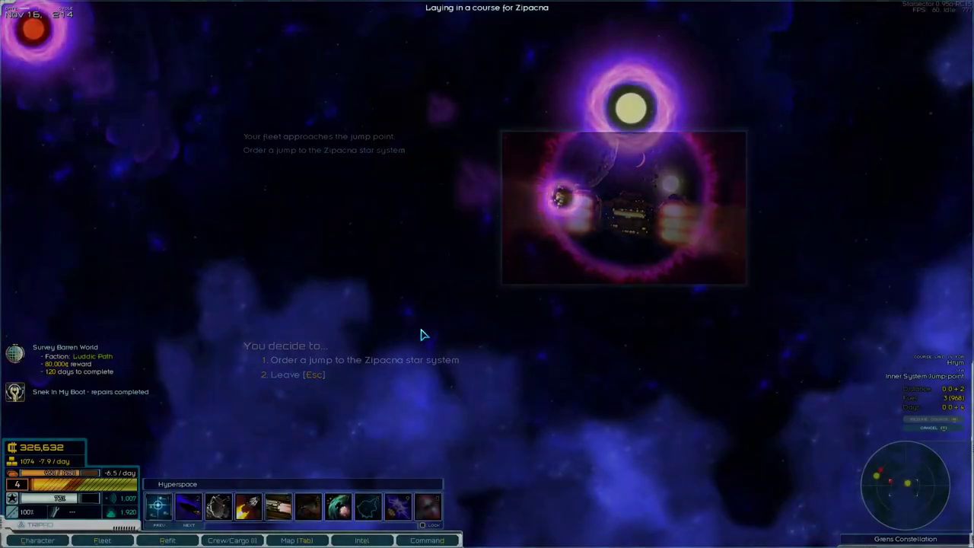
pyautogui.click(366, 359)
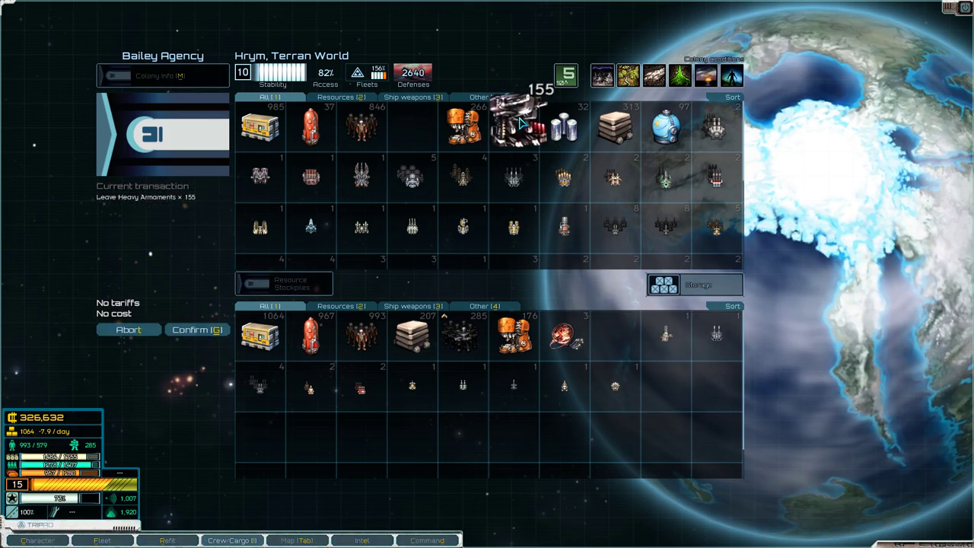
# Confirm the heavy armaments sale at Hrym and move to fleet refitting.
pyautogui.click(197, 329)
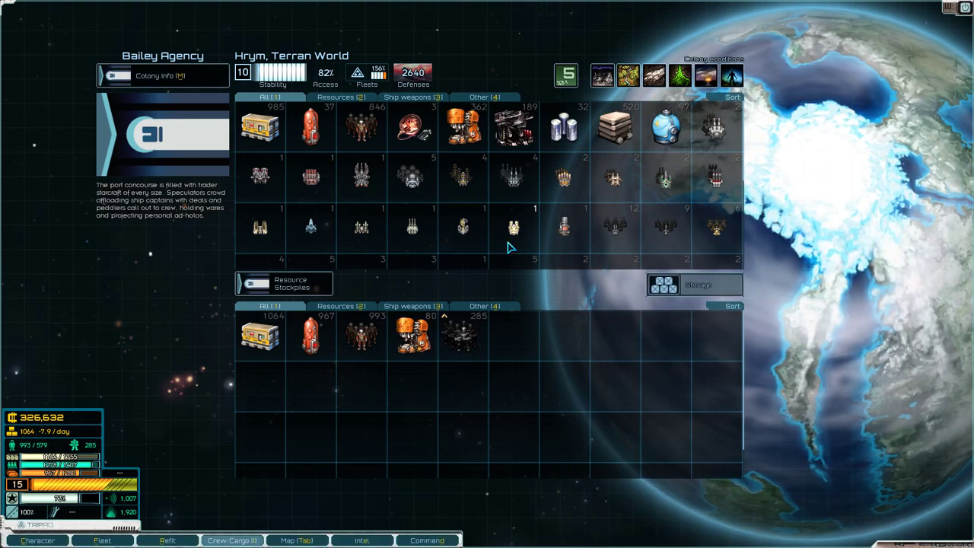
pyautogui.click(101, 540)
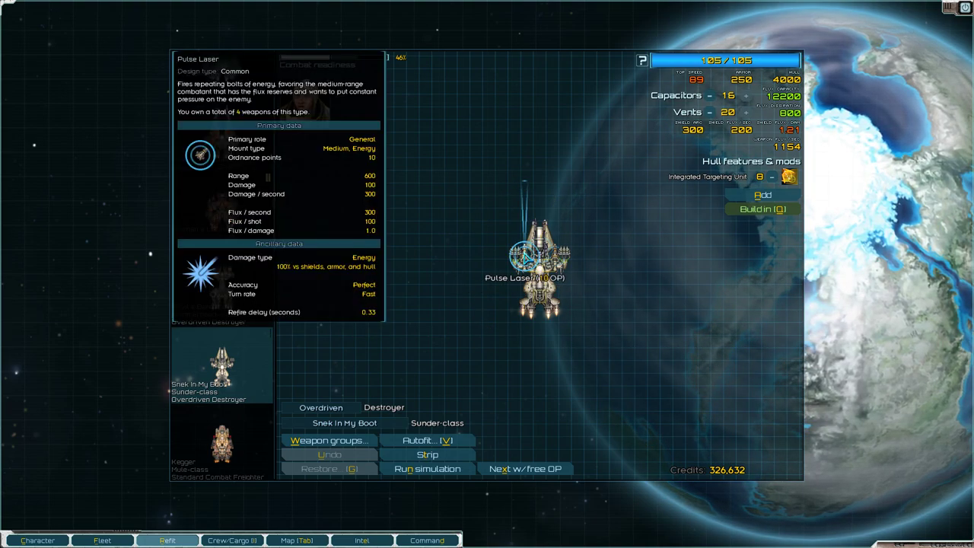
# Mount a Light Dual Autocannon and a Light Machine Gun on the Sunder-class destroyer.
pyautogui.click(525, 259)
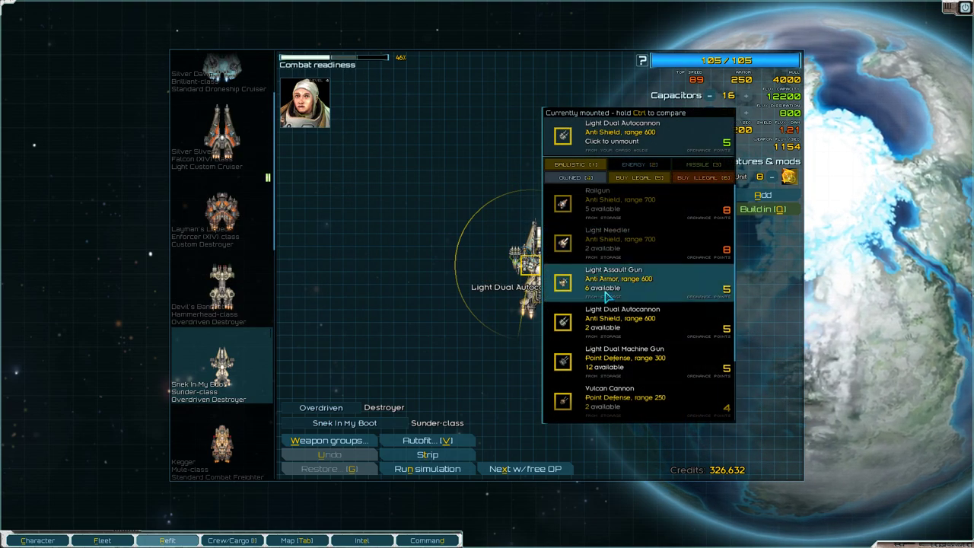
pyautogui.moveTo(399, 182)
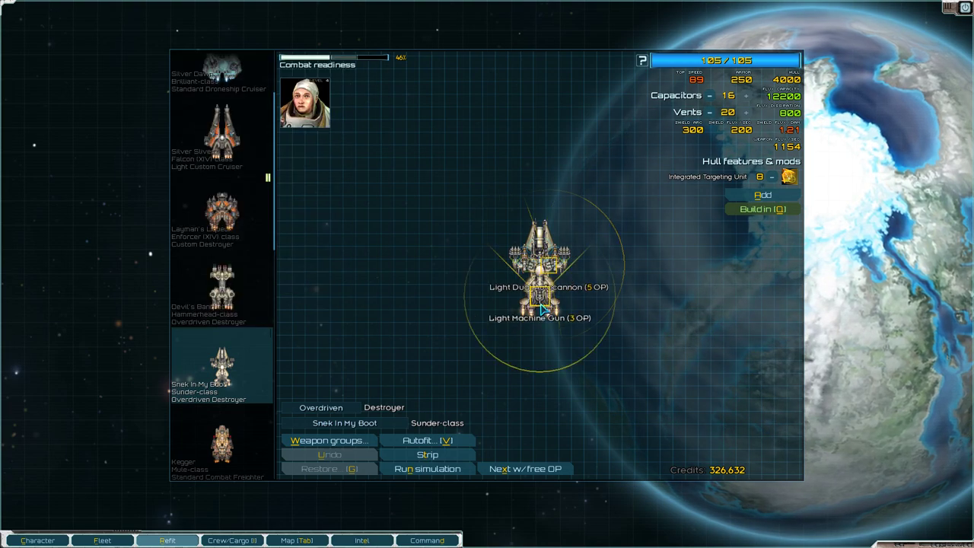
pyautogui.click(541, 307)
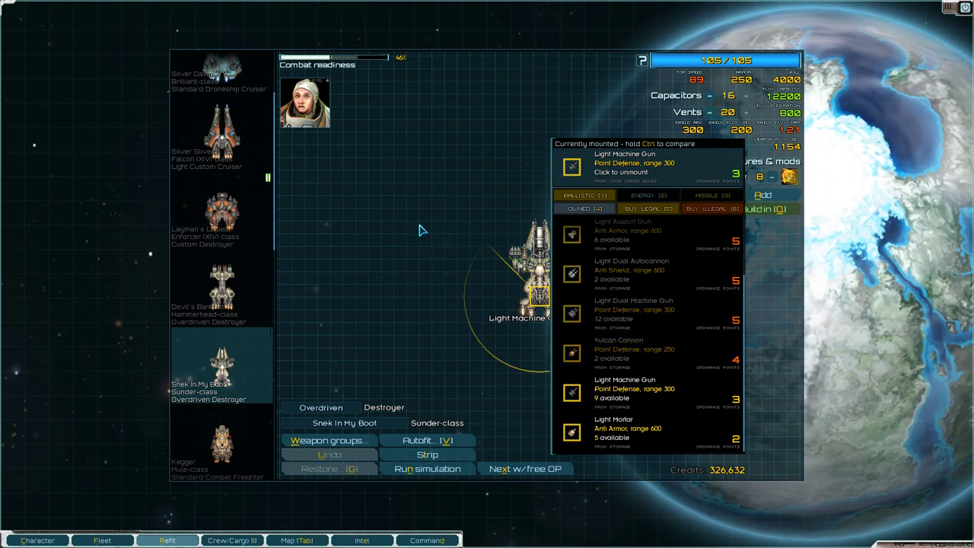
pyautogui.click(572, 275)
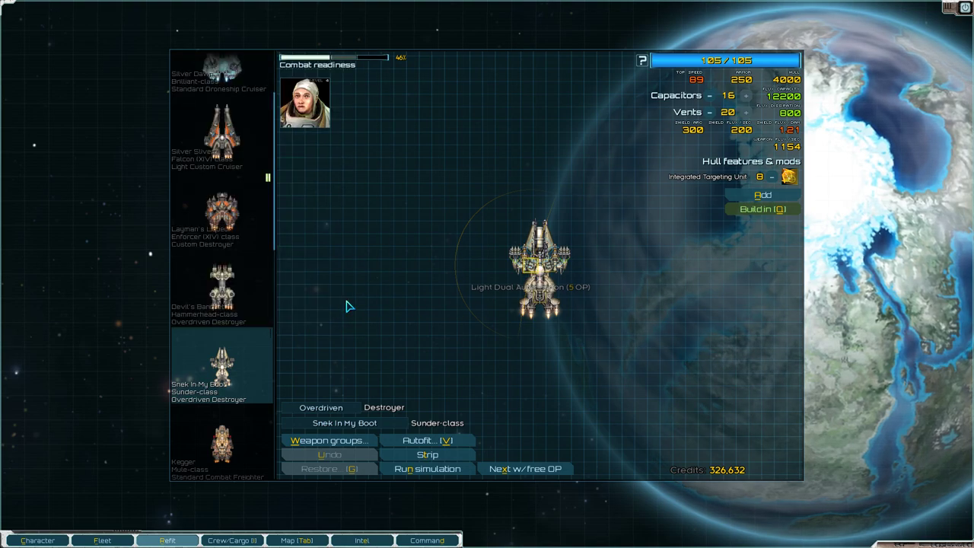
# Look over Devil's Banquet, then select the Omen-class frigate Outsupplys for refit.
pyautogui.click(221, 288)
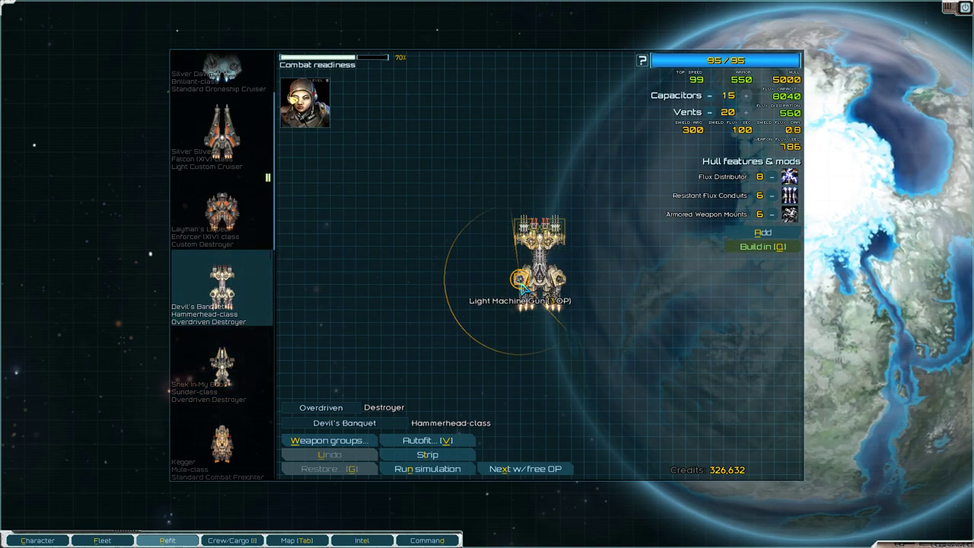
pyautogui.click(222, 370)
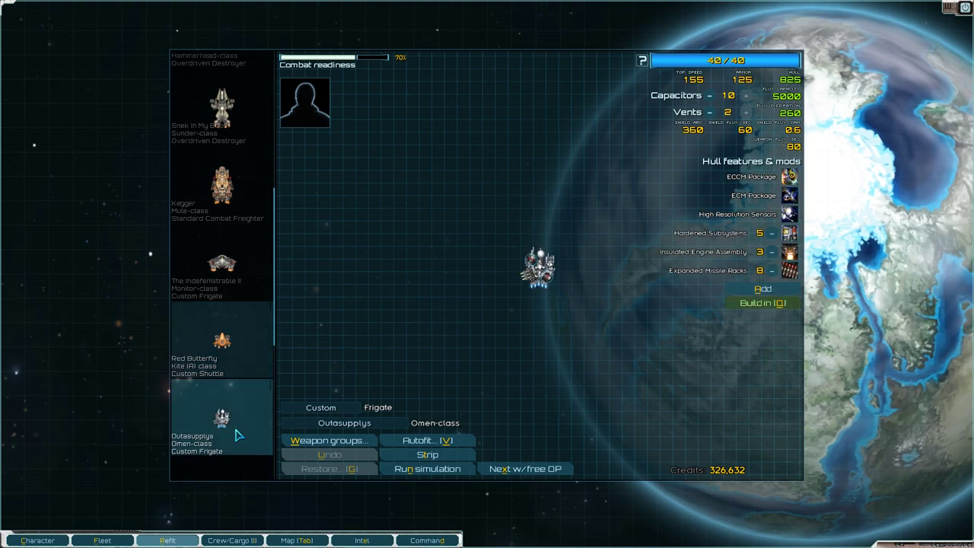
# Reduce the Omen frigate's flux vents to 0, freeing 3 ordnance points, and bring up the hull mods.
pyautogui.click(536, 274)
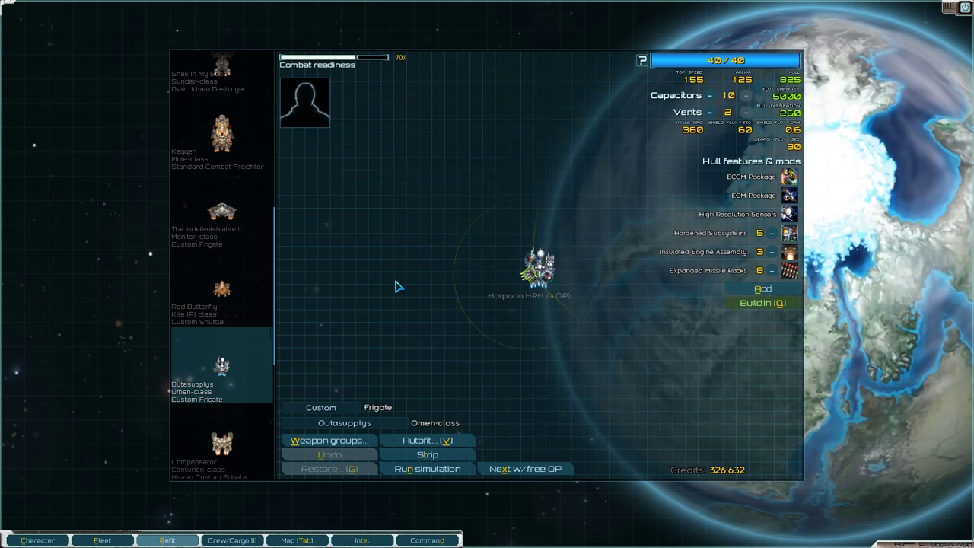
pyautogui.click(533, 271)
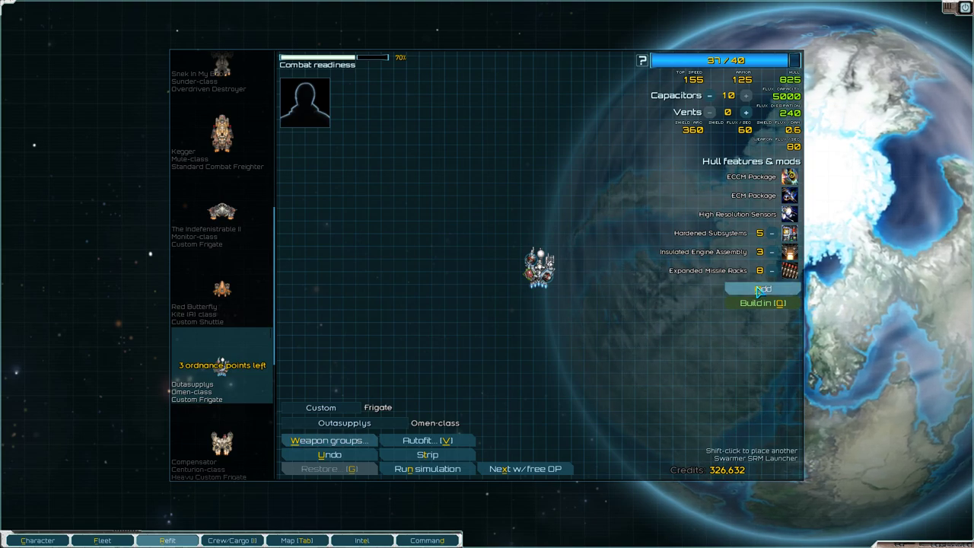
pyautogui.click(761, 288)
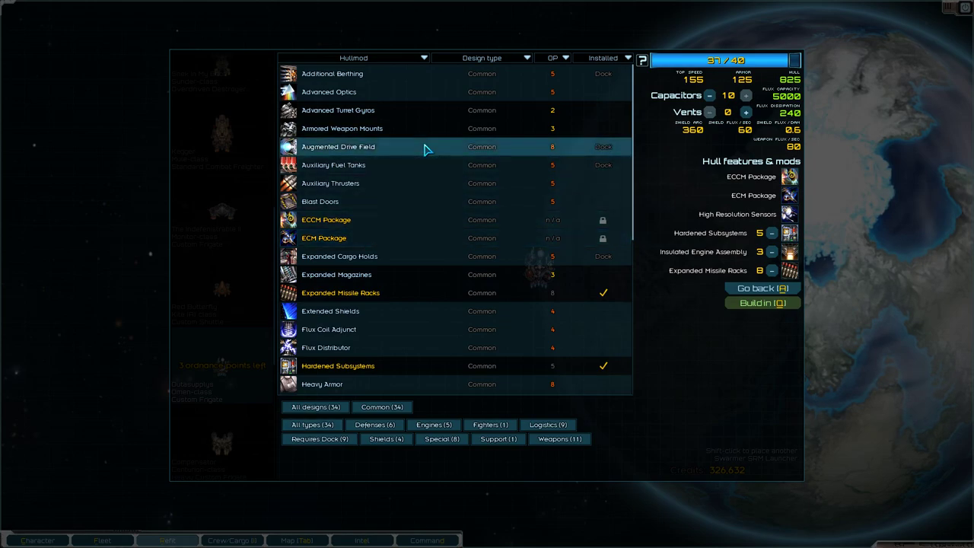
pyautogui.moveTo(383, 274)
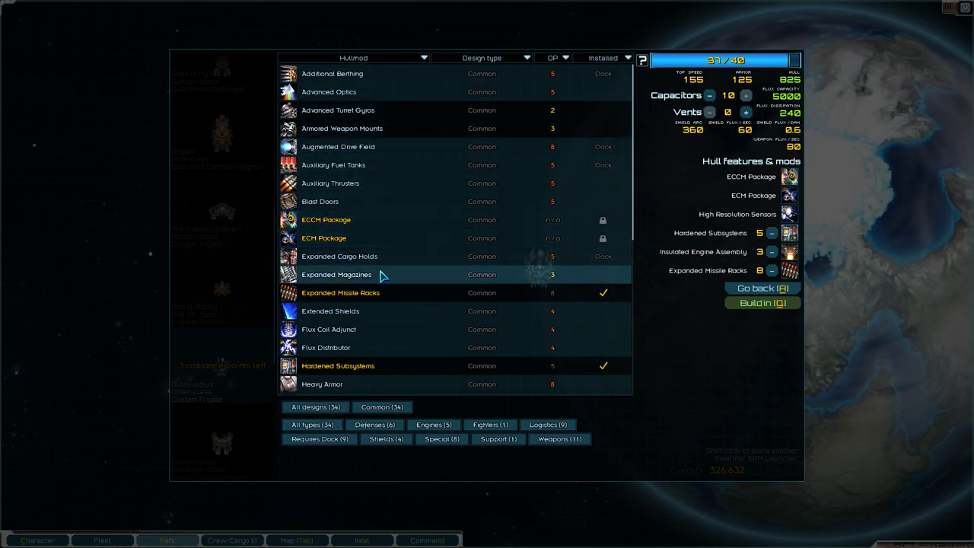
# Install Resistant Flux Conduits on the Omen frigate, filling all 40 points, and leave the hullmod list.
pyautogui.scroll(-3)
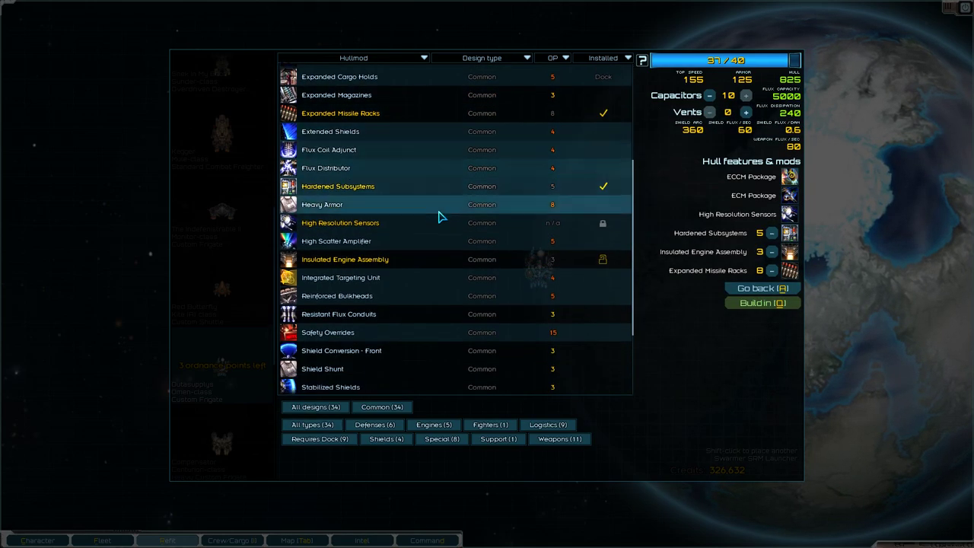
pyautogui.scroll(-3)
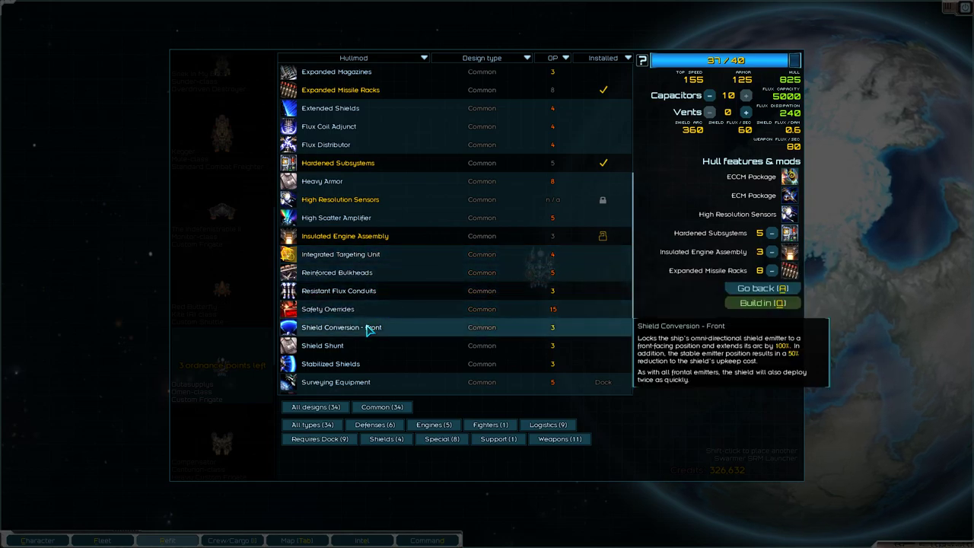
pyautogui.moveTo(364, 349)
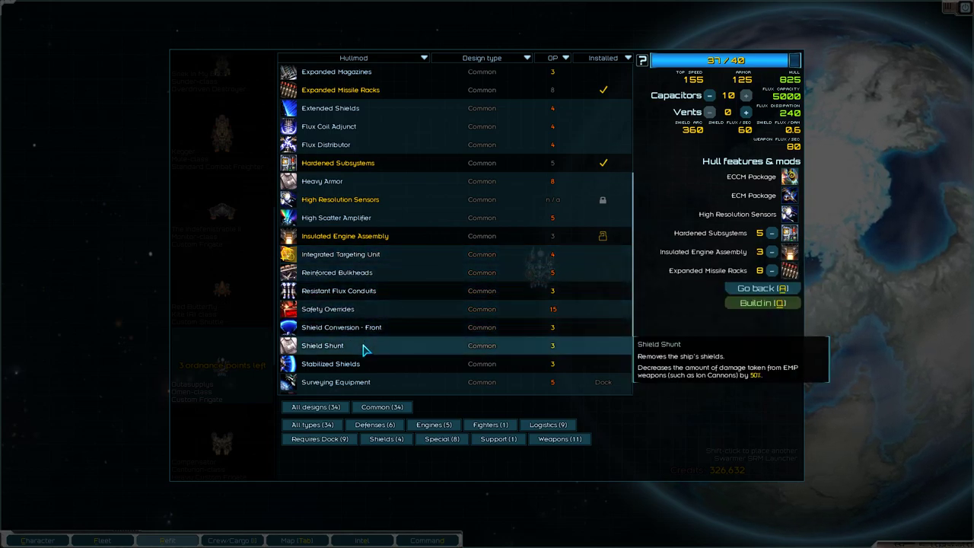
pyautogui.moveTo(364, 364)
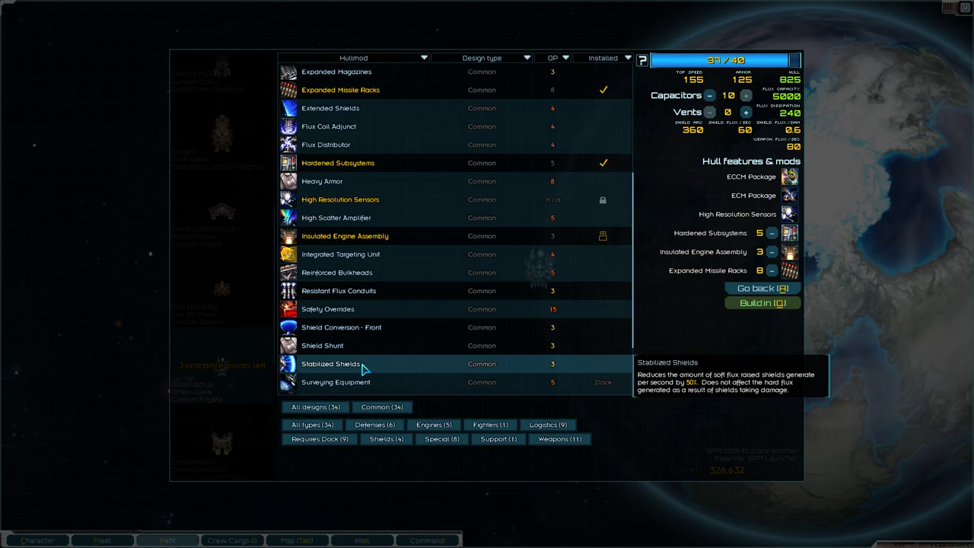
pyautogui.moveTo(417, 305)
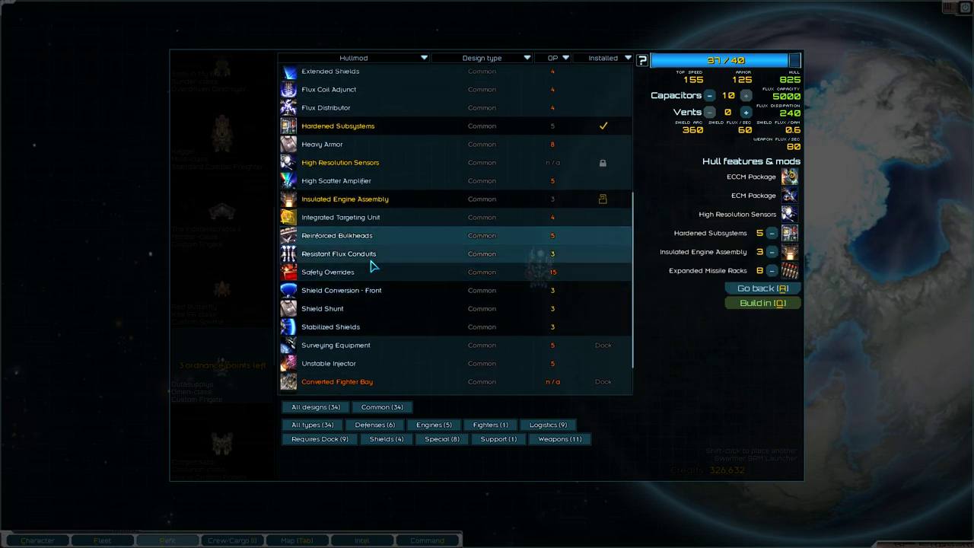
pyautogui.moveTo(371, 259)
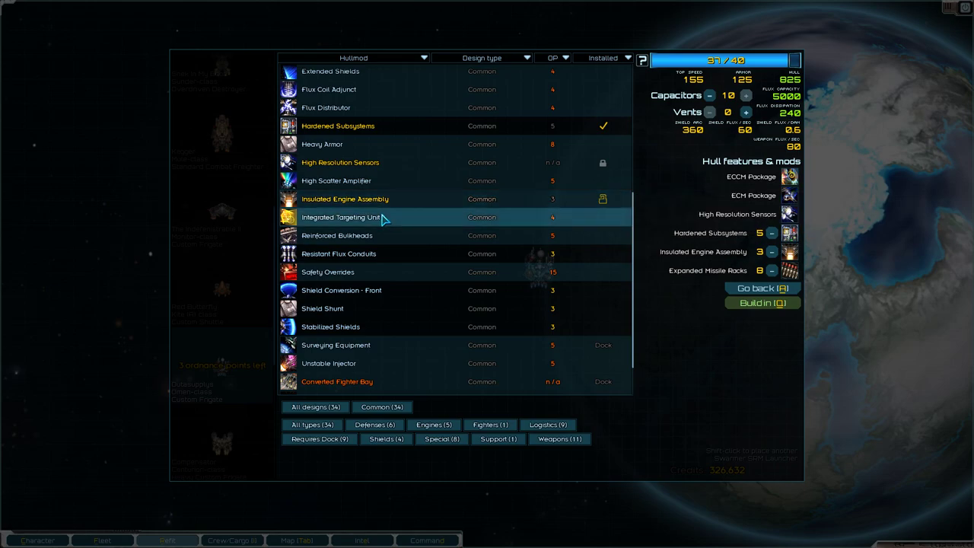
pyautogui.moveTo(354, 220)
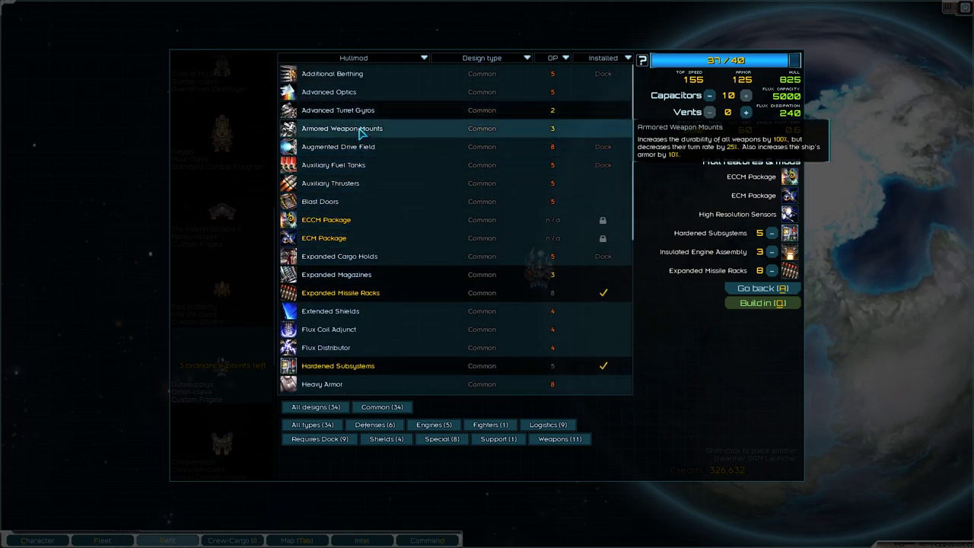
pyautogui.click(341, 128)
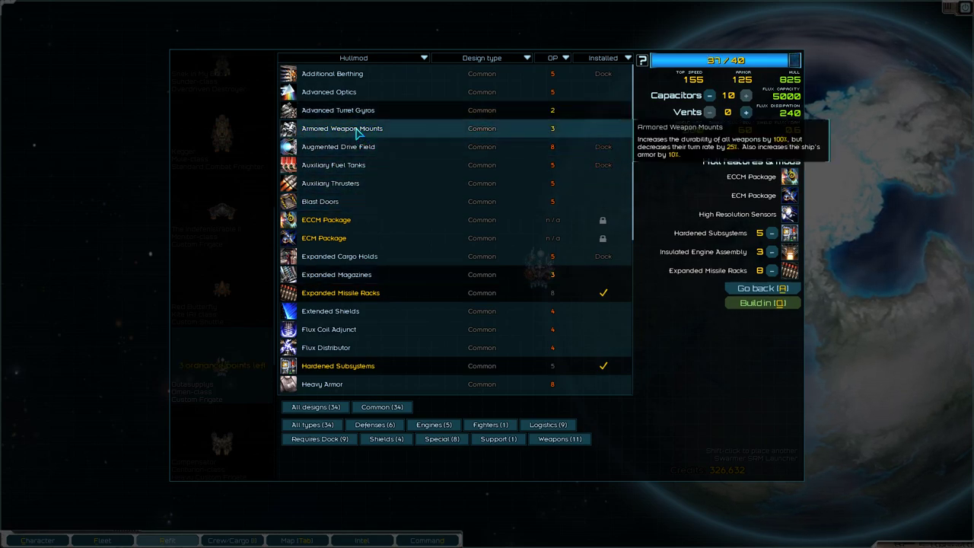
pyautogui.moveTo(358, 110)
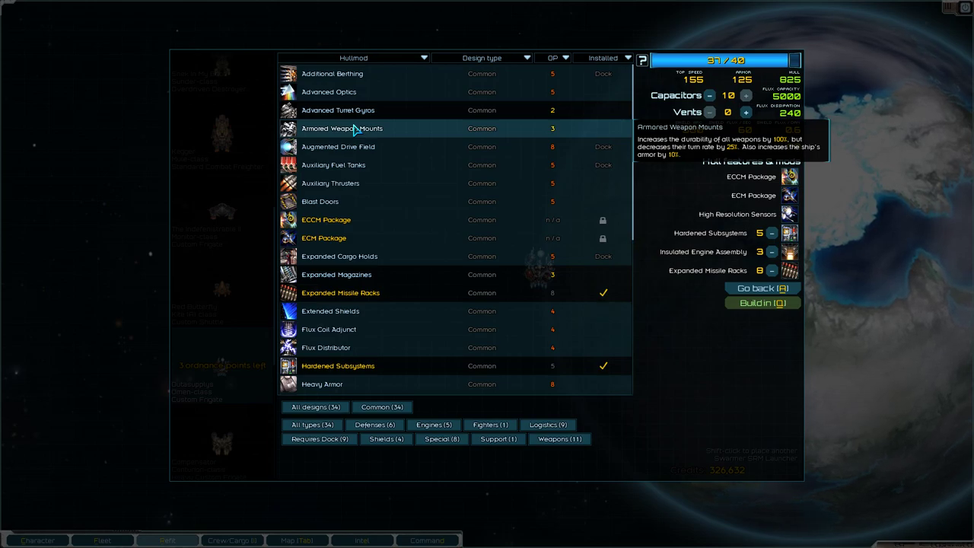
pyautogui.scroll(-3)
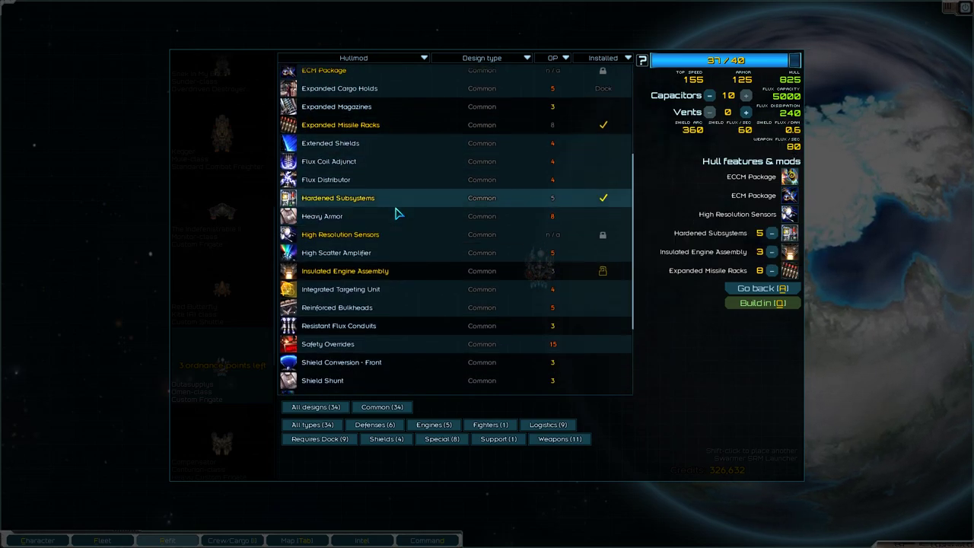
pyautogui.scroll(-3)
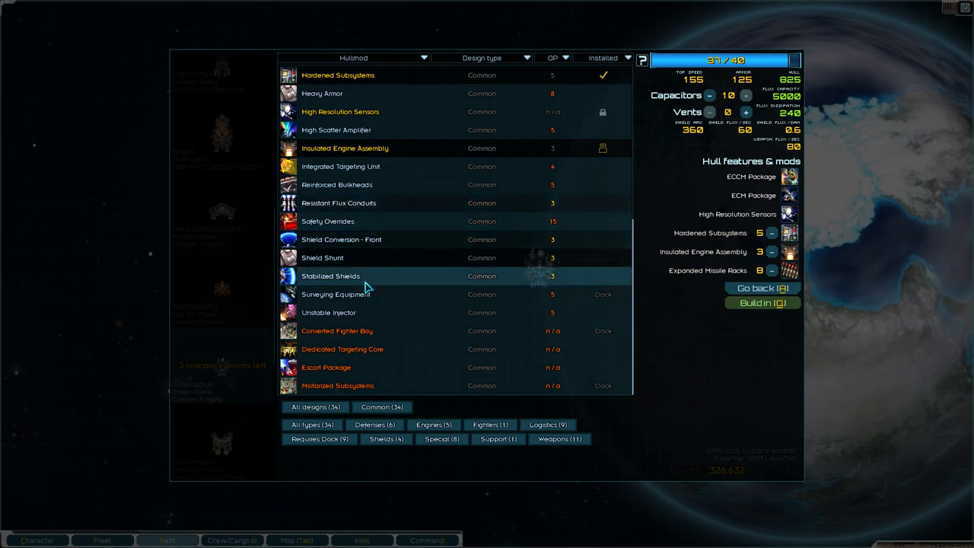
pyautogui.click(338, 203)
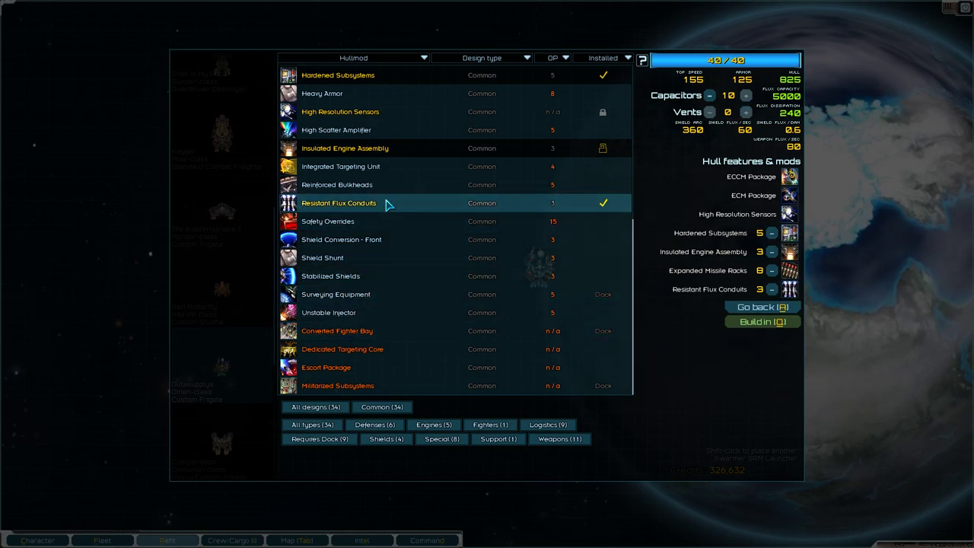
pyautogui.click(761, 308)
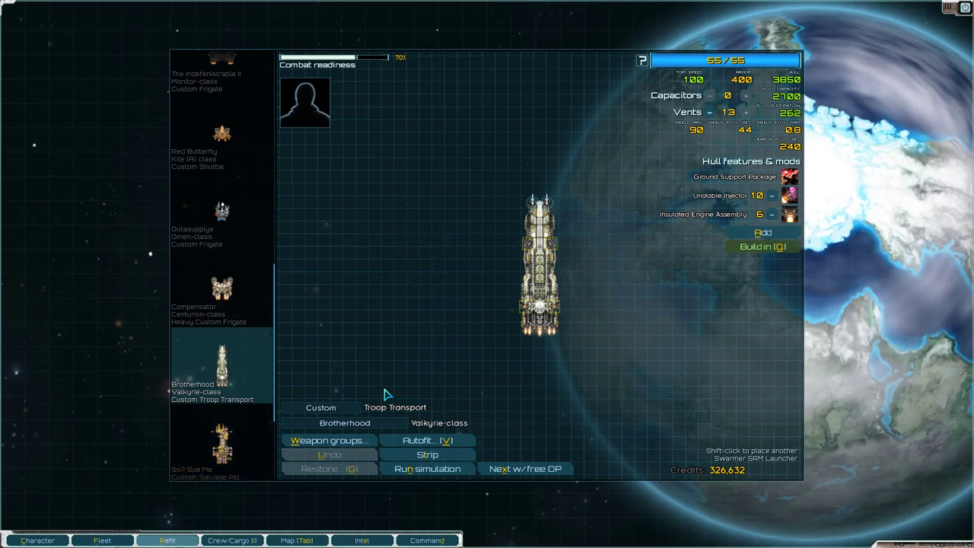
# Close the refit screen to return to the Zipacna system map.
pyautogui.click(100, 540)
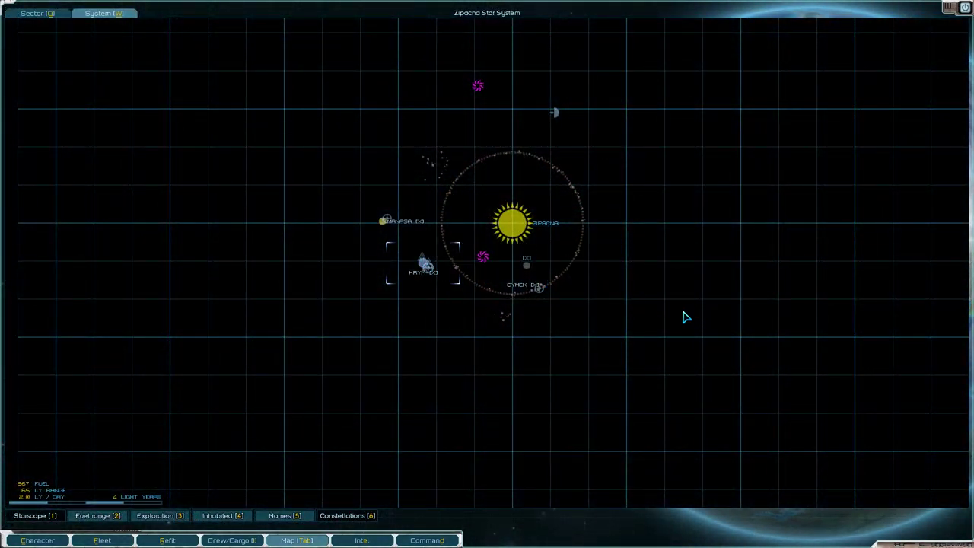
pyautogui.moveTo(444, 280)
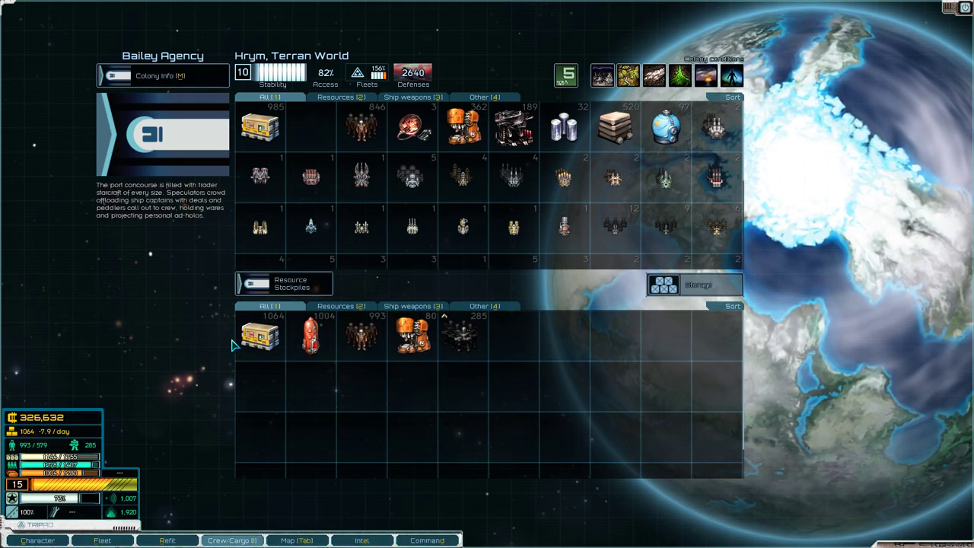
pyautogui.moveTo(606, 147)
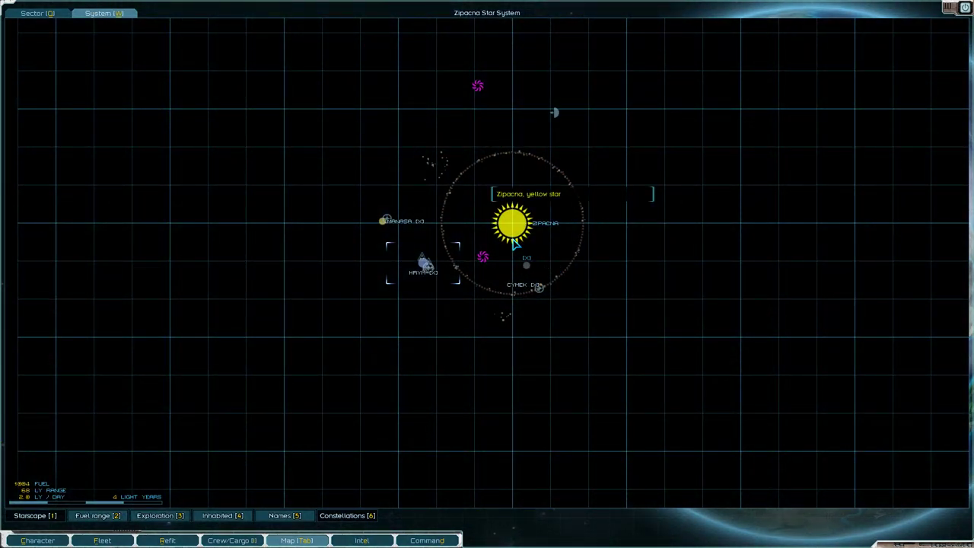
# Visit the dockside bar on Hrym and hear out the woman's mission briefing.
pyautogui.click(423, 262)
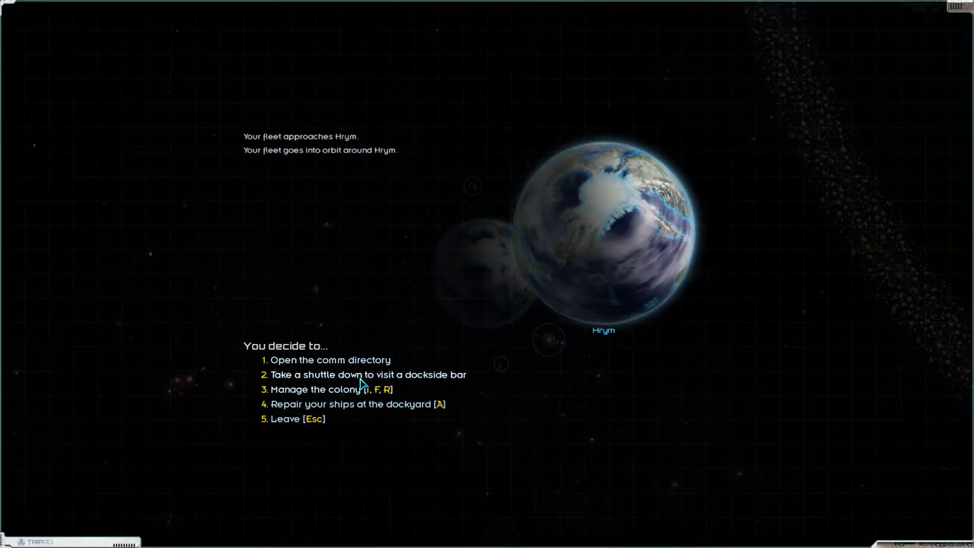
pyautogui.click(368, 374)
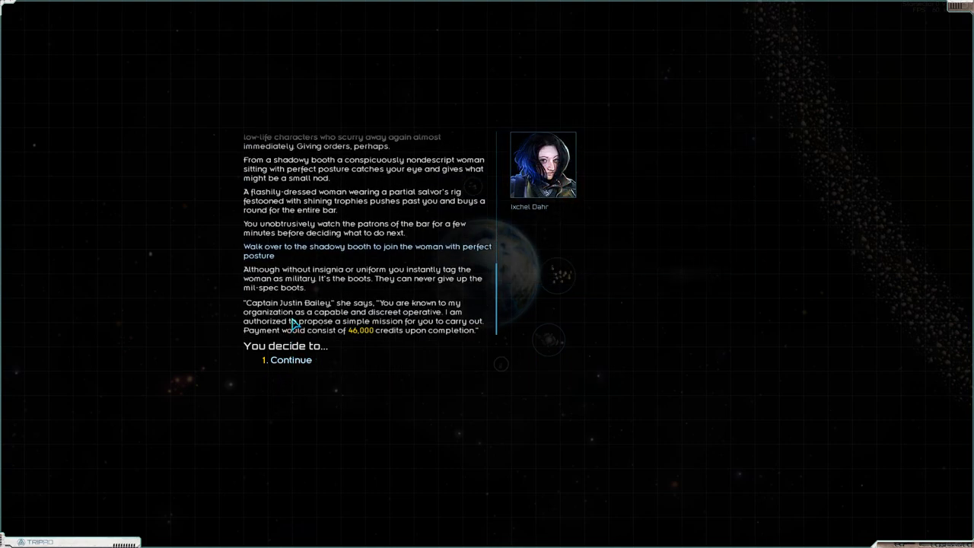
pyautogui.moveTo(320, 320)
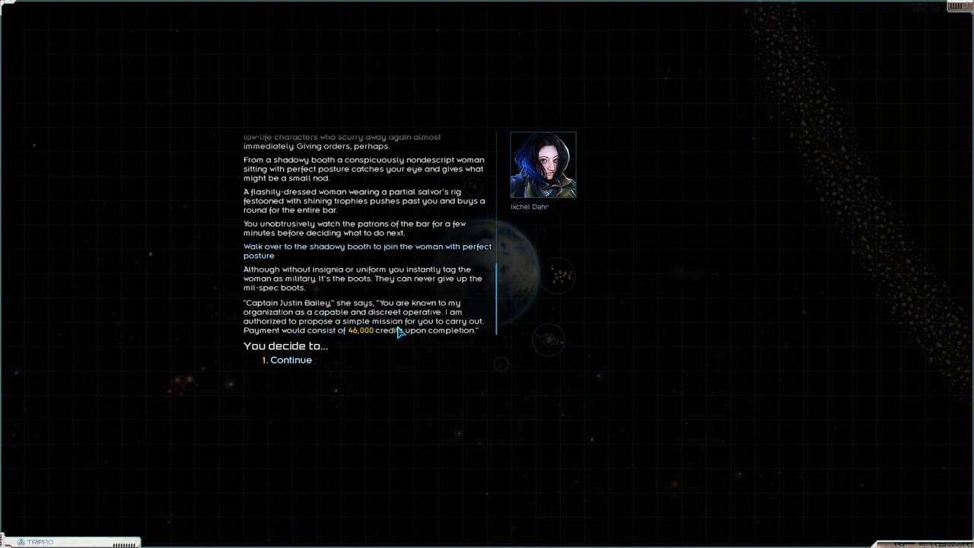
pyautogui.moveTo(311, 285)
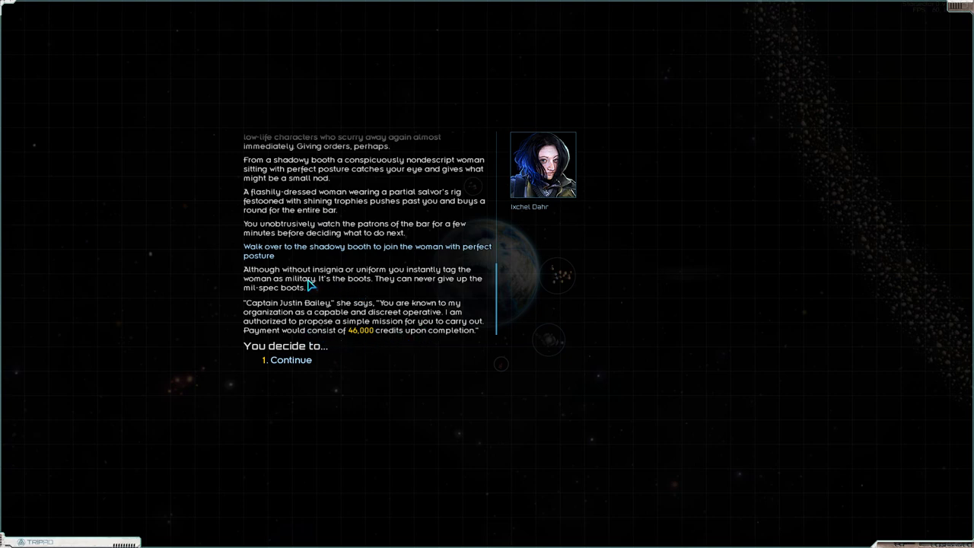
pyautogui.moveTo(303, 189)
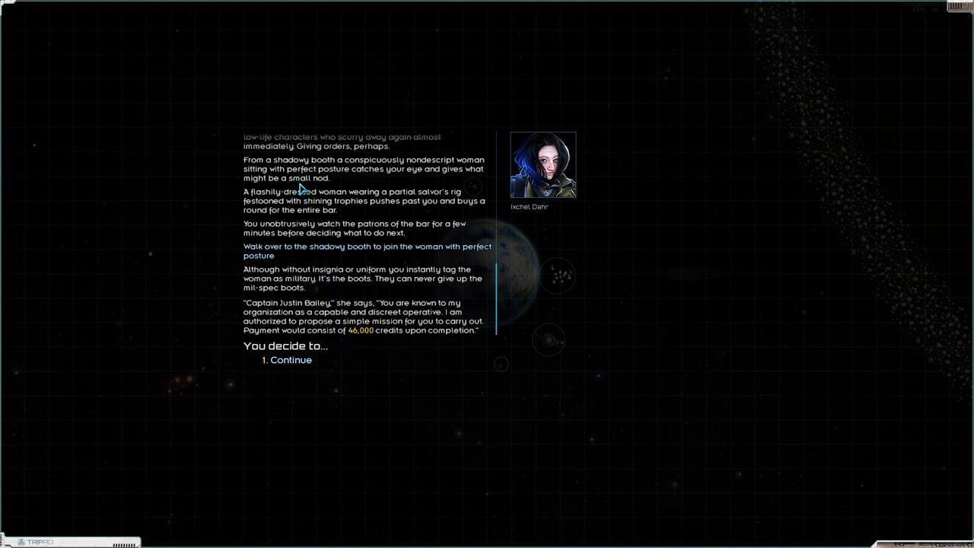
pyautogui.click(292, 360)
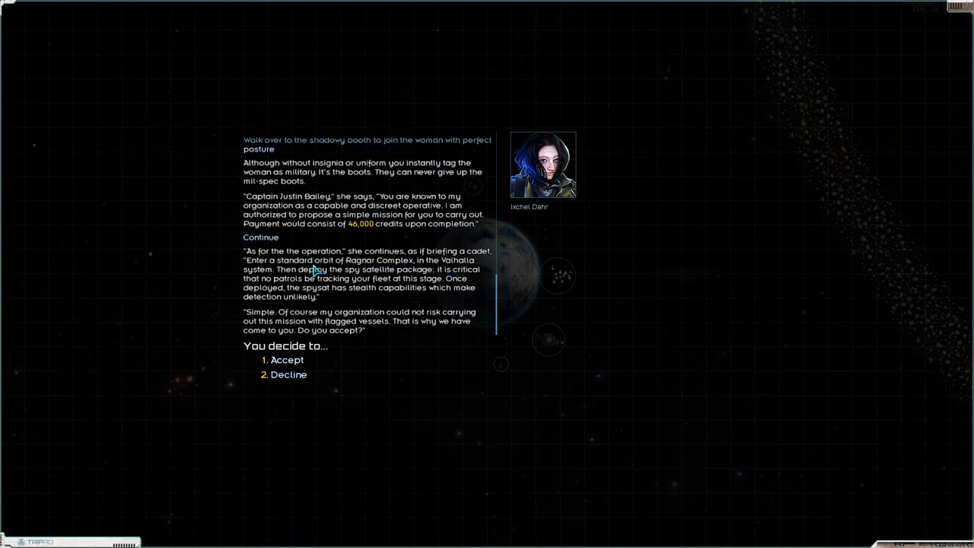
# Decline the spy satellite job, thank the woman for the drink and refuse the Perdition Wing blueprint.
pyautogui.click(288, 375)
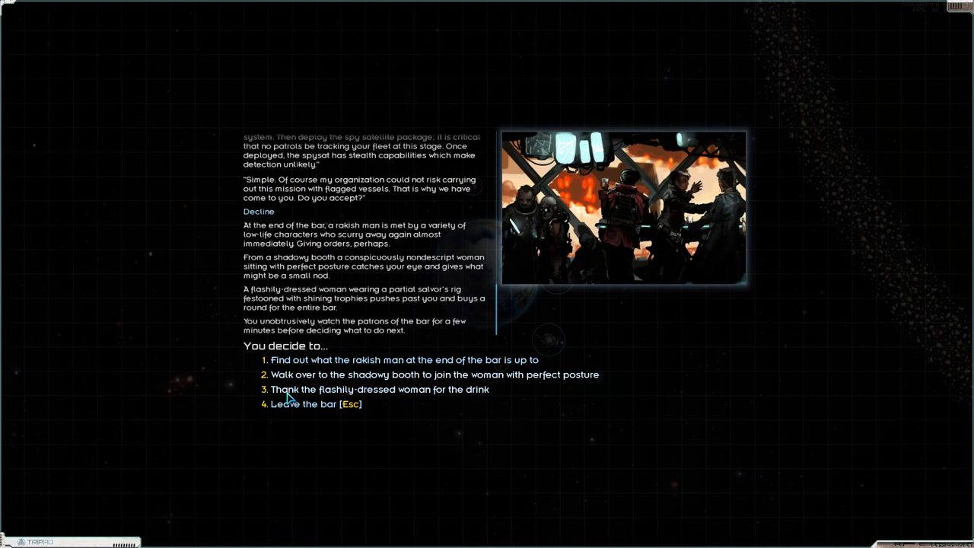
pyautogui.click(379, 390)
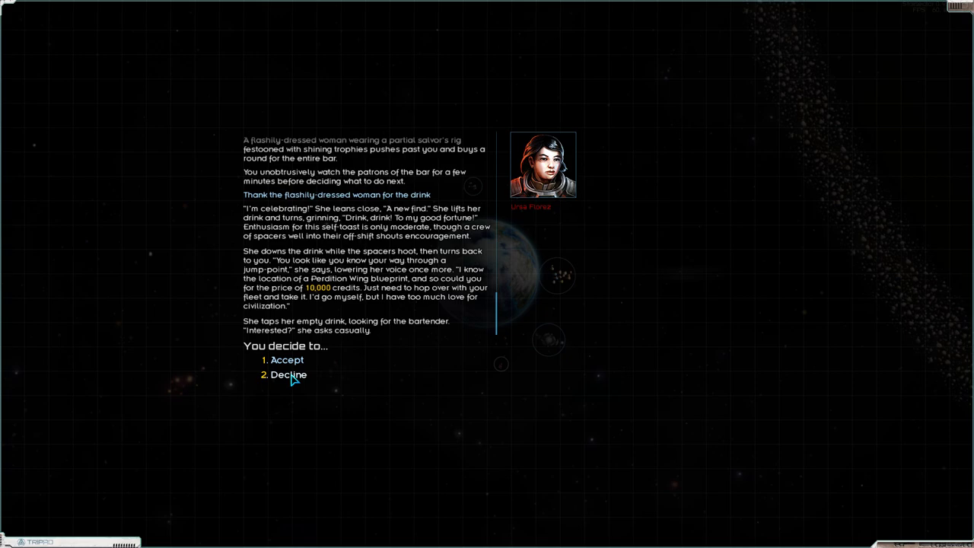
pyautogui.click(289, 374)
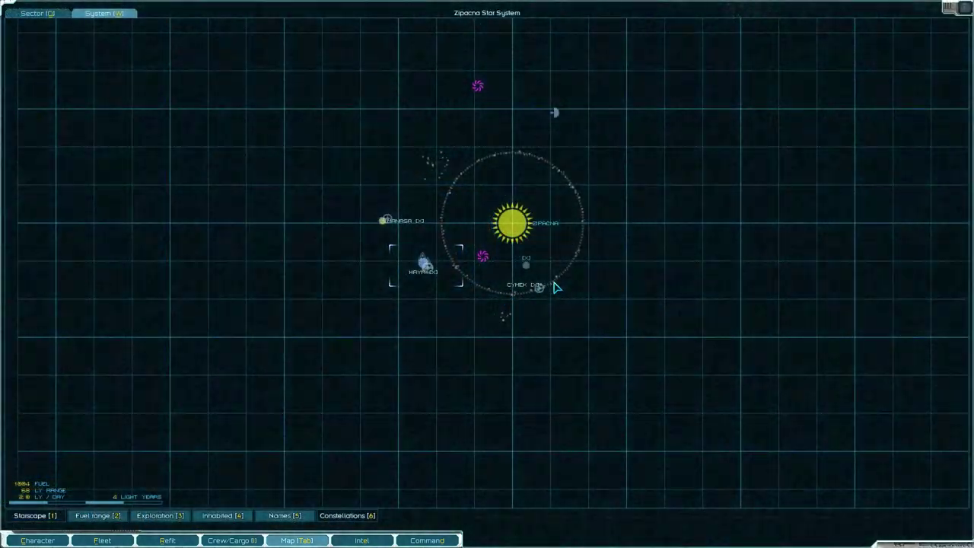
# Find the Science Team Transport mission under Important intel and view its details.
pyautogui.click(362, 541)
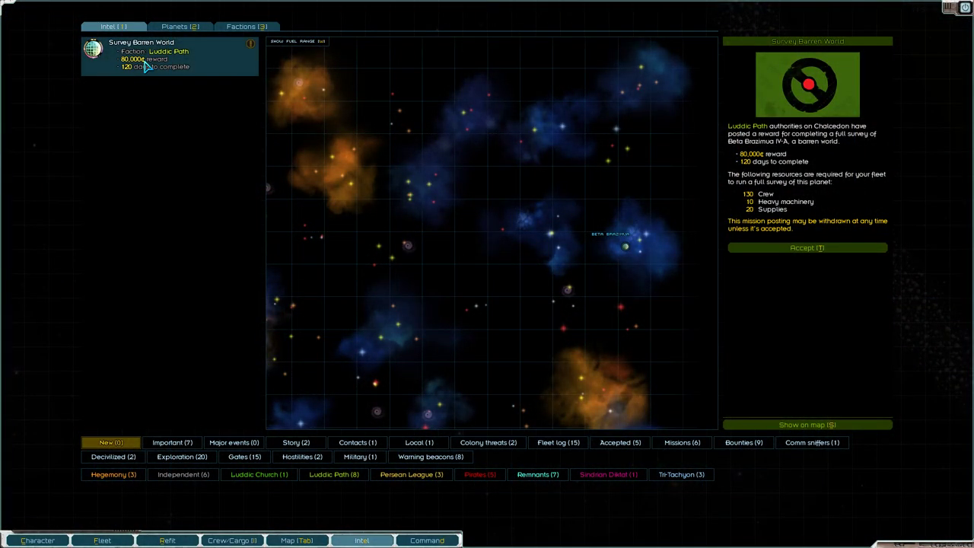
pyautogui.click(172, 441)
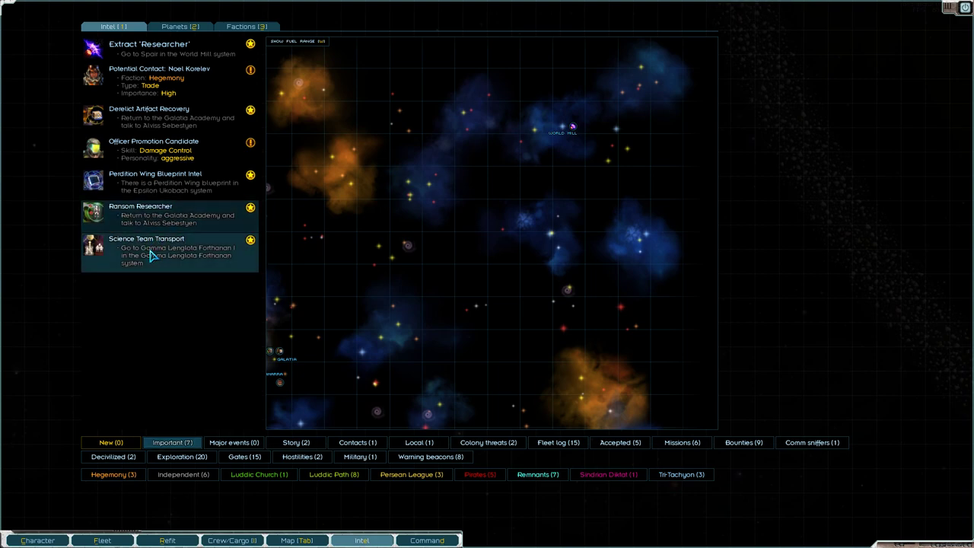
pyautogui.click(146, 251)
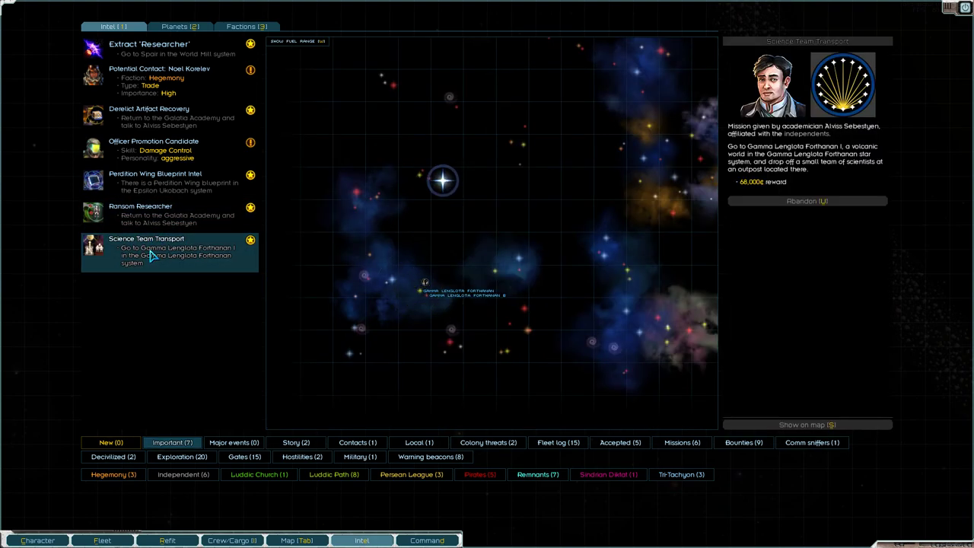
pyautogui.moveTo(637, 381)
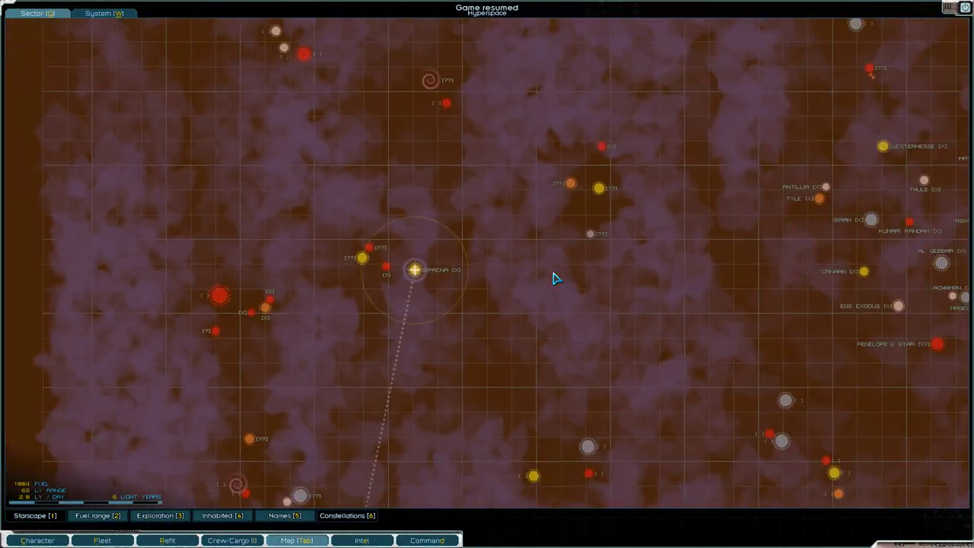
# Resume travel along the plotted course until the fleet reaches Gamma Lenglota Forthanan I.
pyautogui.scroll(-3)
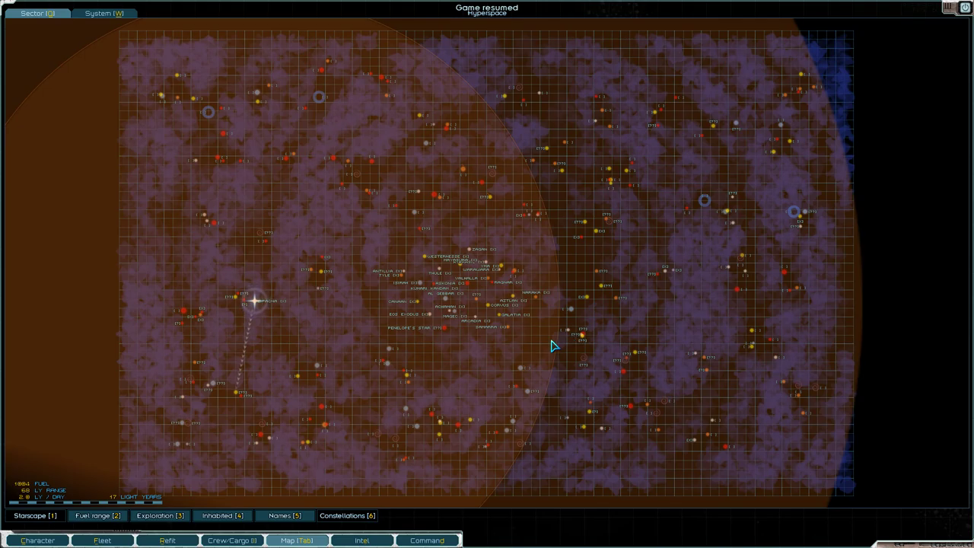
pyautogui.click(296, 541)
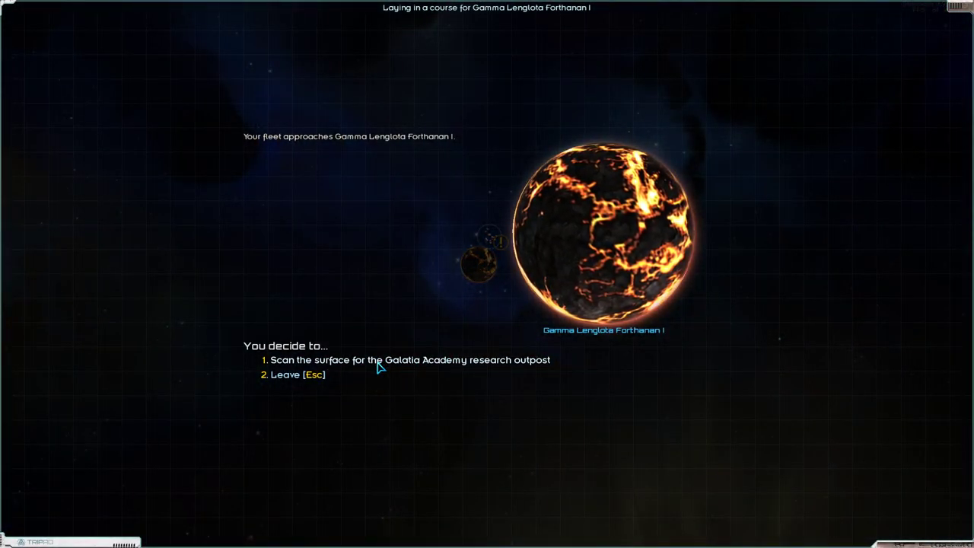
# Scan the surface for the Galatia Academy outpost, find it abandoned, survey and leave.
pyautogui.click(409, 359)
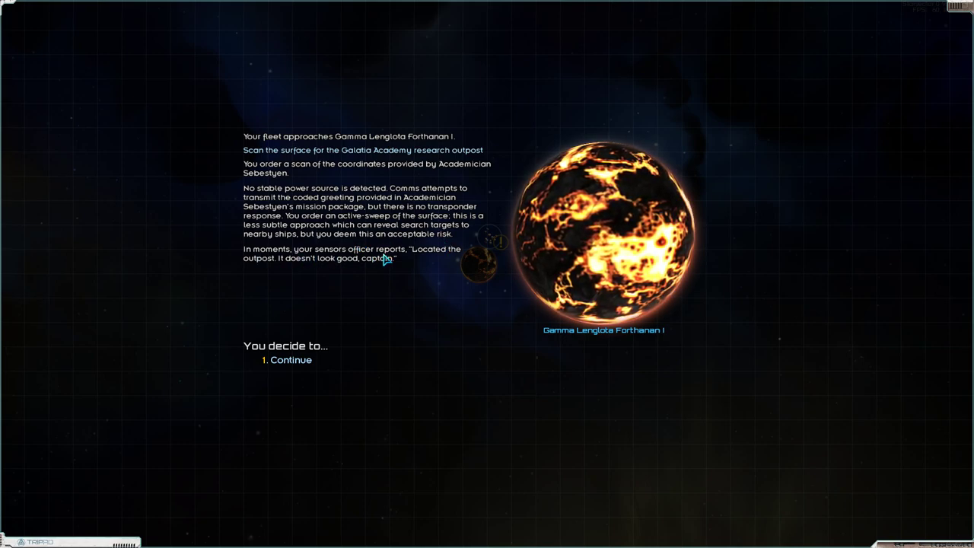
pyautogui.moveTo(327, 342)
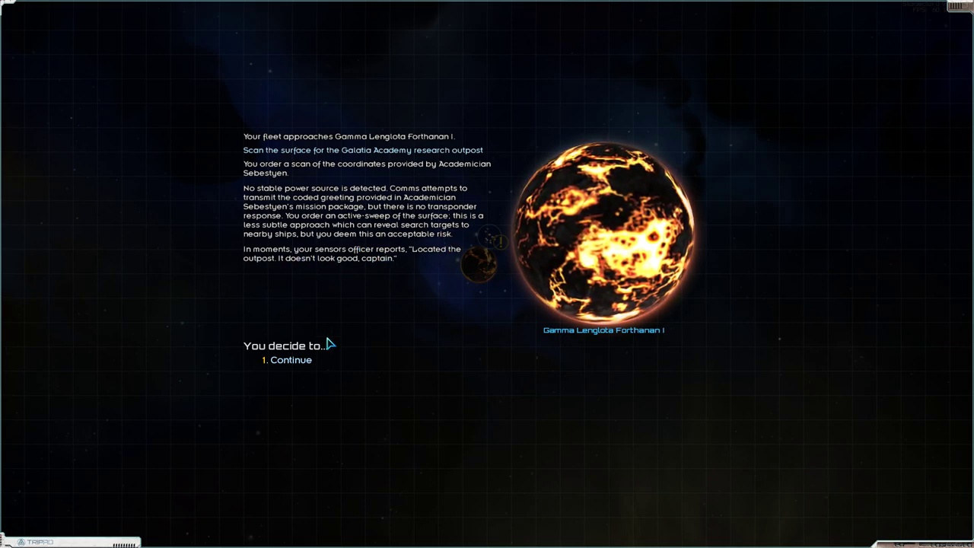
pyautogui.click(290, 360)
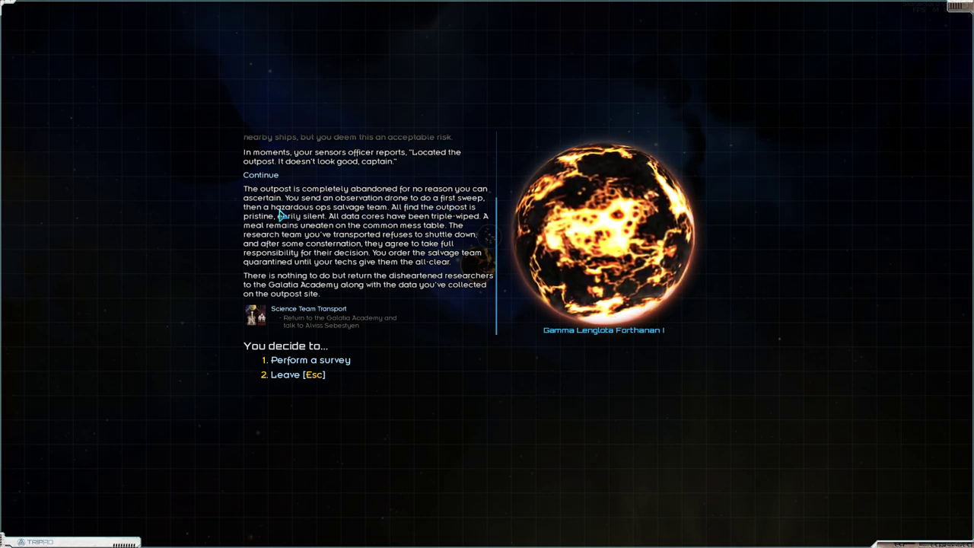
pyautogui.moveTo(426, 219)
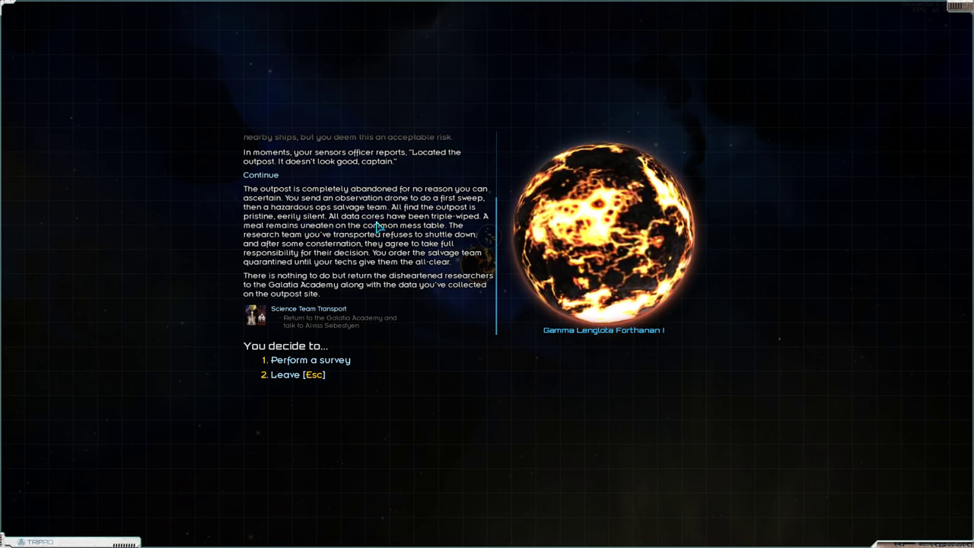
pyautogui.moveTo(323, 237)
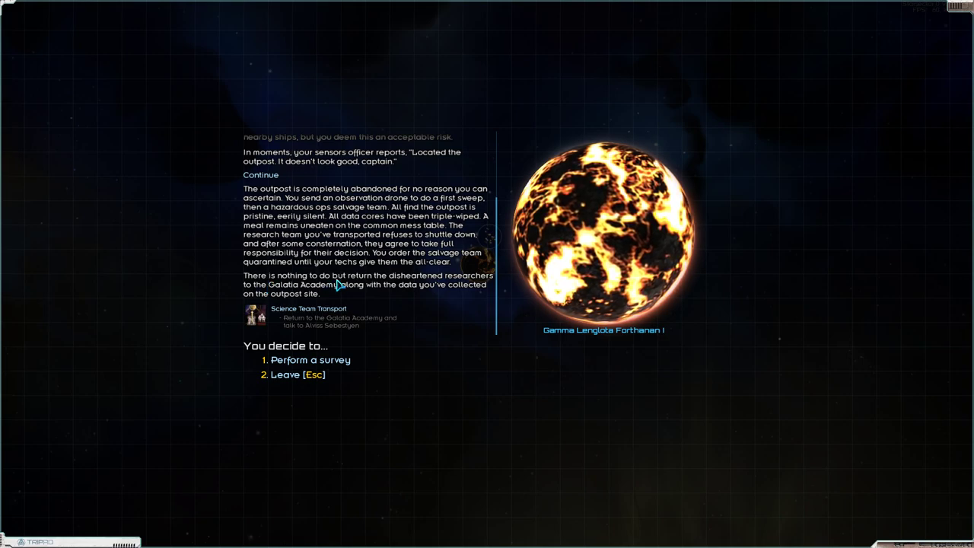
pyautogui.moveTo(384, 286)
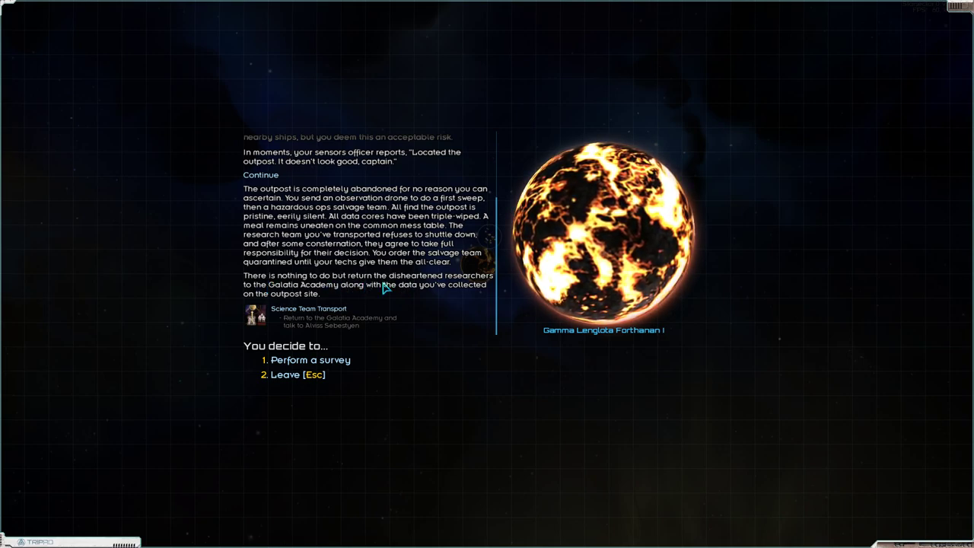
pyautogui.moveTo(427, 297)
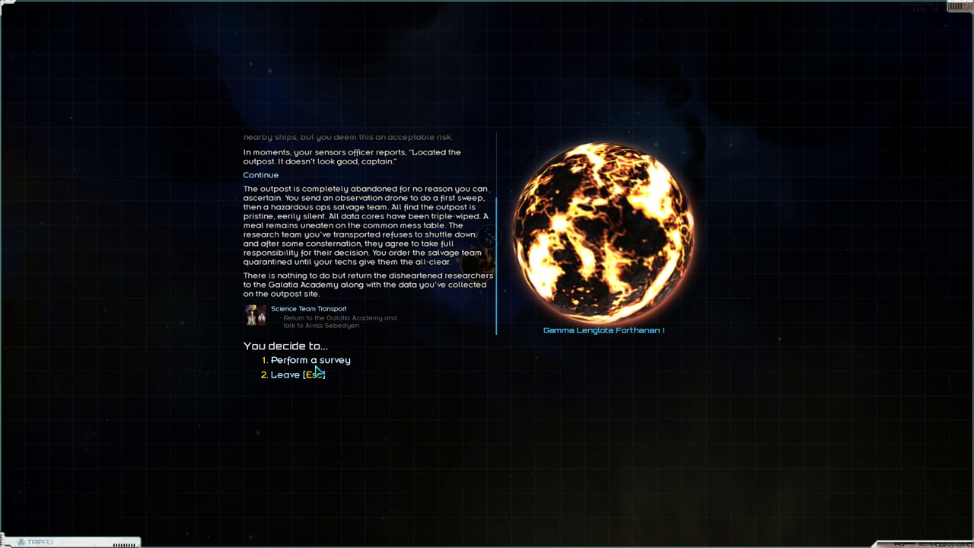
pyautogui.click(311, 360)
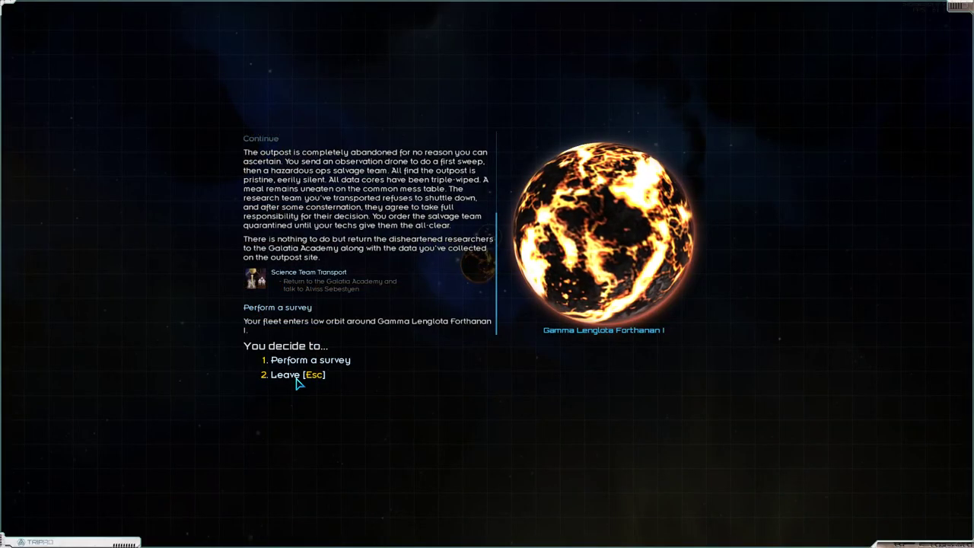
pyautogui.click(288, 374)
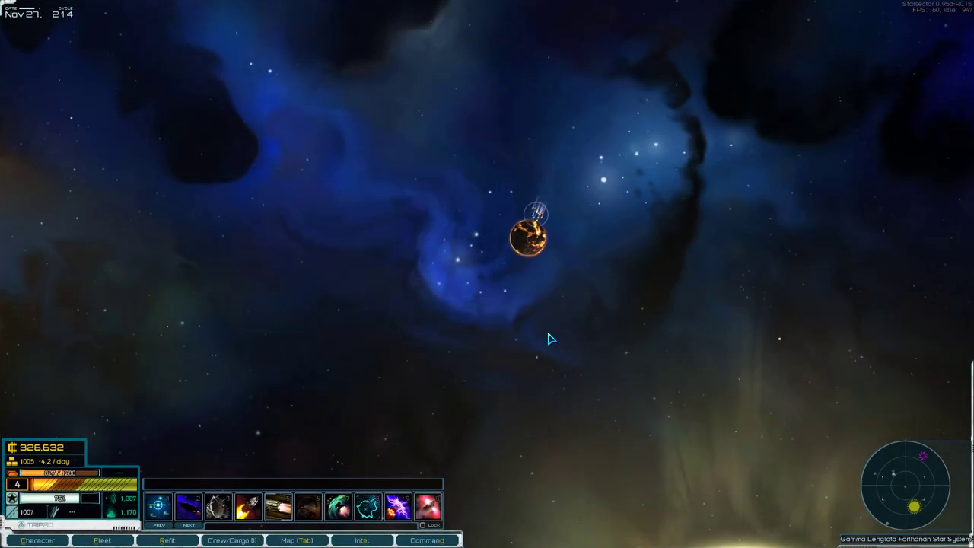
# Approach the volcanic planet again, complete its full survey and leave orbit.
pyautogui.click(295, 539)
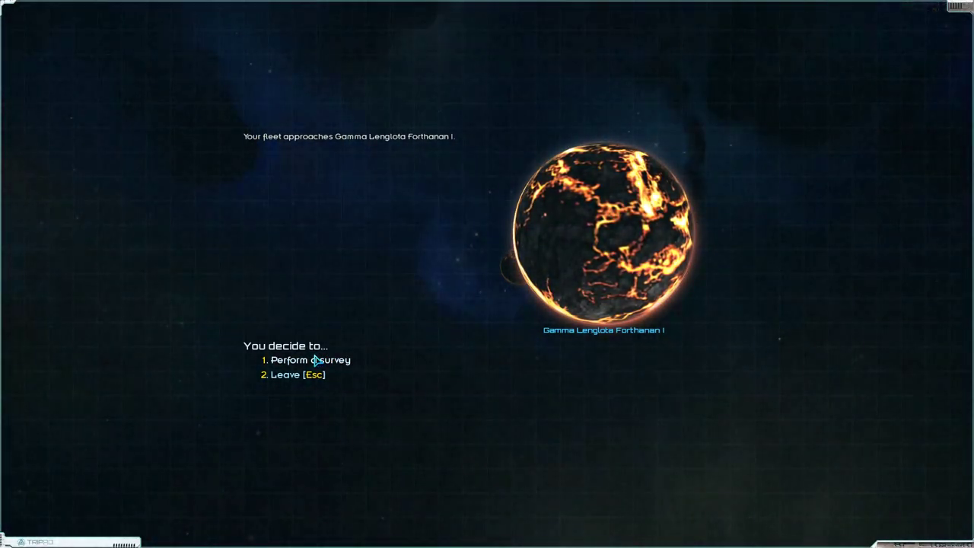
pyautogui.click(308, 360)
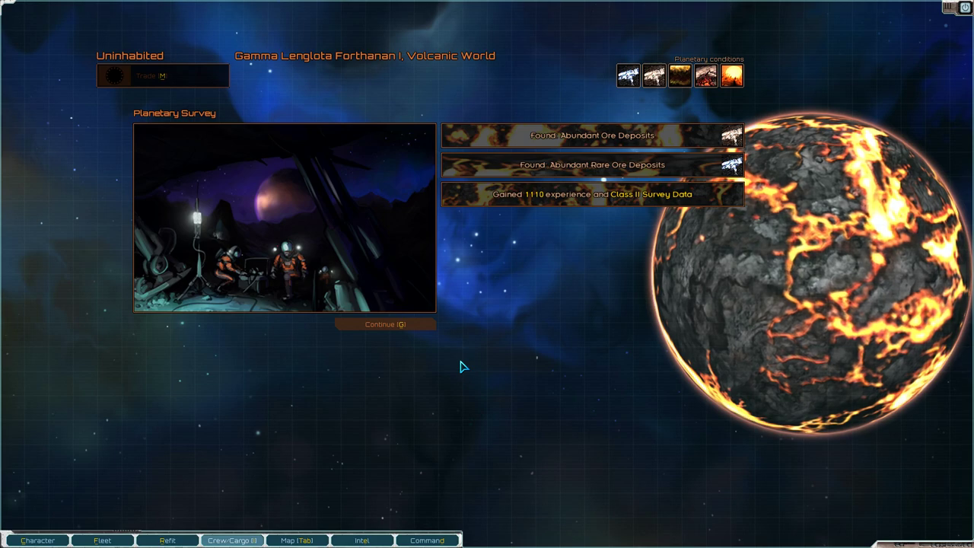
pyautogui.click(385, 325)
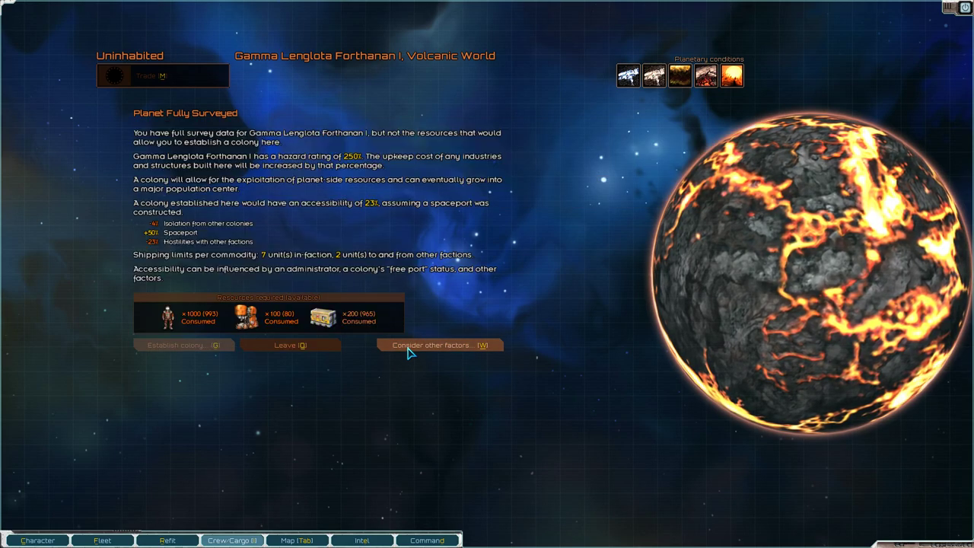
pyautogui.click(440, 344)
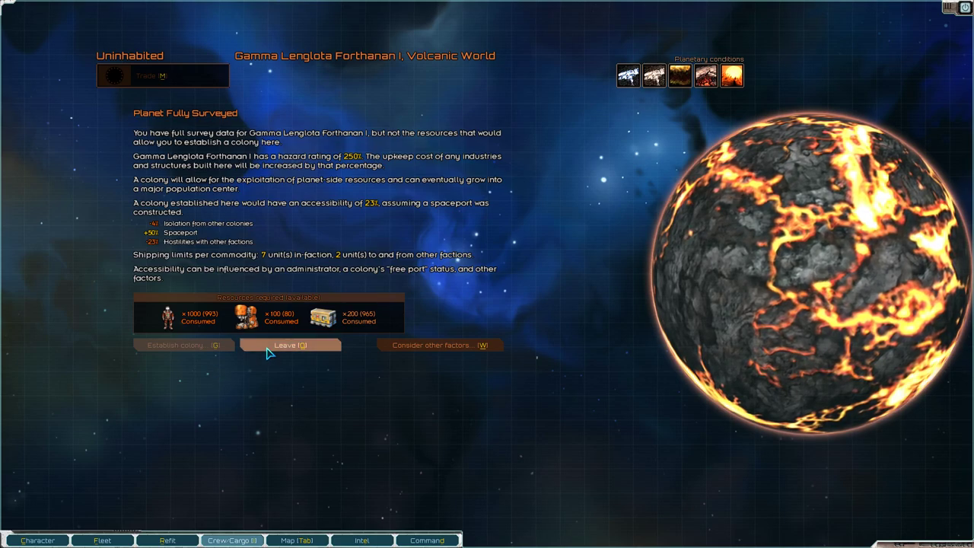
pyautogui.click(291, 344)
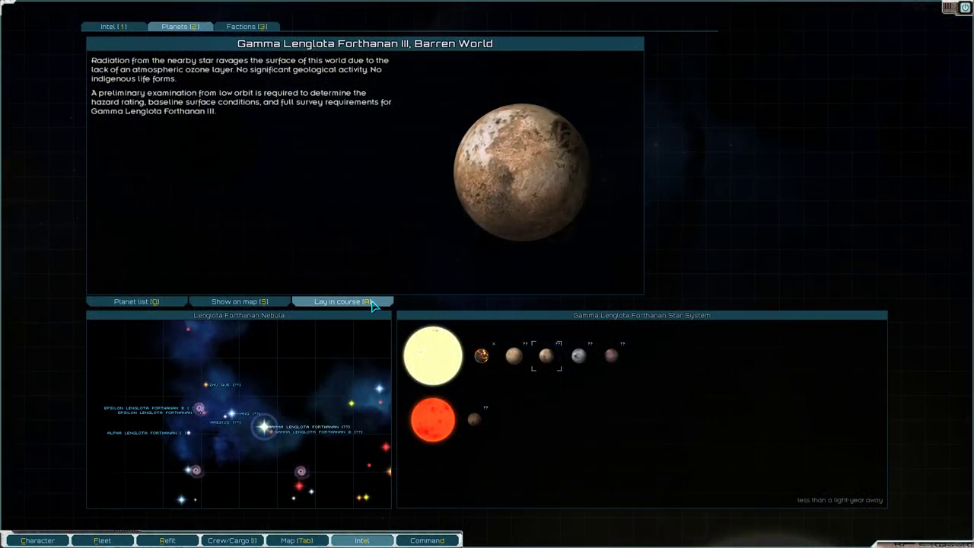
# Lay in a course to the barren world Gamma Lenglota Forthanan III.
pyautogui.click(341, 301)
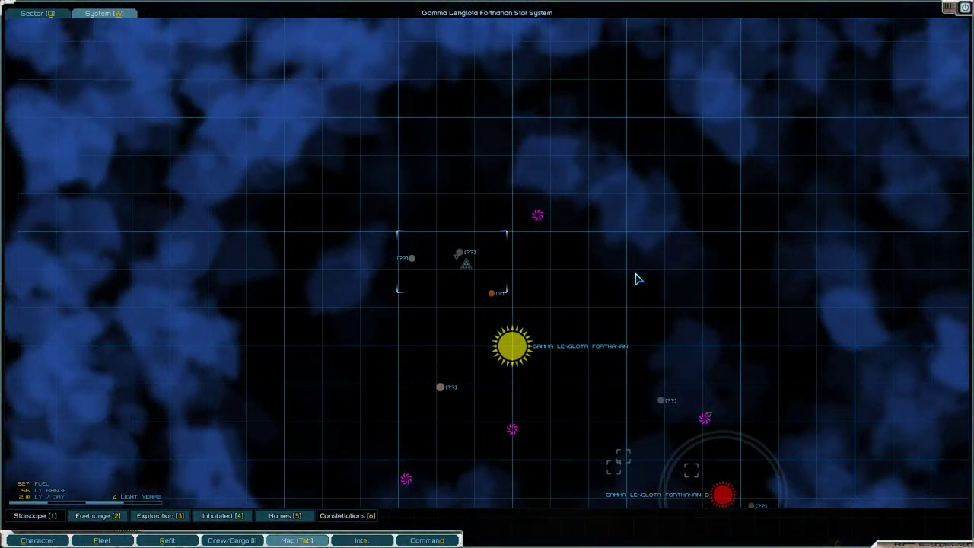
pyautogui.moveTo(435, 388)
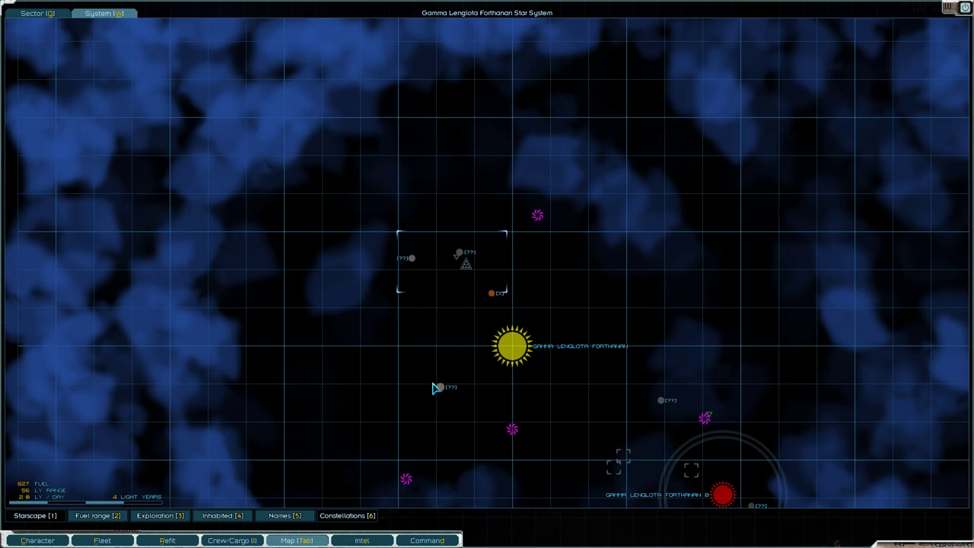
pyautogui.moveTo(463, 256)
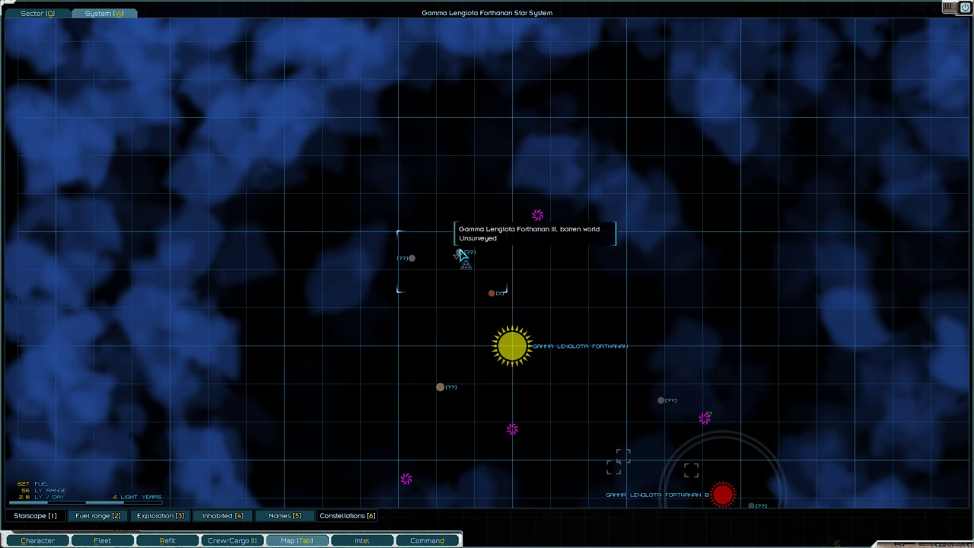
pyautogui.moveTo(661, 402)
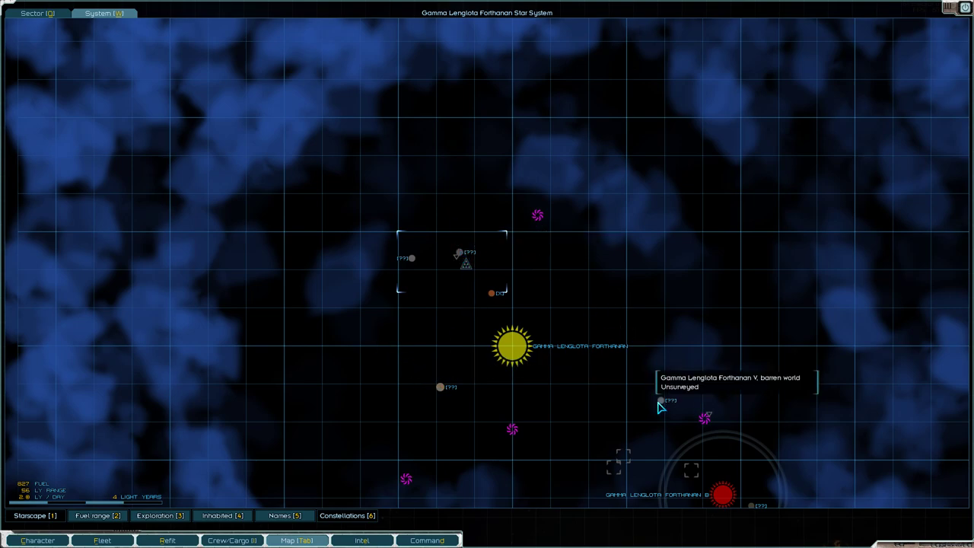